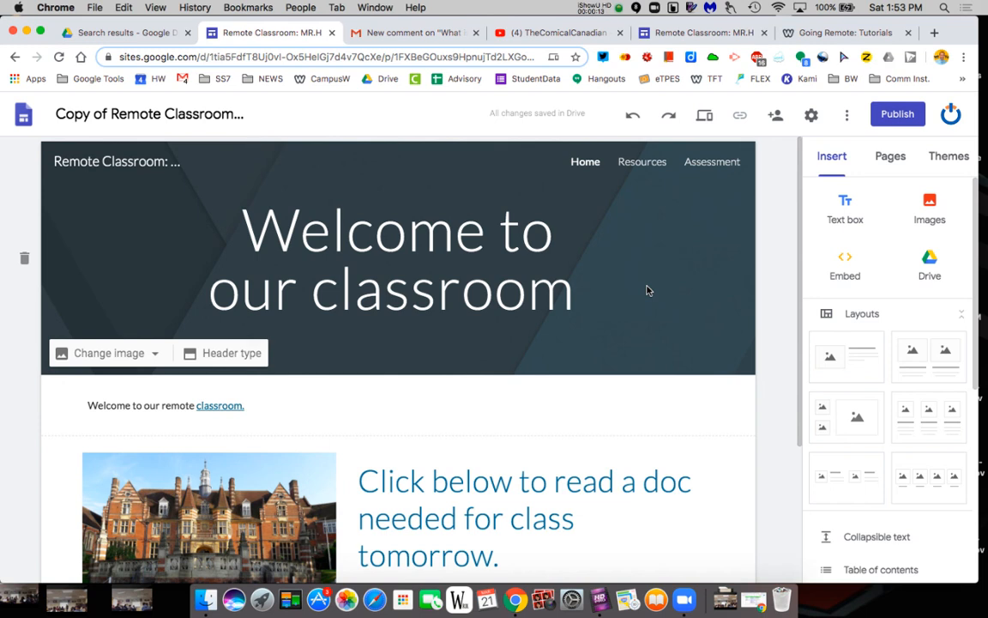
mouse_move(650, 188)
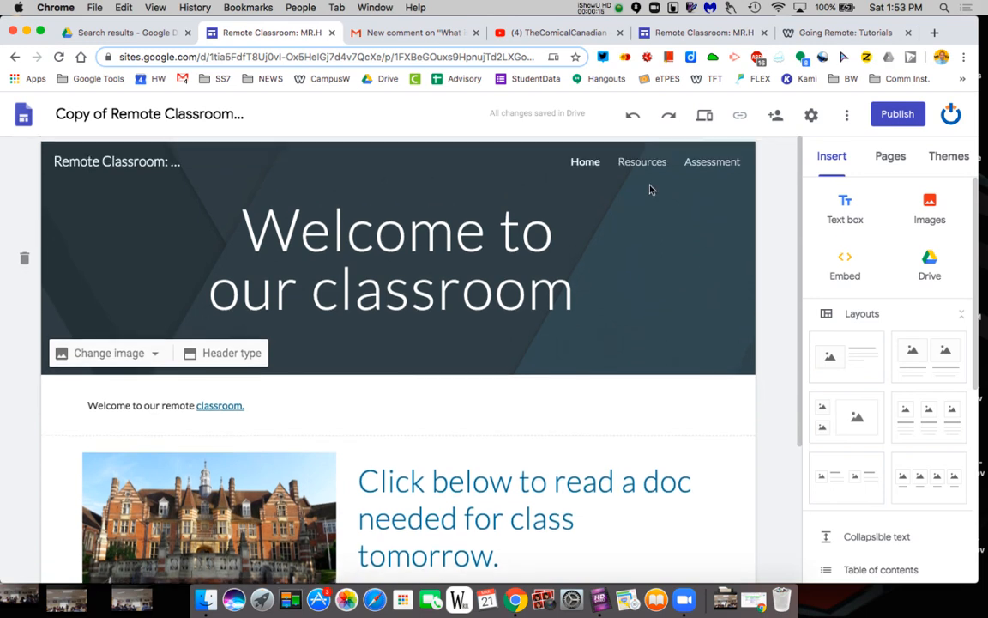
Look over the Resources page, then scroll through the Assessment page and its help form
click(642, 161)
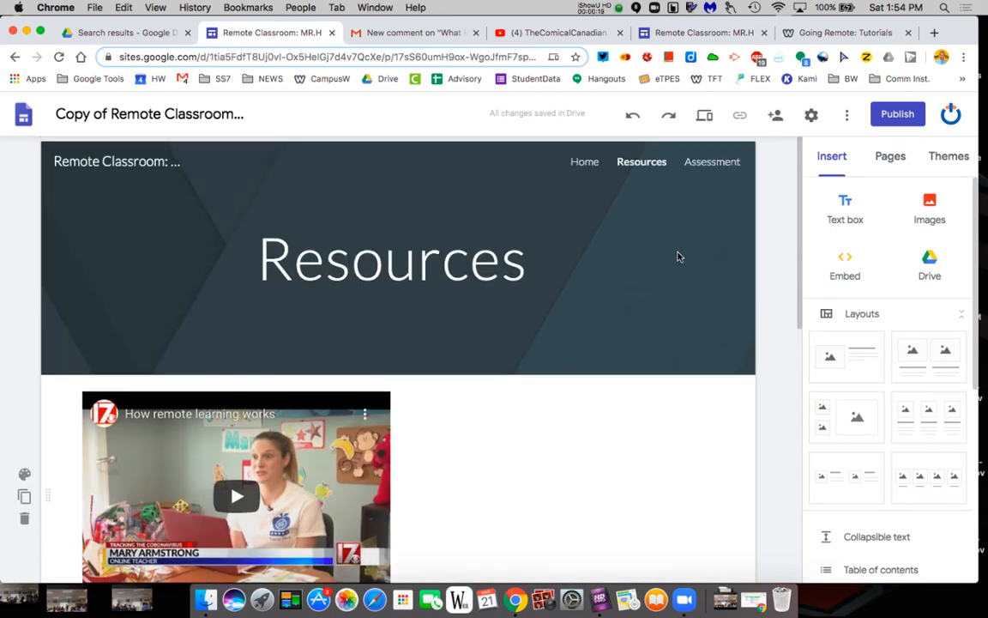
click(711, 162)
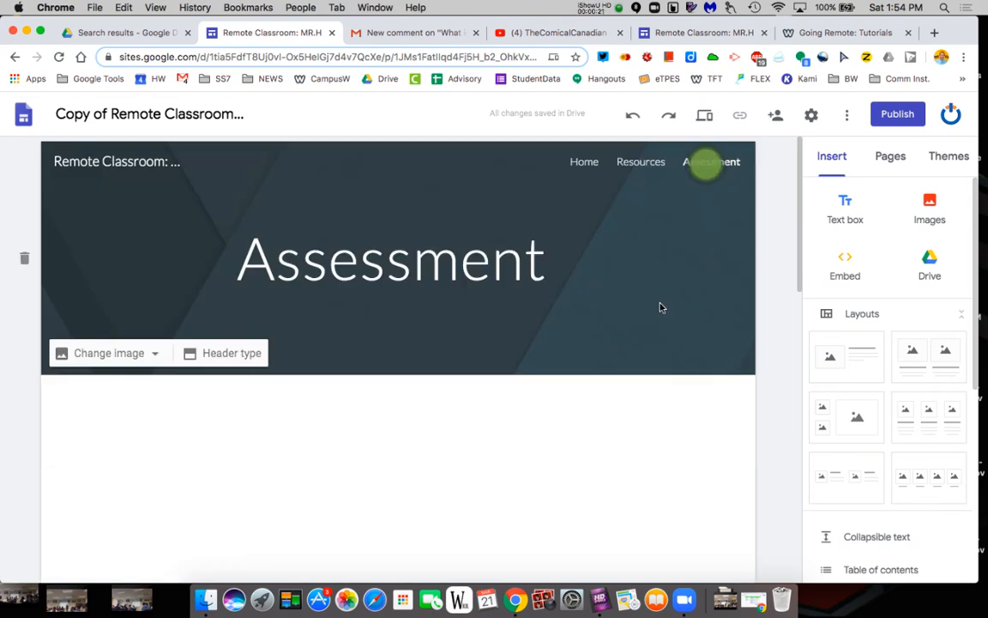
scroll(down, 3)
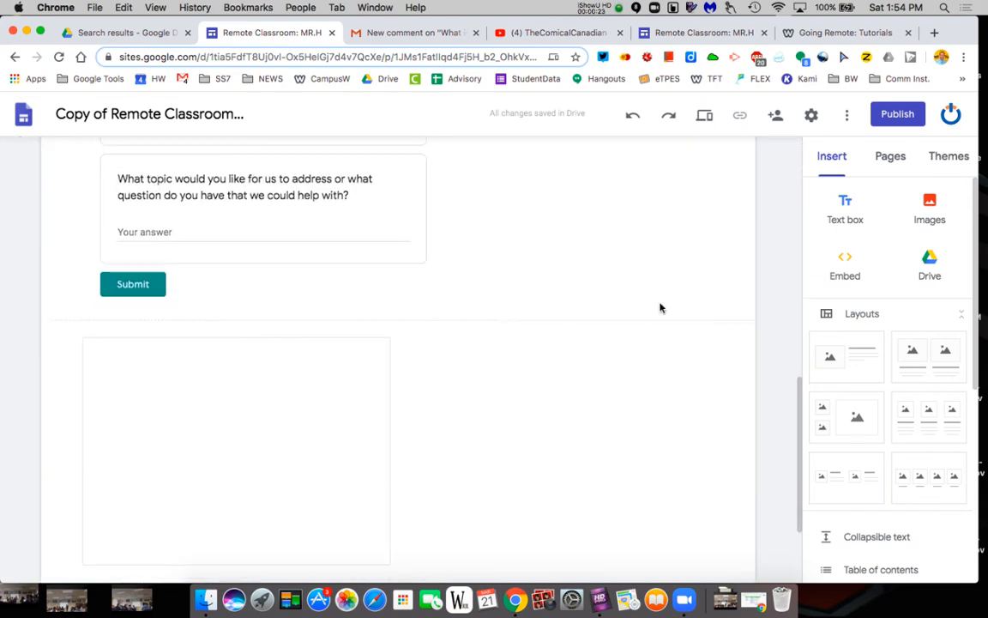
scroll(up, 3)
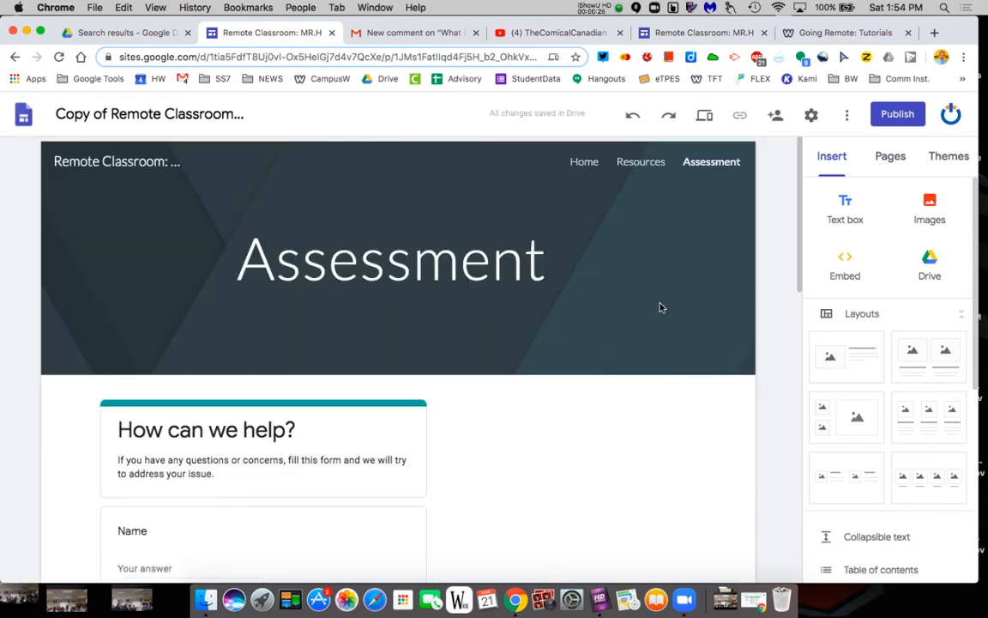
mouse_move(705, 114)
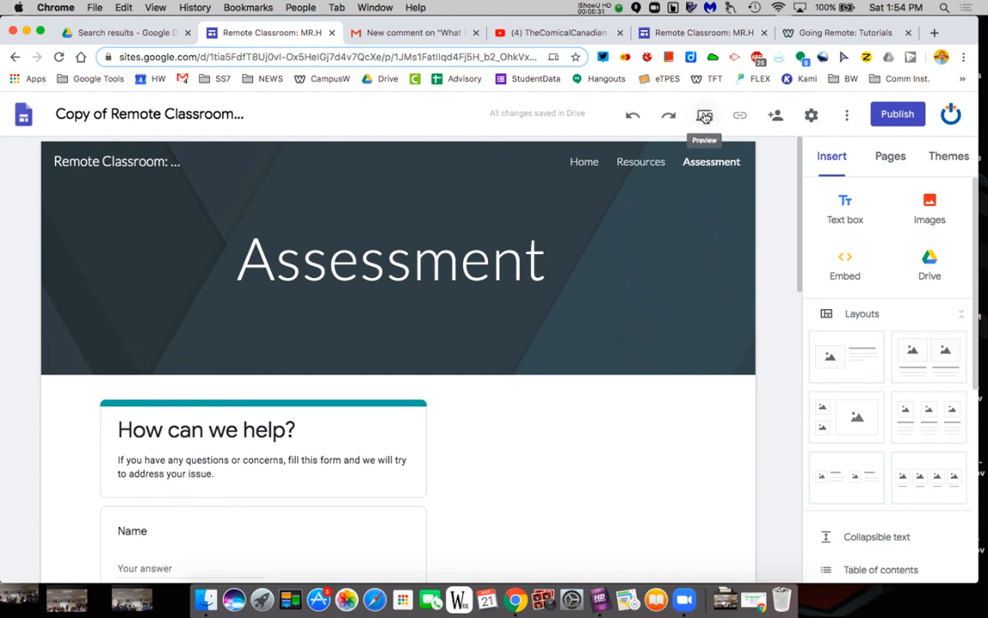
Preview the site's Home page as visitors see it, at tablet size
click(704, 114)
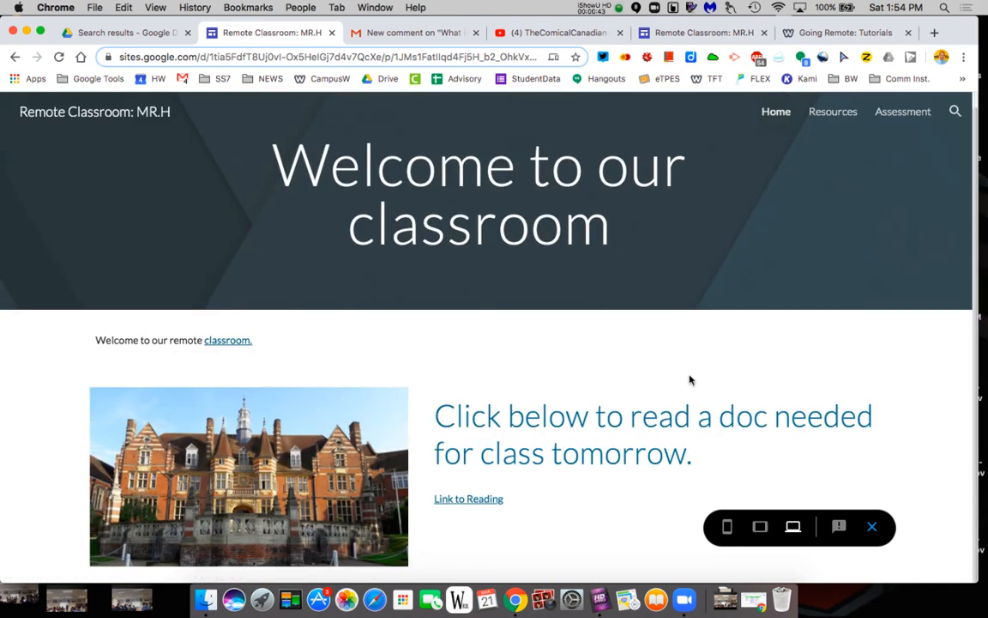
click(759, 526)
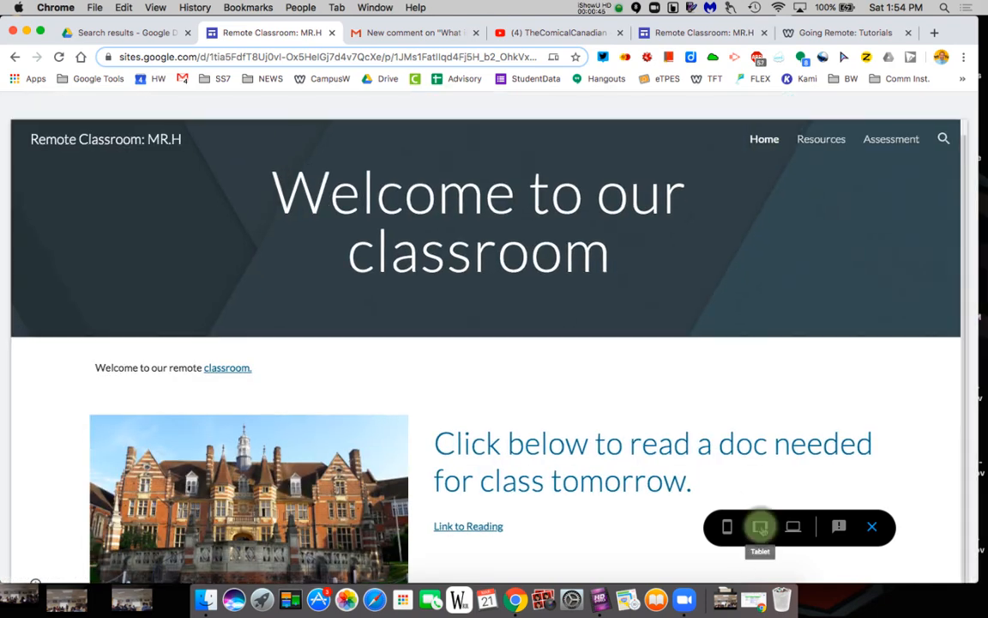
Browse Resources and Assessment in tablet preview, then view Assessment at phone size
click(760, 525)
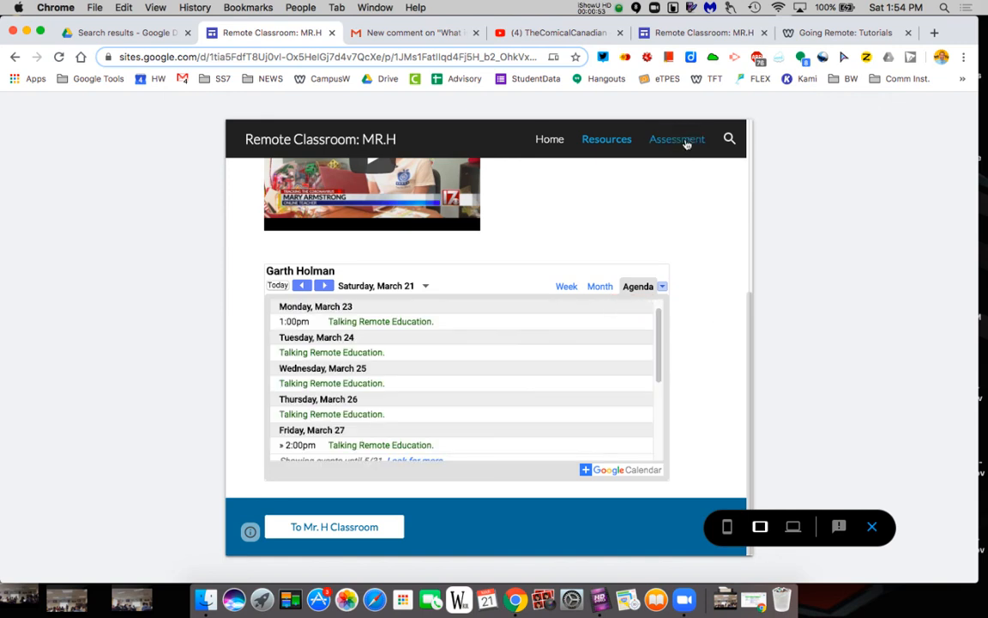
click(677, 139)
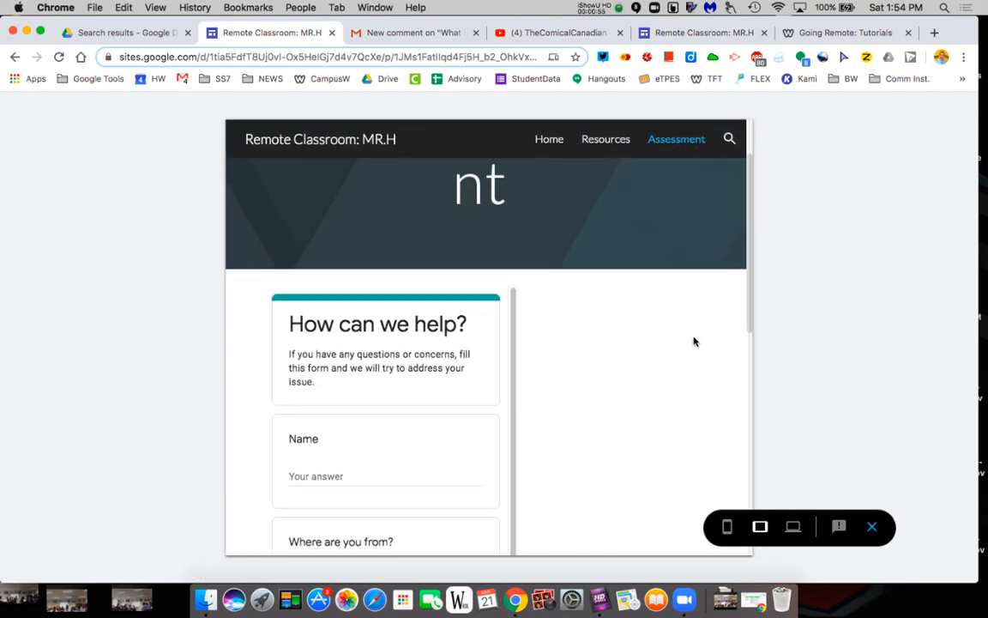
scroll(down, 3)
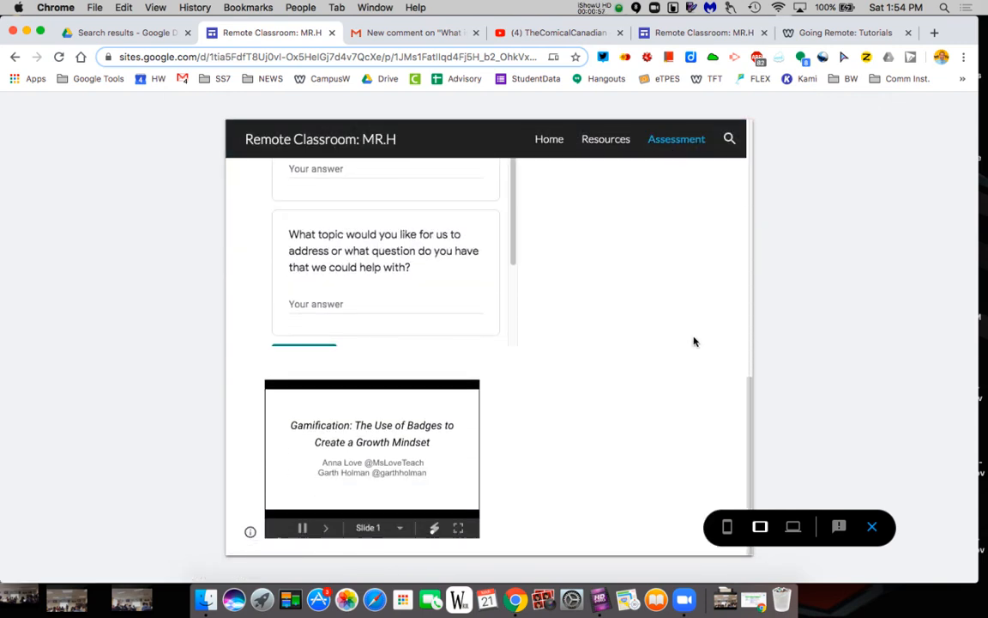
click(727, 526)
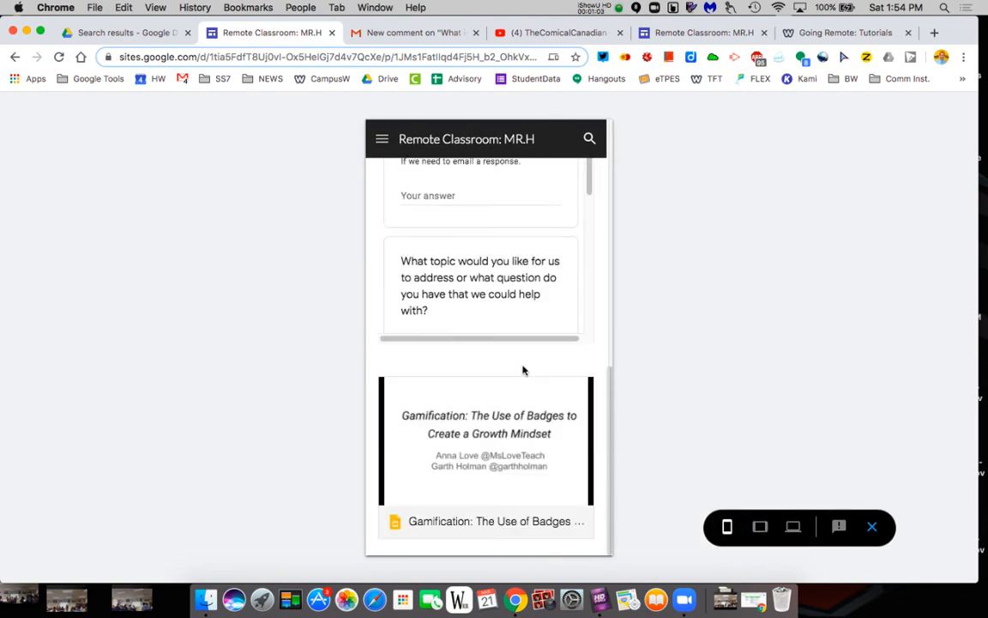
Start the embedded badges slideshow and advance it through later slides
click(485, 439)
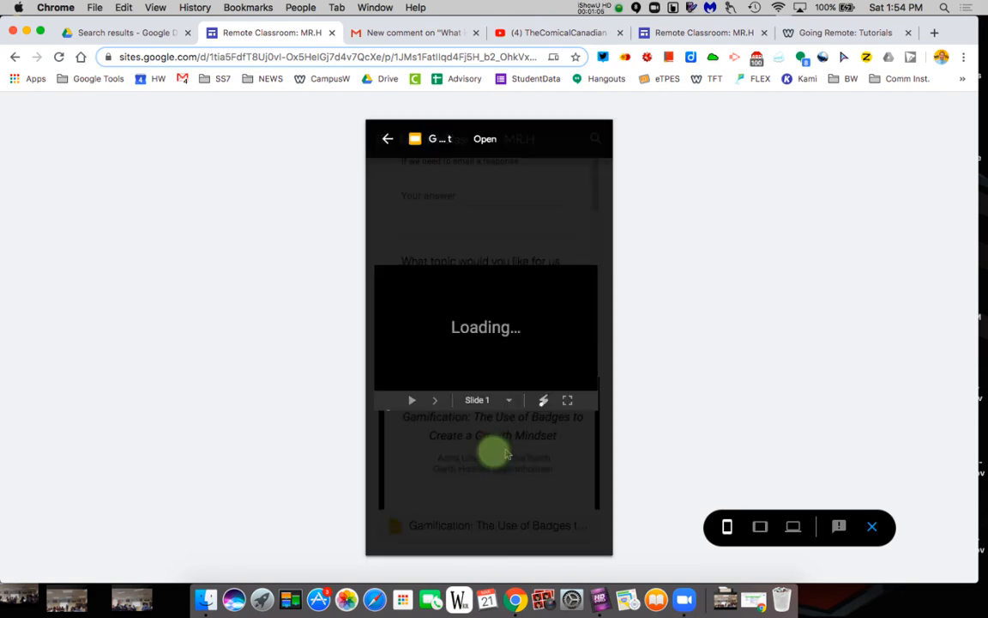
click(435, 400)
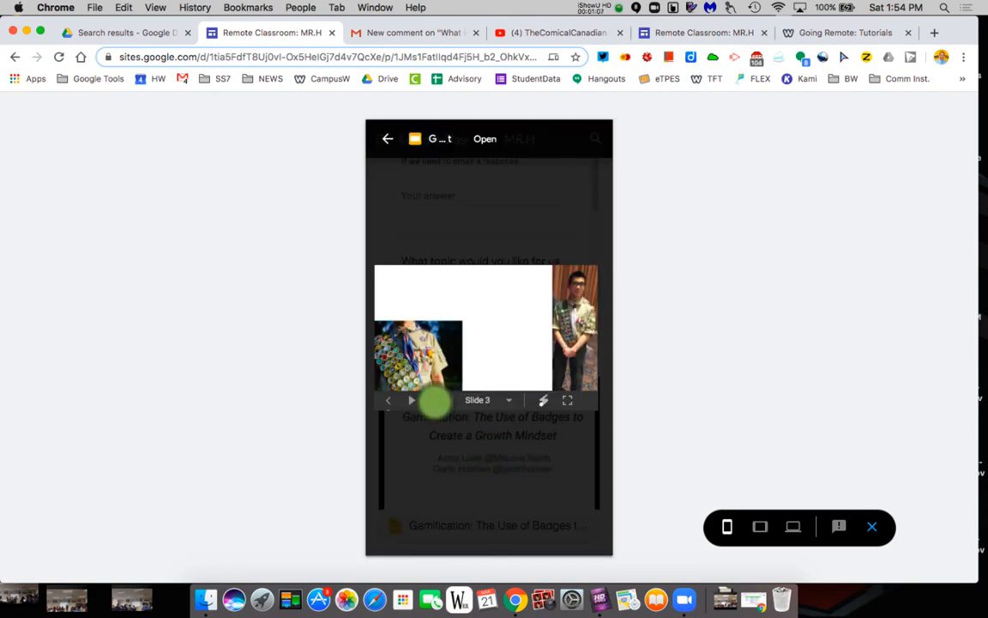
click(411, 400)
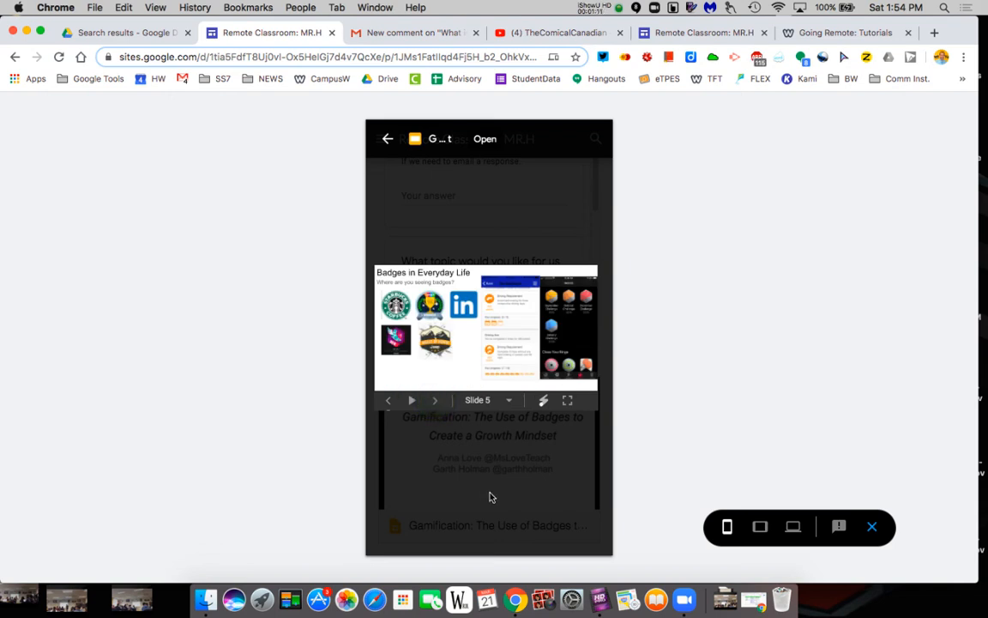
Use the phone page menu to check the Resources calendar, return Home, and exit preview
click(387, 138)
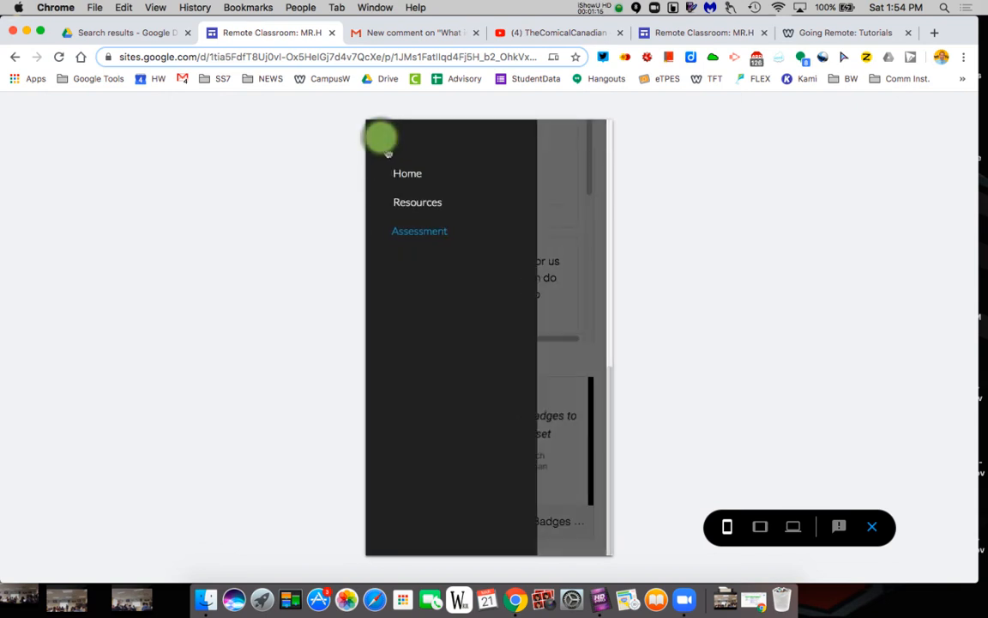
click(418, 201)
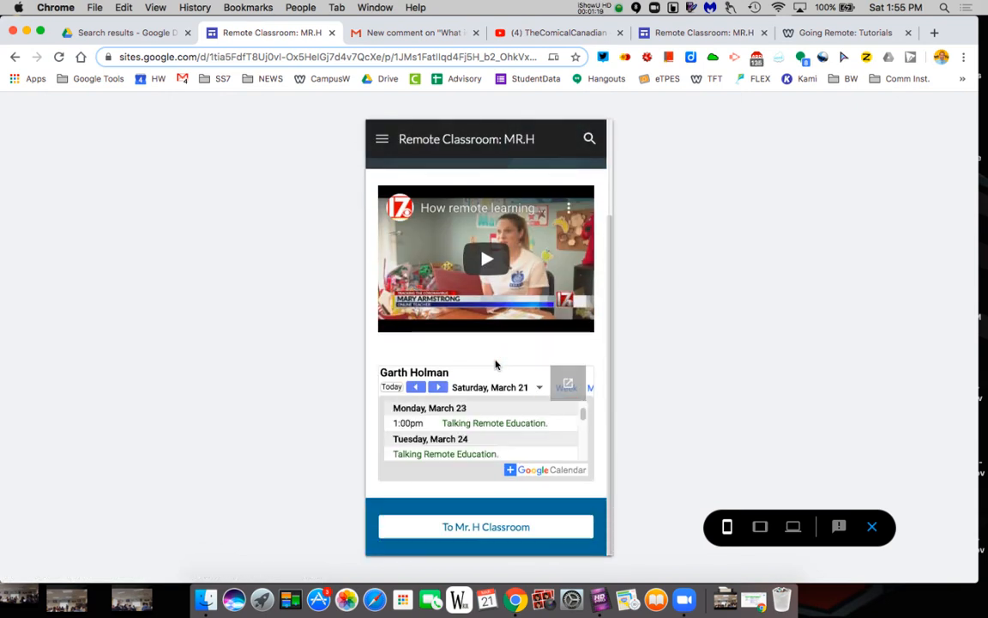
click(438, 387)
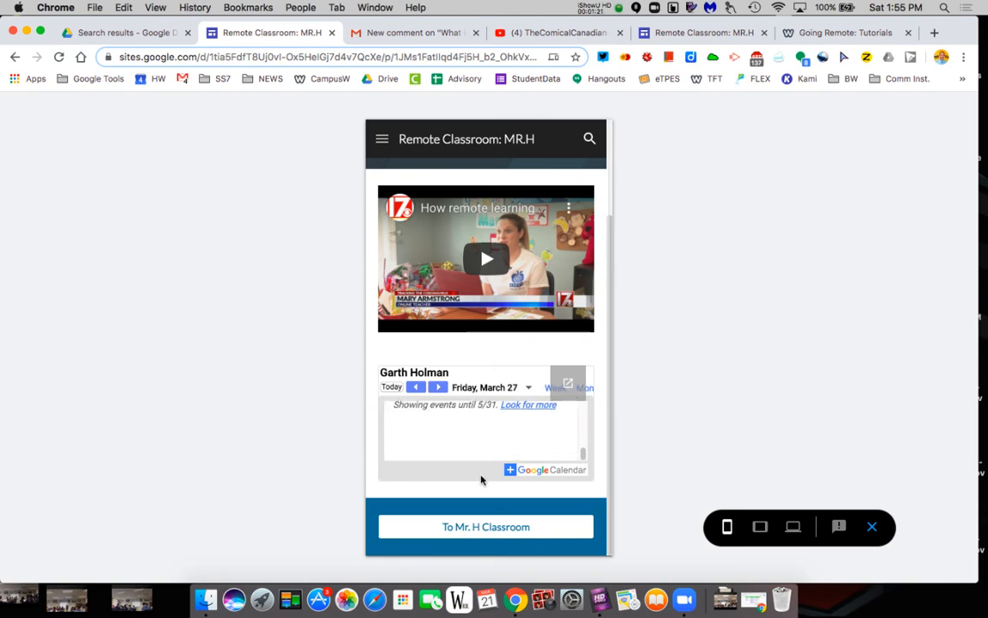
click(381, 139)
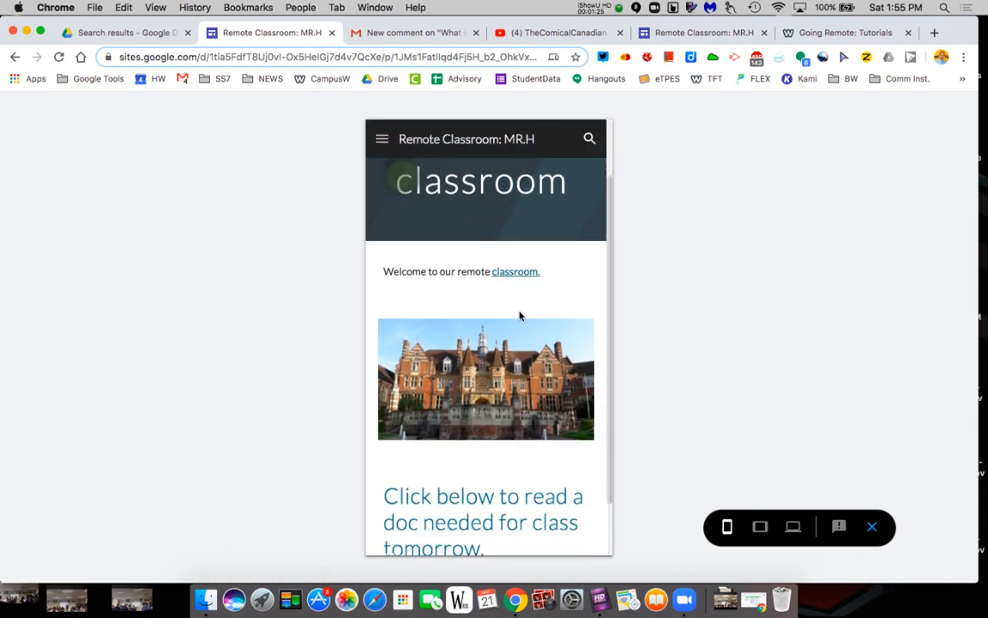
click(793, 525)
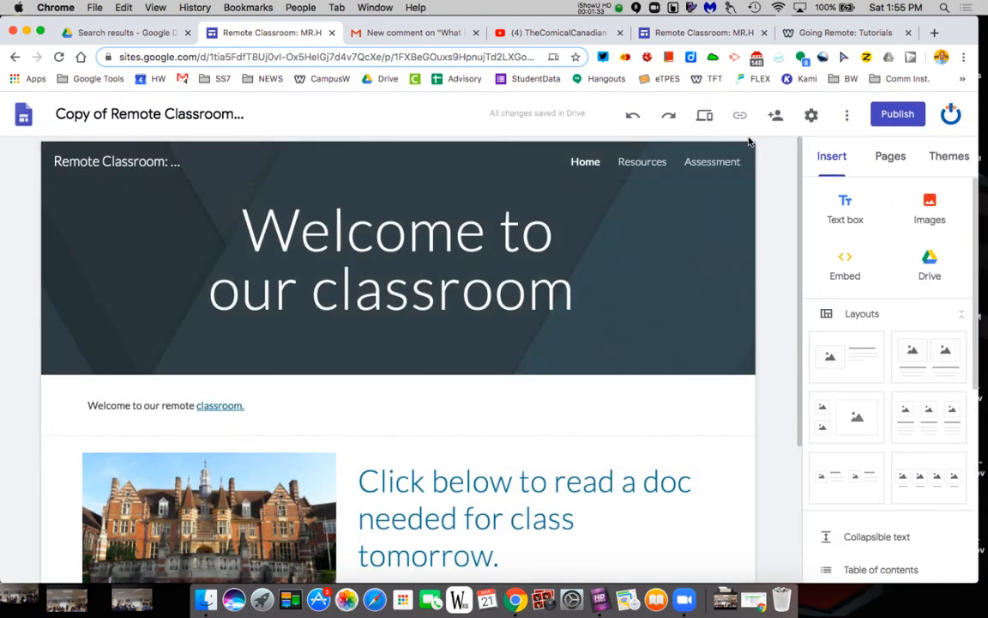
mouse_move(740, 114)
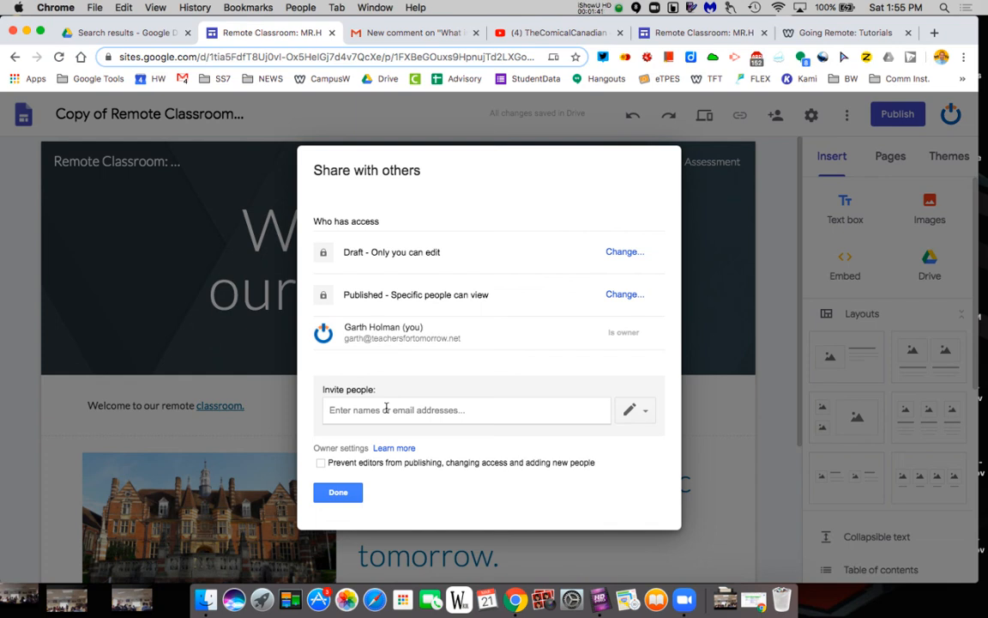
Cancel the invite and close sharing settings without adding anyone
click(466, 410)
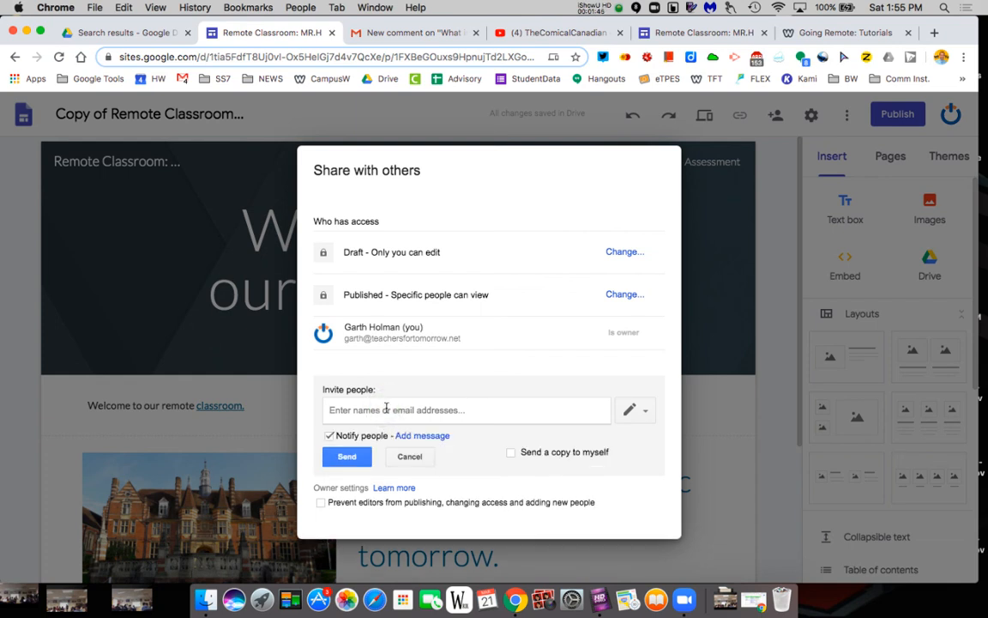
mouse_move(769, 295)
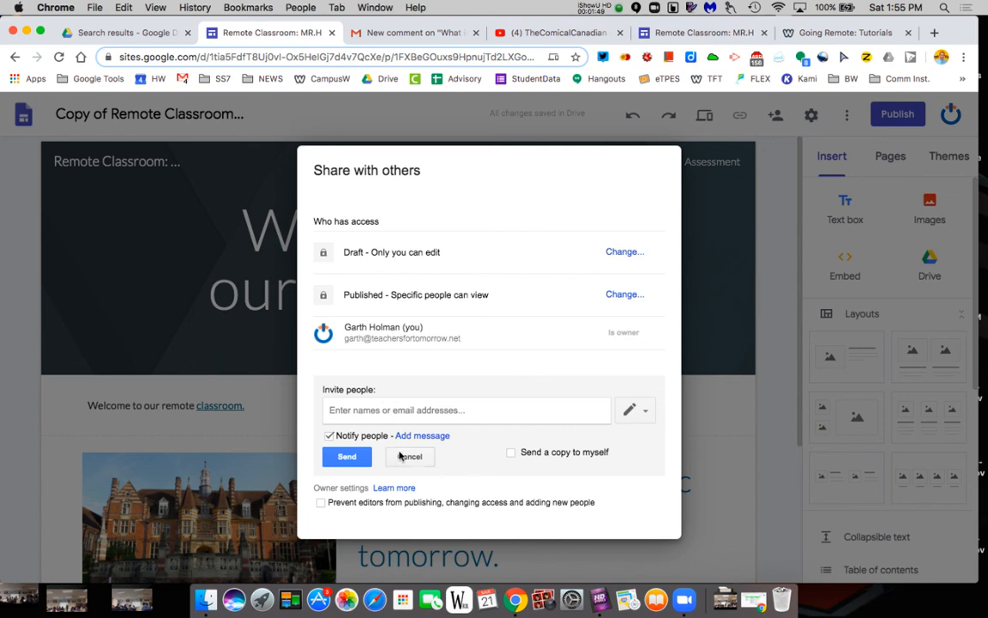
click(409, 455)
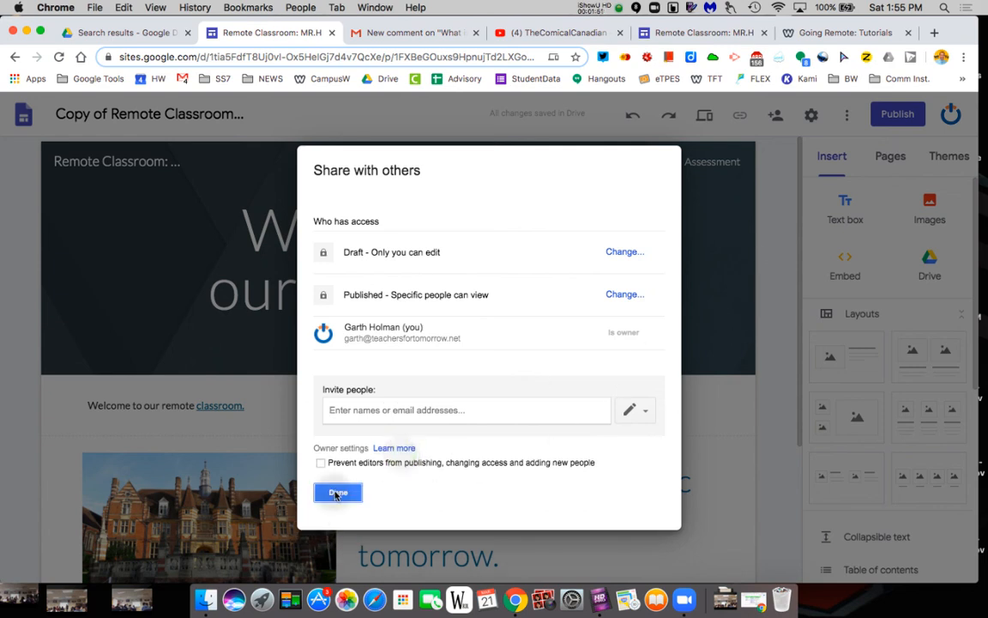
click(337, 492)
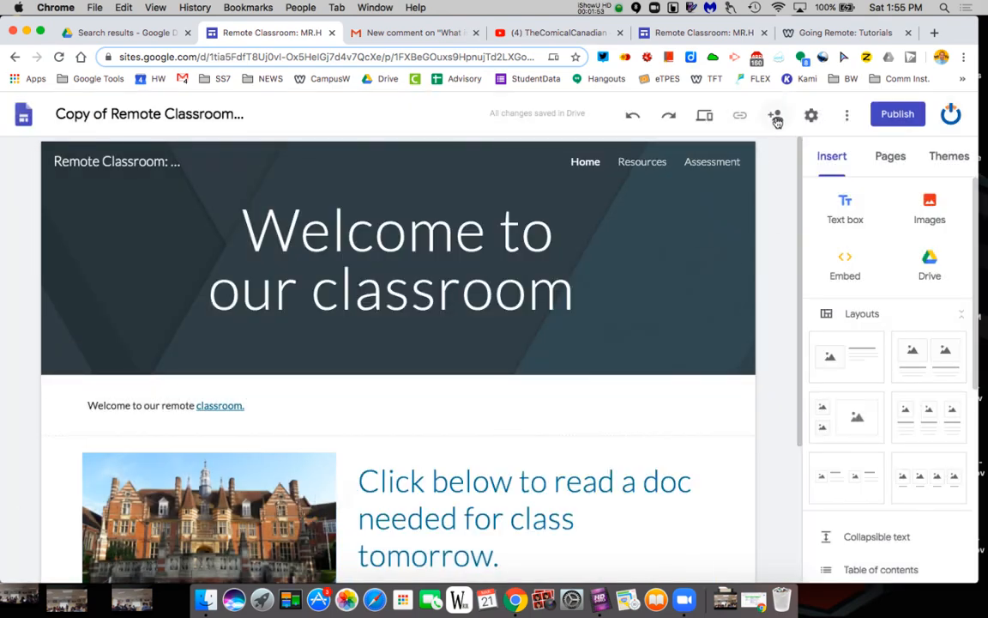
Switch navigation mode to Side in Settings and try the side menu
click(811, 114)
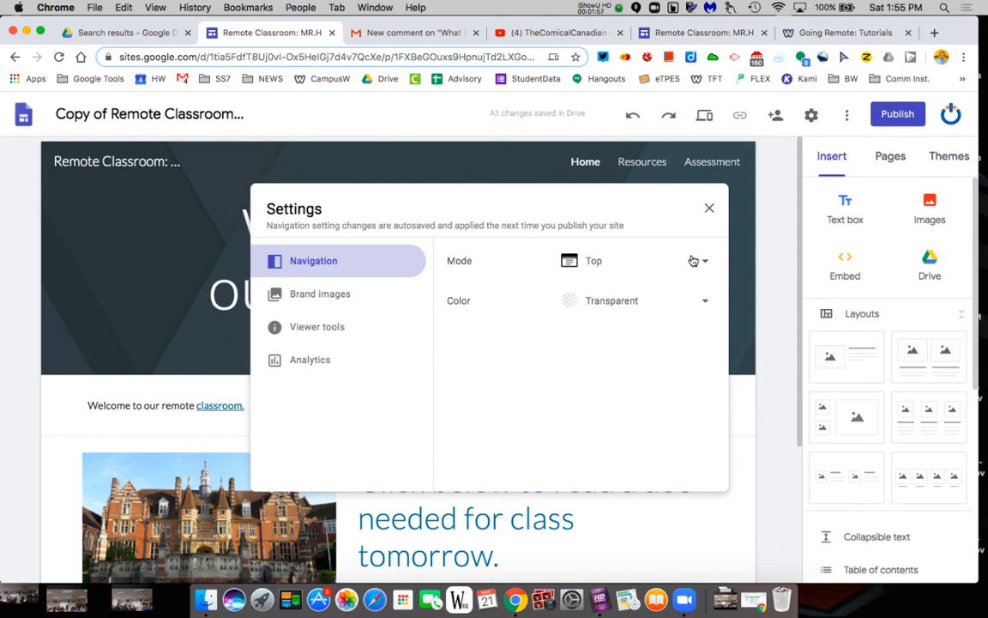
click(699, 261)
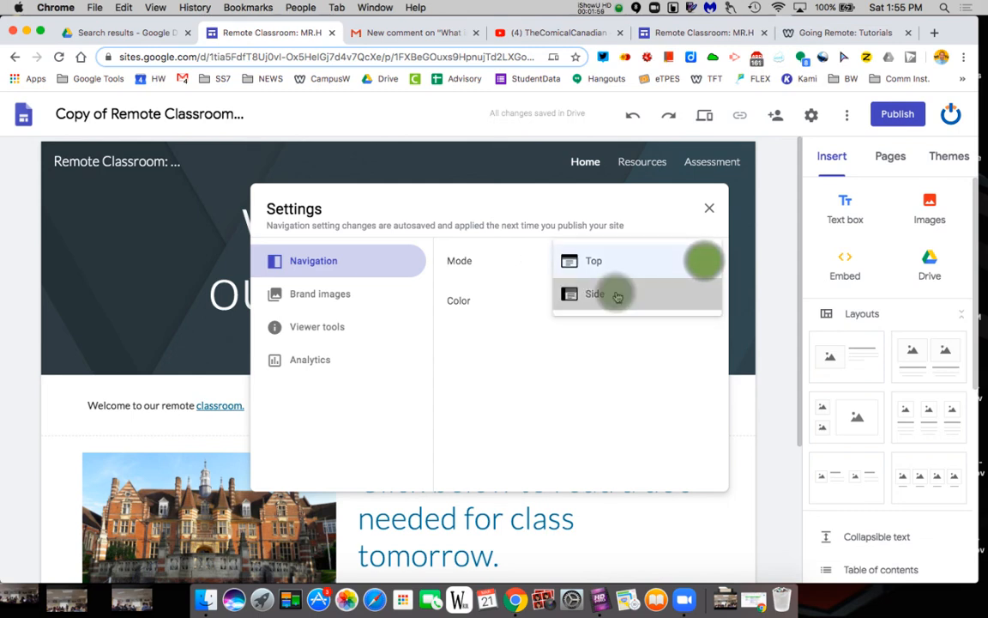
click(594, 294)
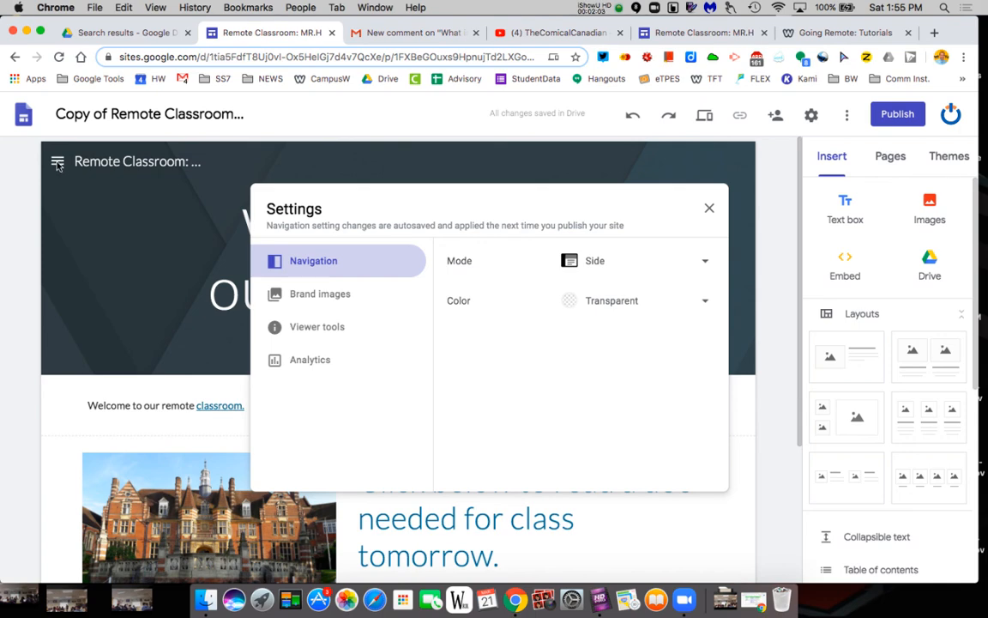
click(709, 207)
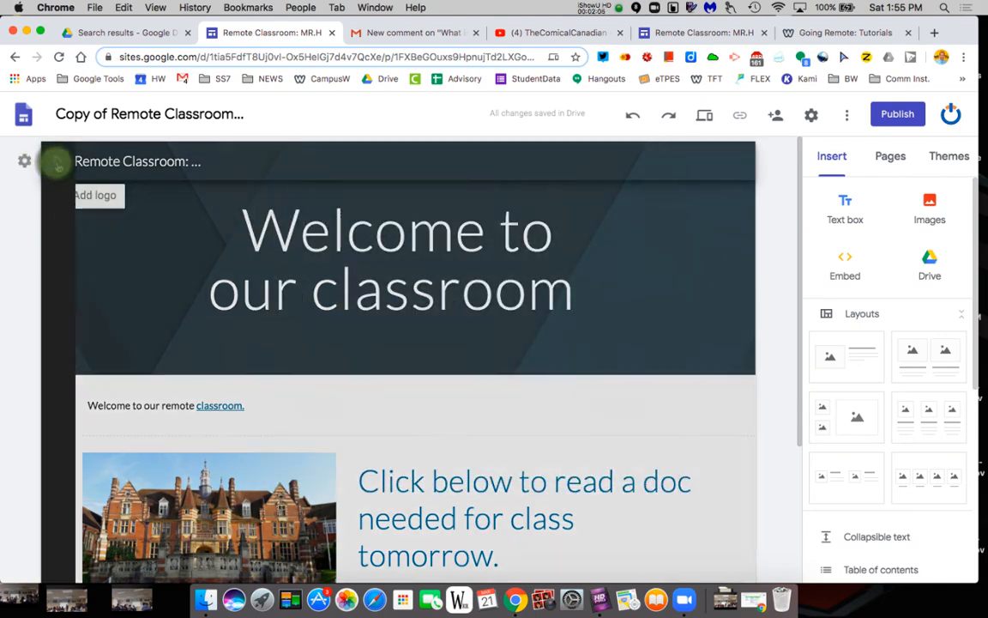
click(397, 258)
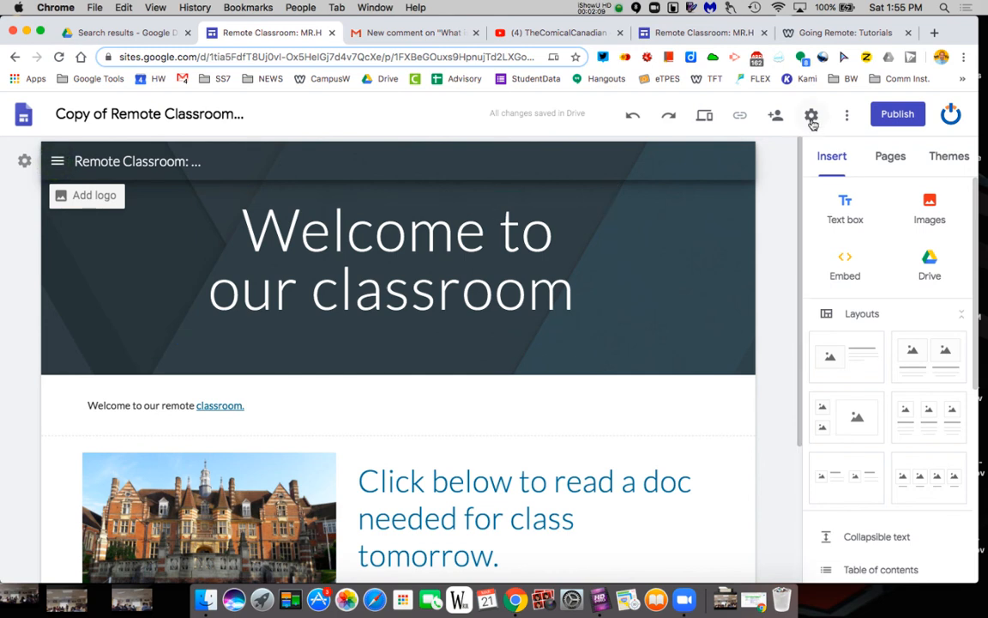
Set navigation mode back to Top, review Viewer tools, and close Settings
click(811, 114)
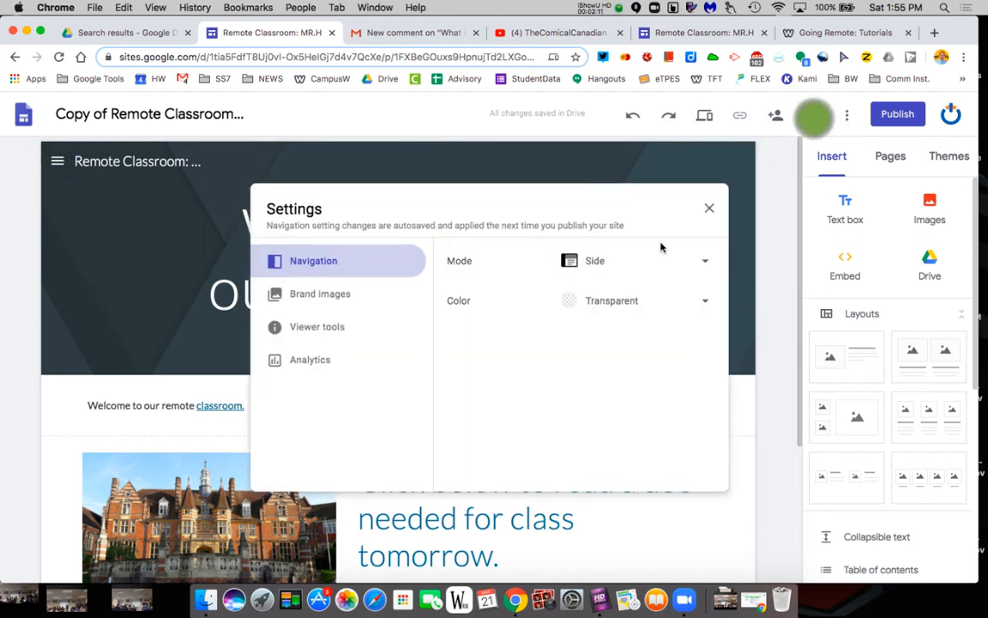
click(635, 260)
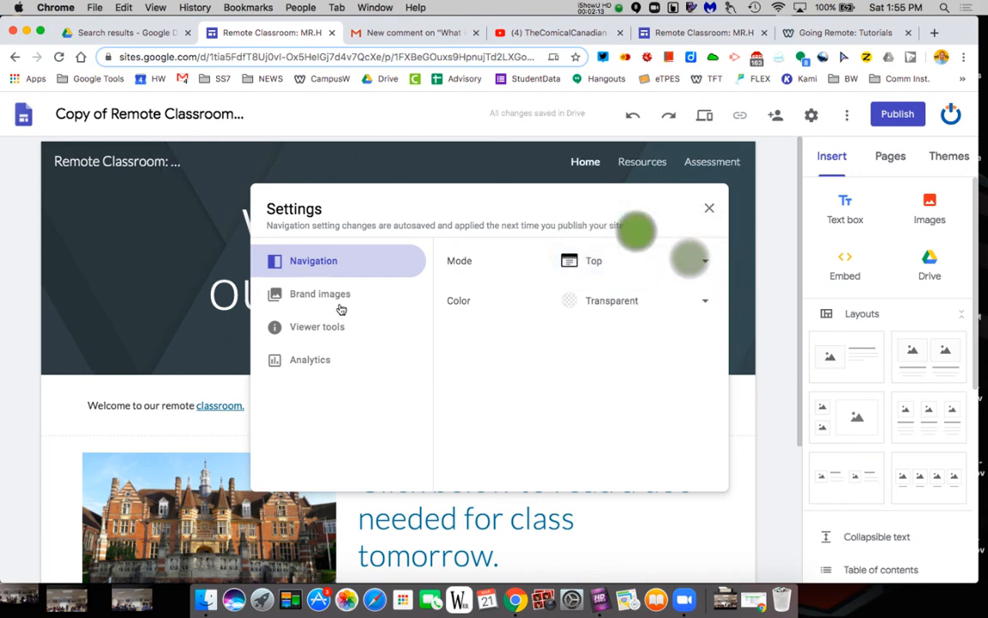
click(316, 326)
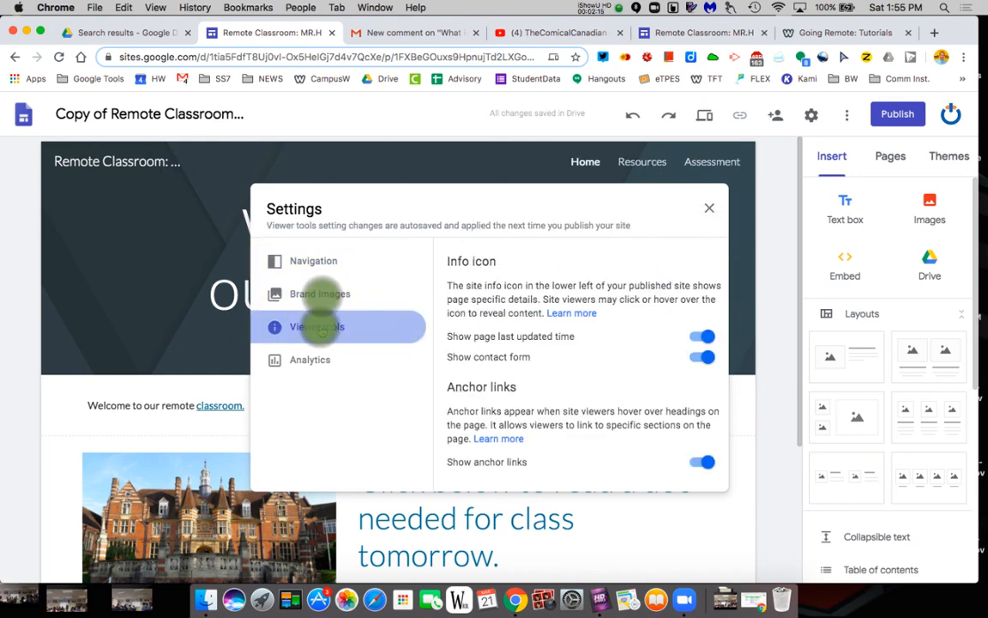
click(309, 360)
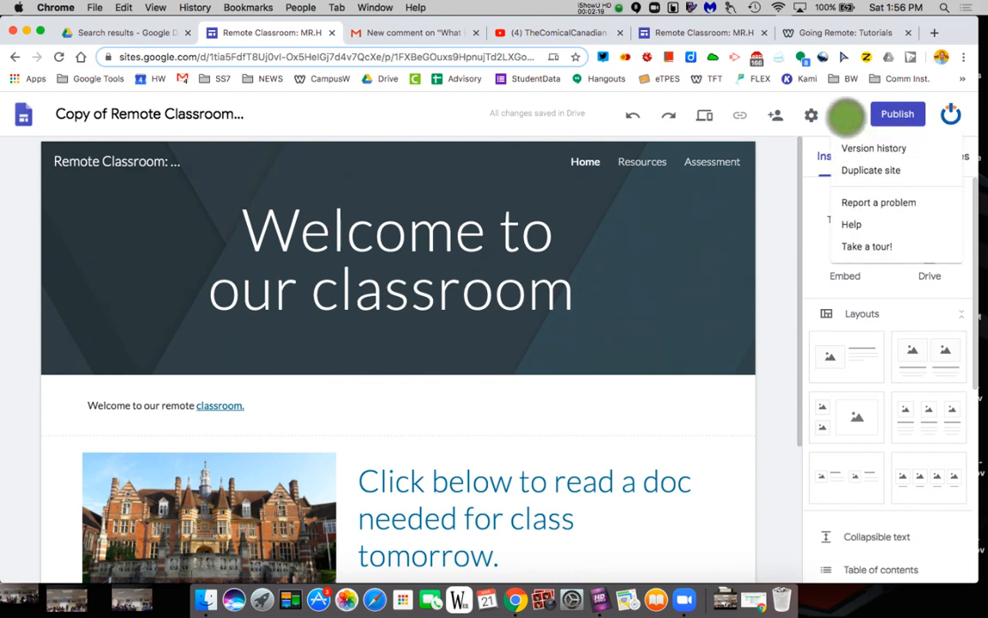
mouse_move(866, 246)
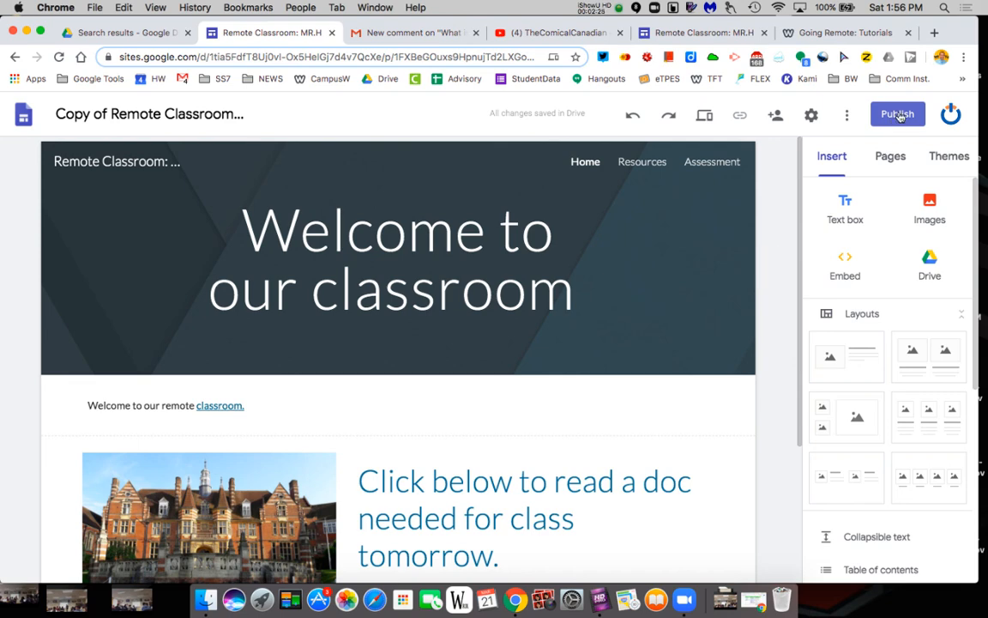
Enter remotemrh-site as the publish web address after the 'google' version is rejected
click(897, 113)
text(remote)
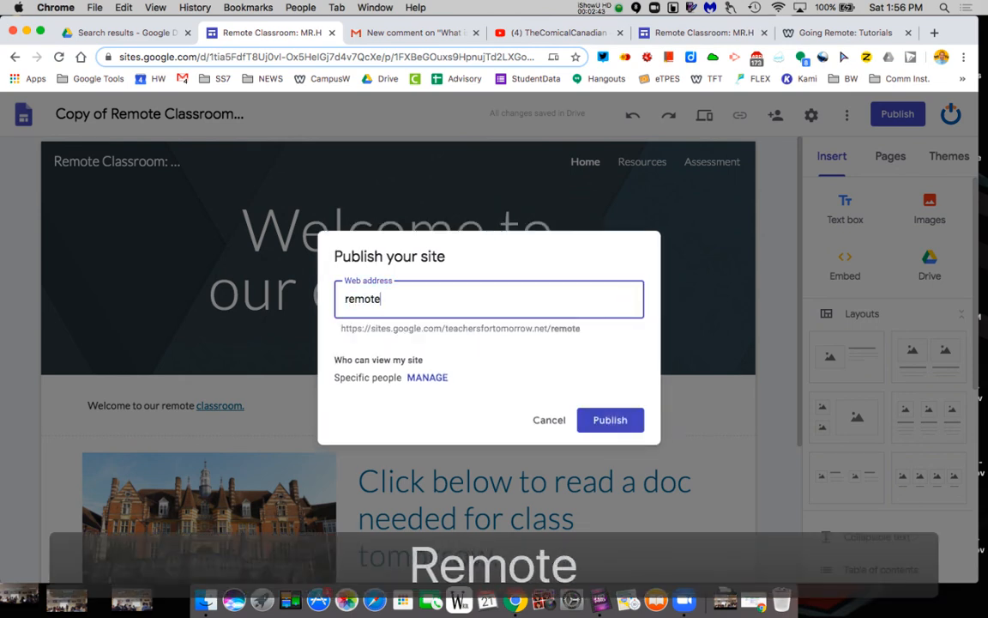
text(google-)
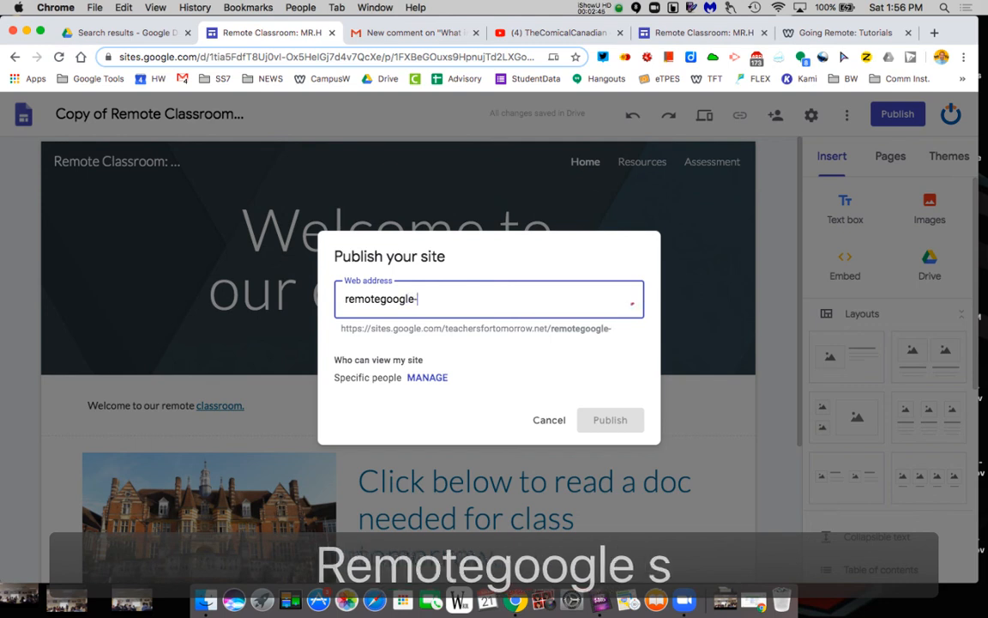
text(site)
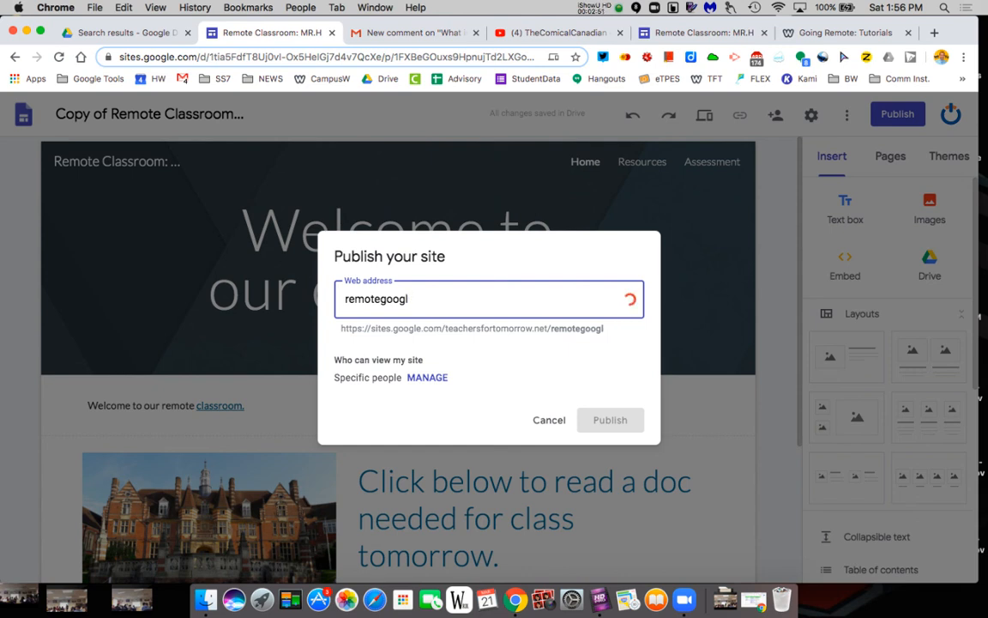
key(Backspace)
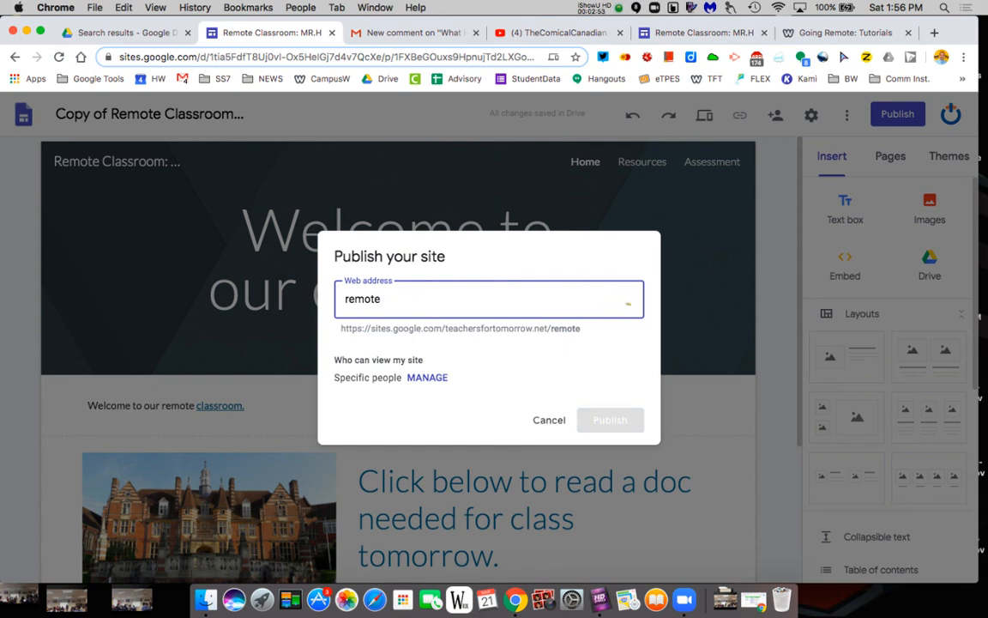
text(google)
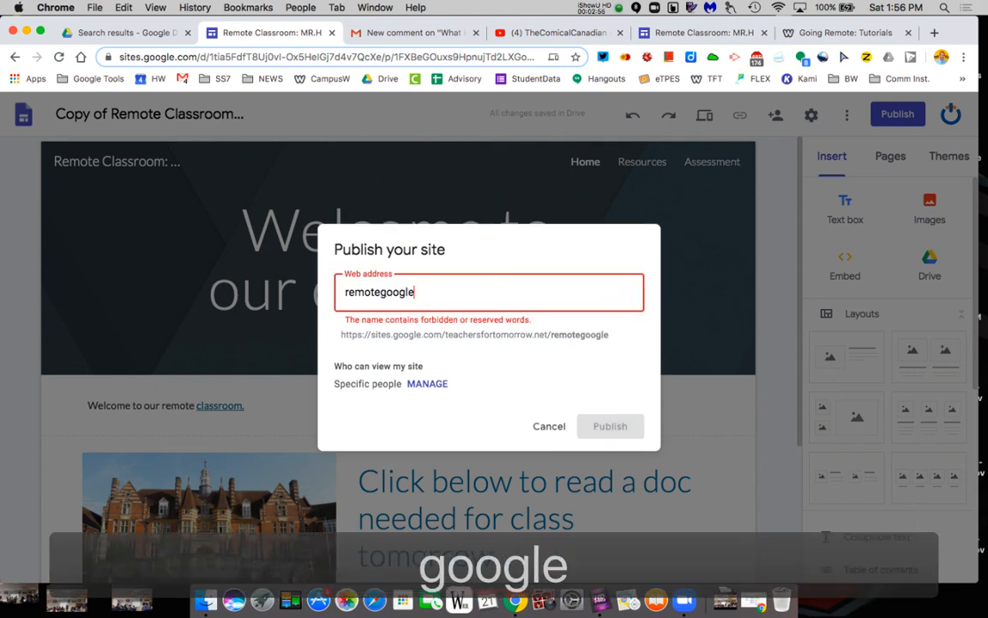
key(Backspace)
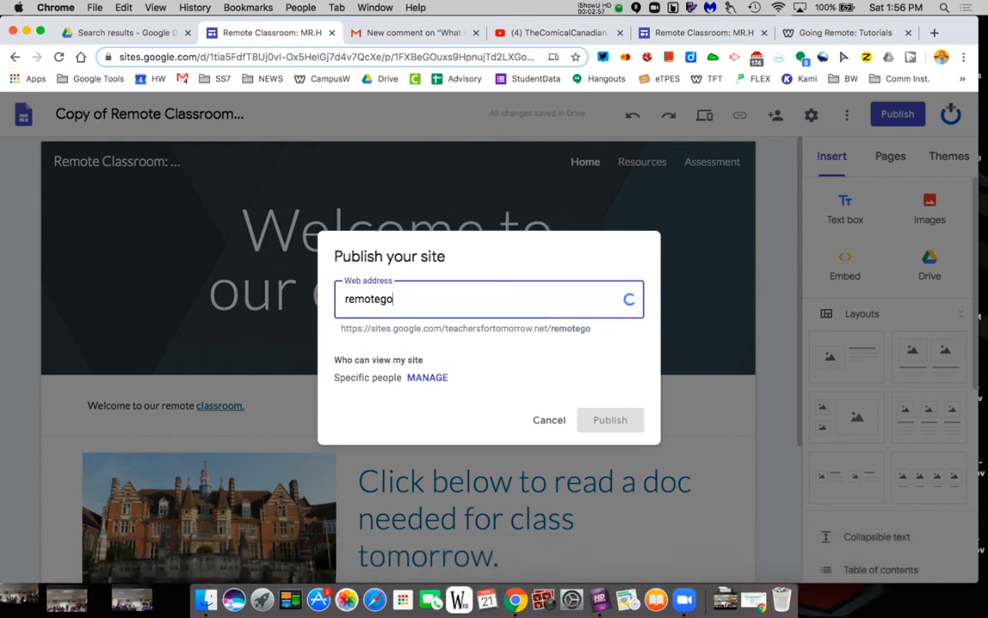
key(Backspace)
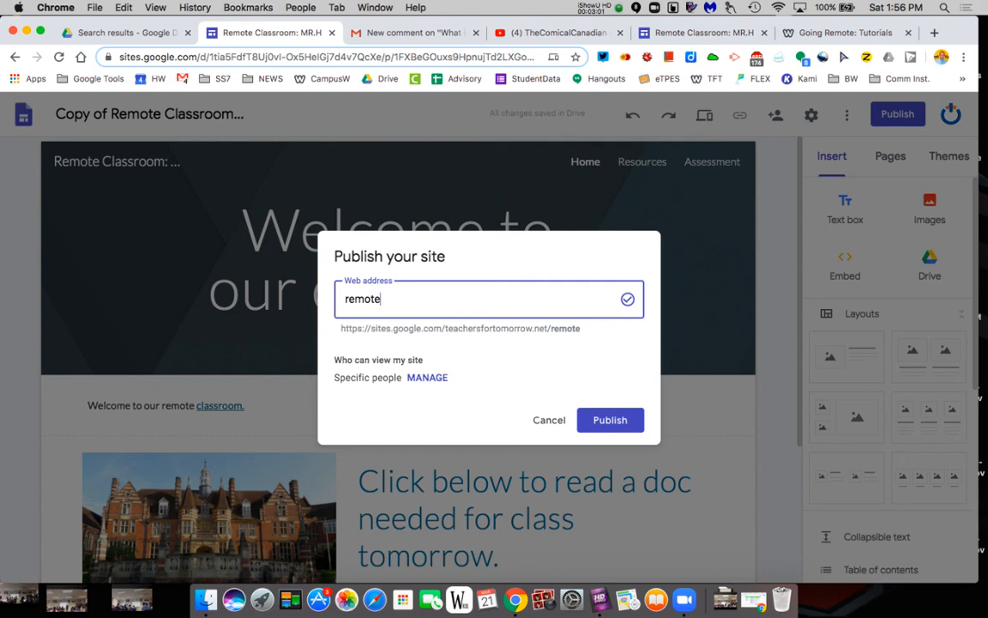
text(mr)
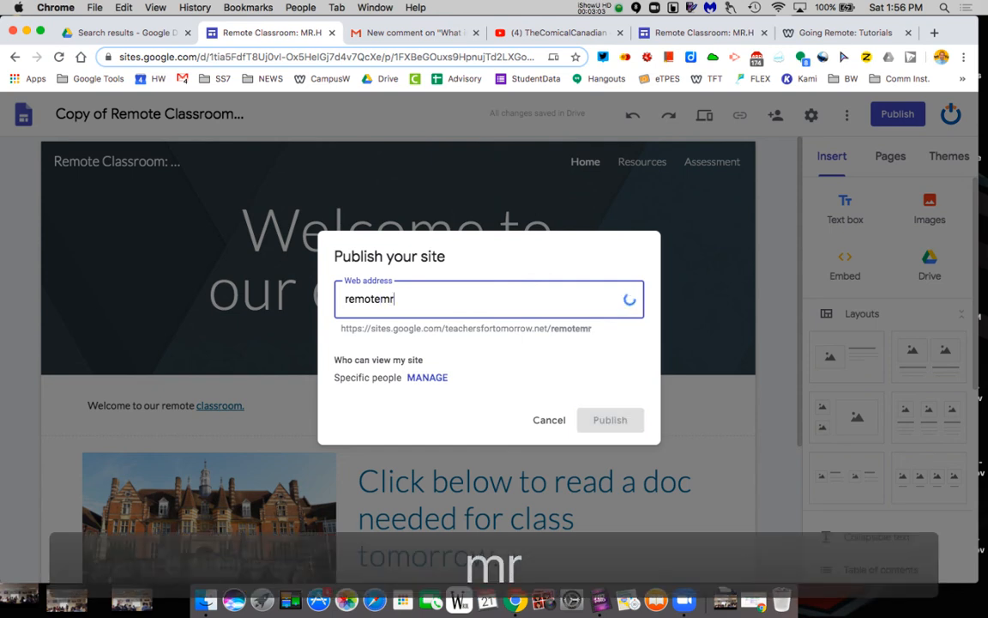
text(h-sit)
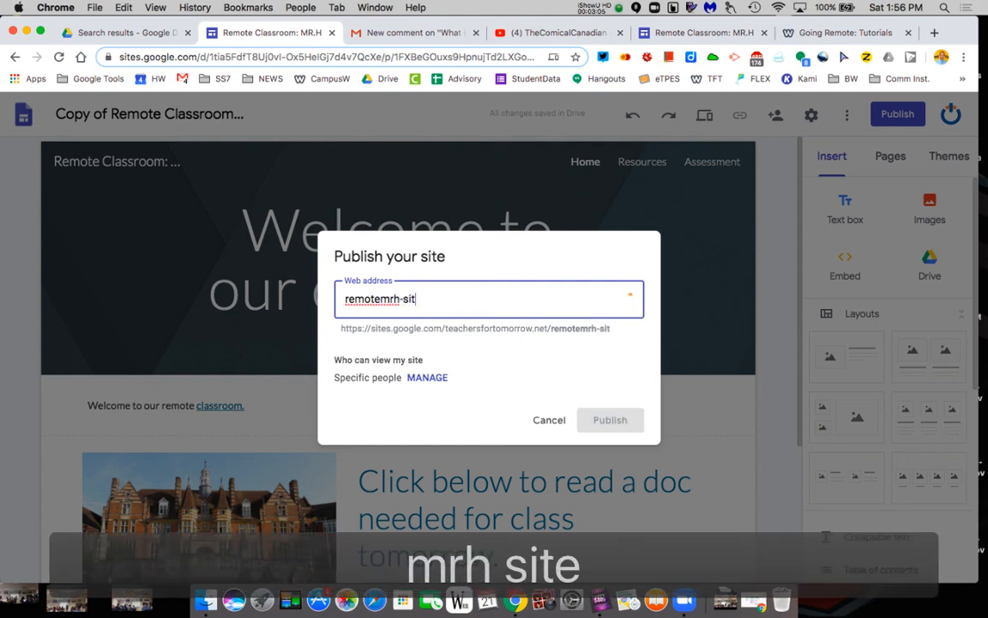
text(e)
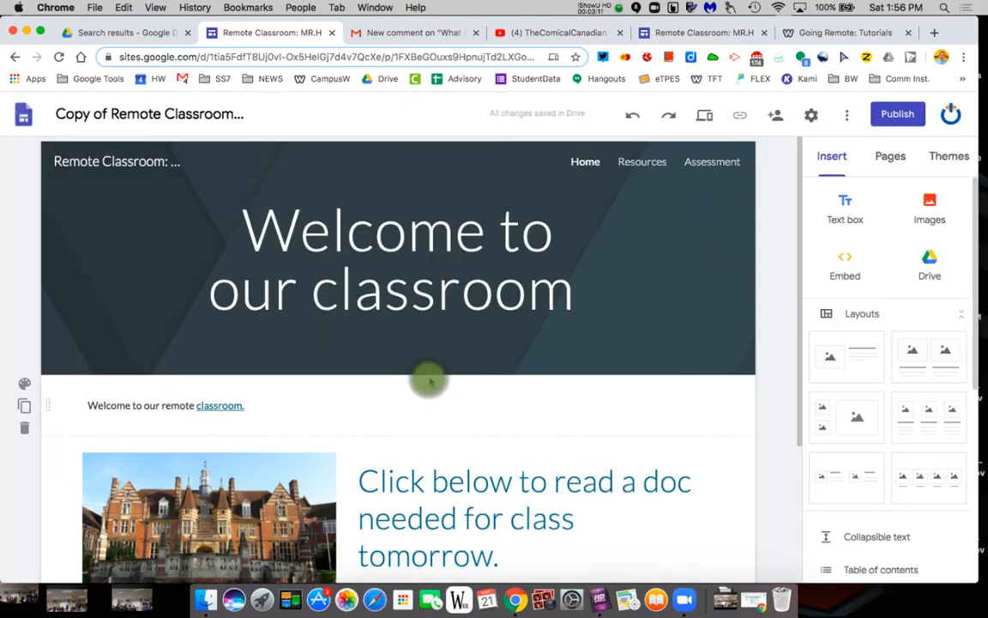
Set published-site access to 'Anyone can find and view the published version' and save
click(774, 114)
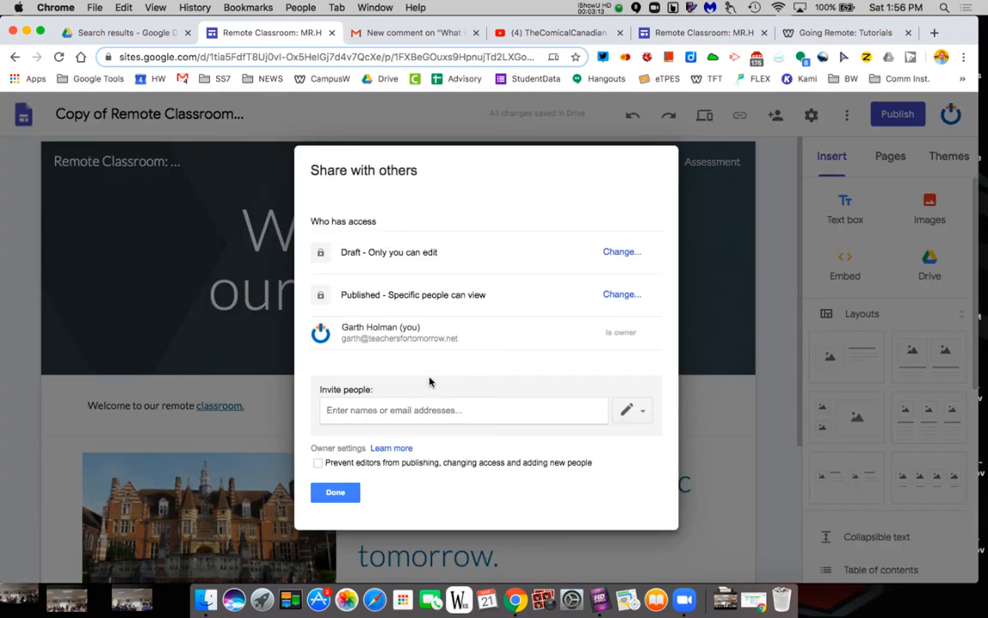
mouse_move(432, 308)
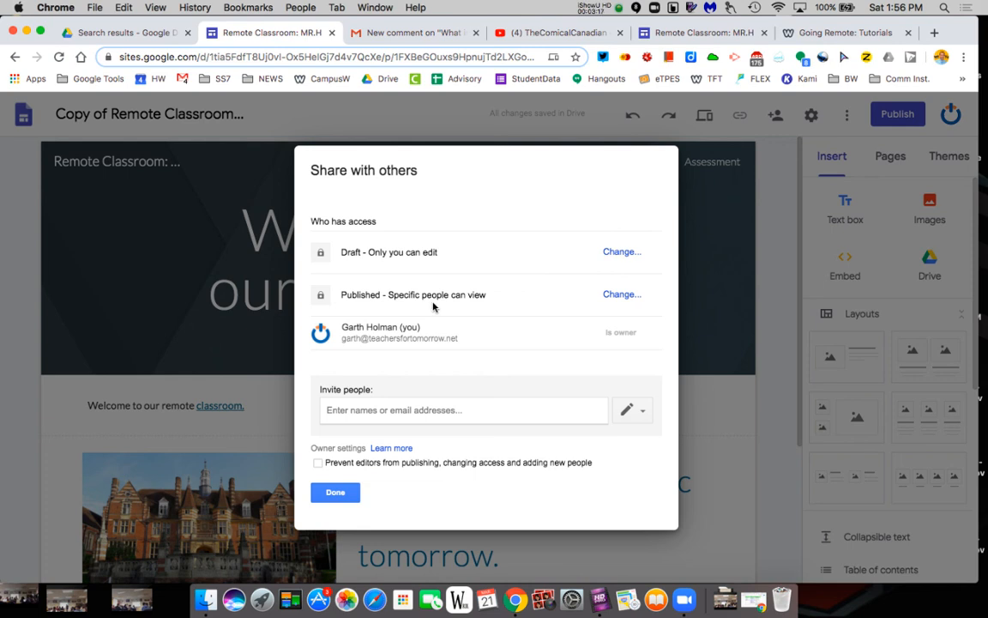
mouse_move(620, 294)
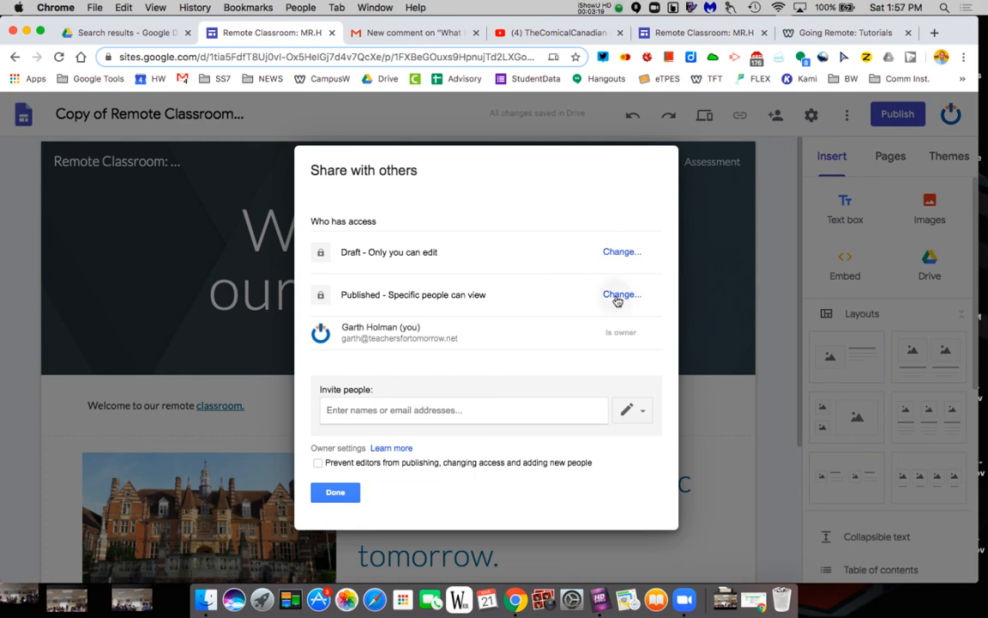
click(621, 294)
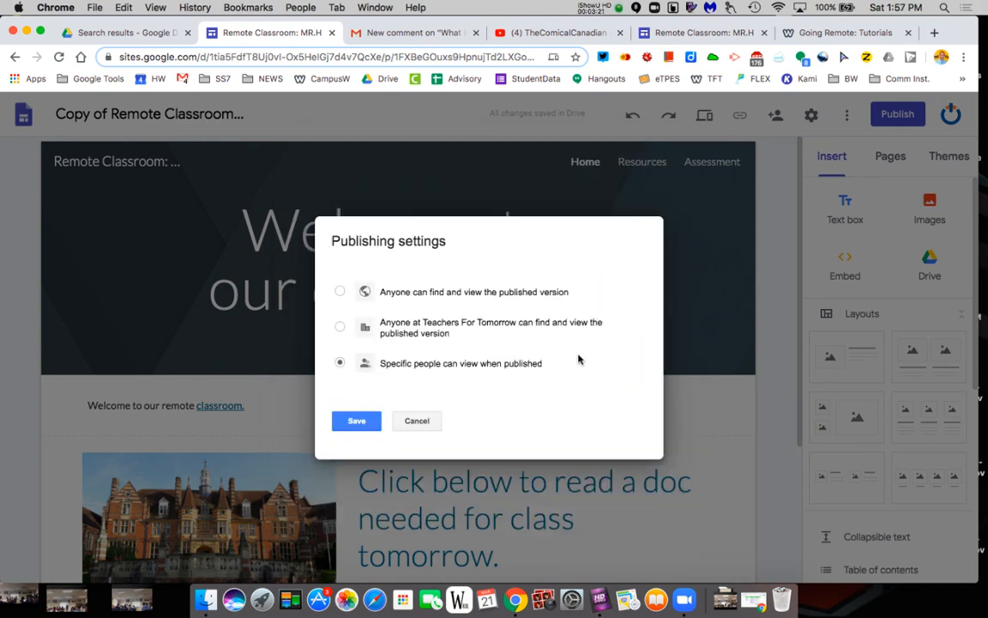
click(339, 326)
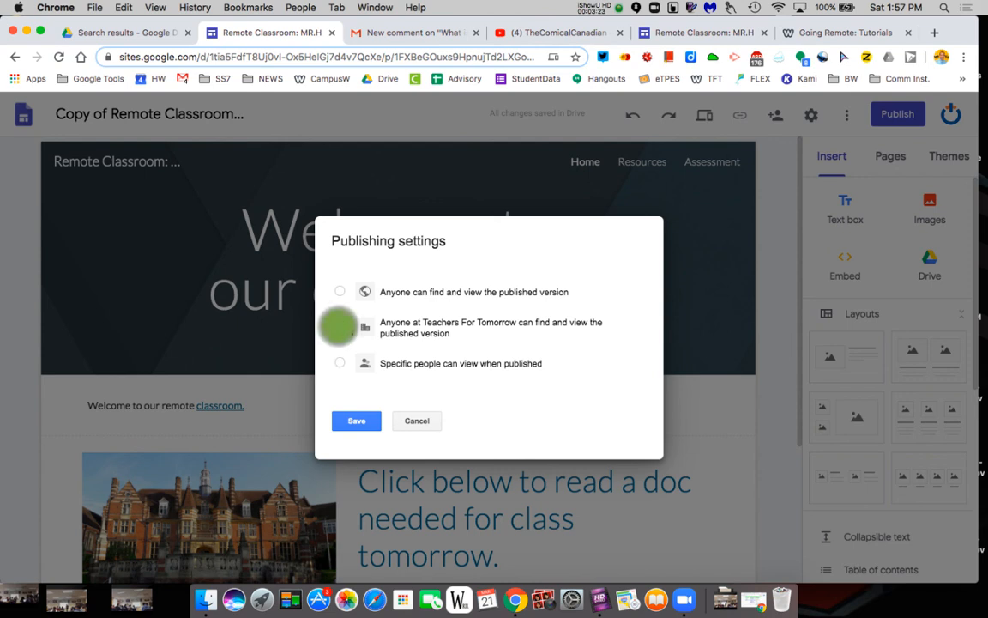
click(340, 326)
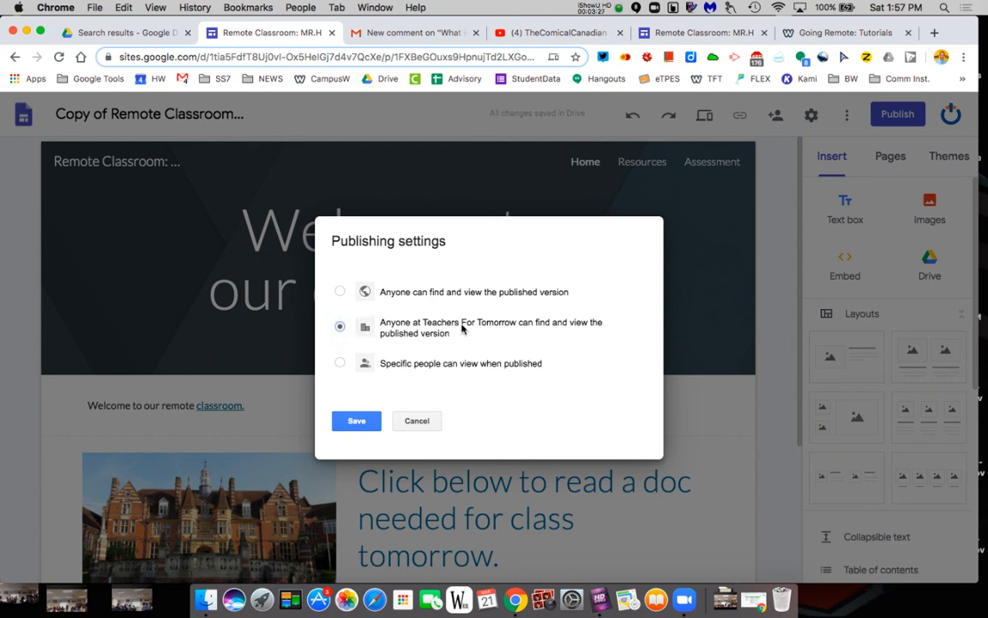
mouse_move(510, 323)
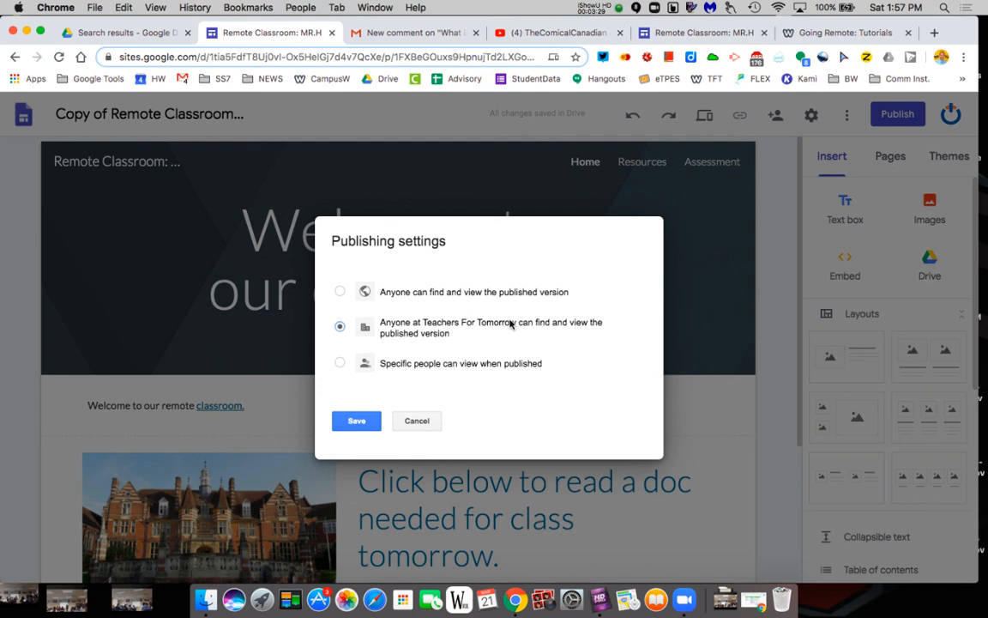
mouse_move(339, 342)
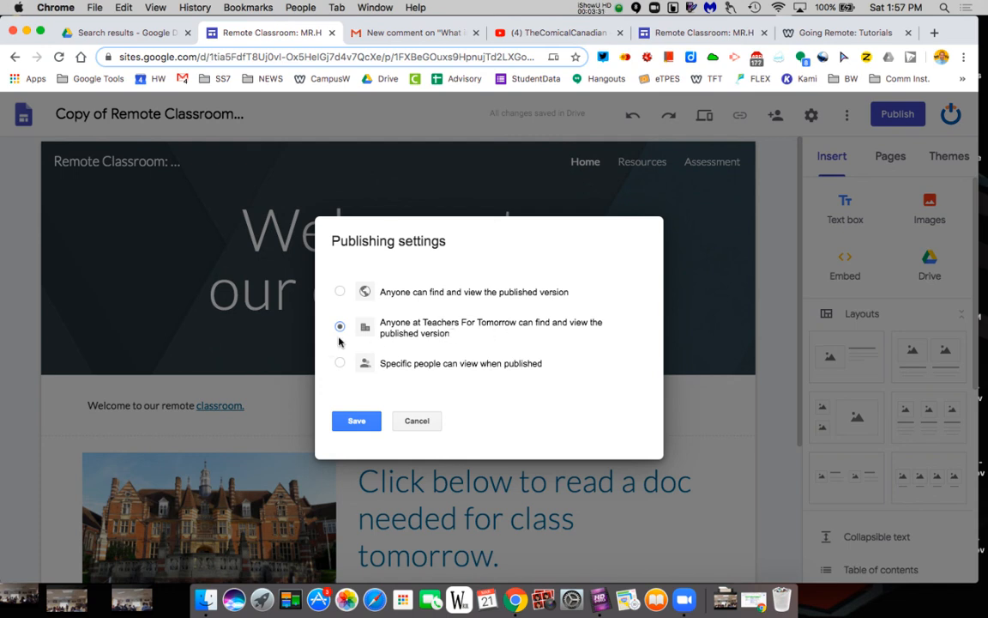
click(340, 291)
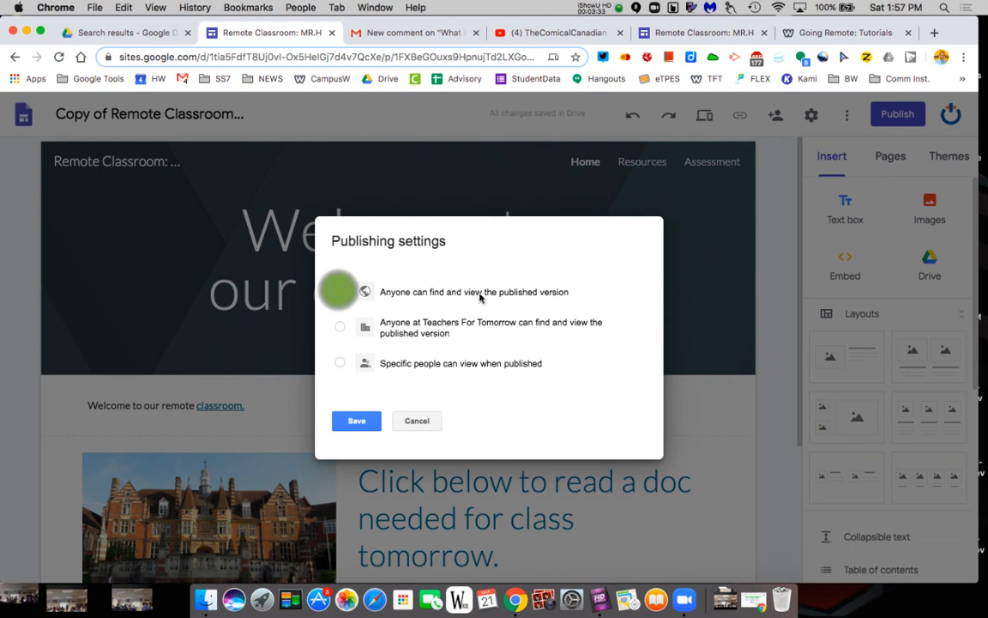
click(339, 291)
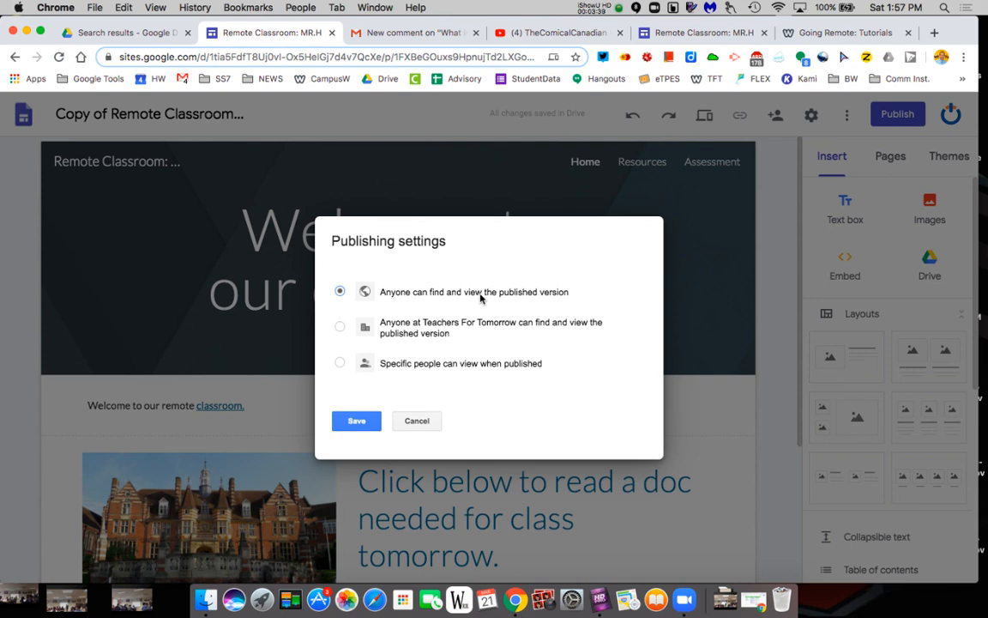
mouse_move(454, 282)
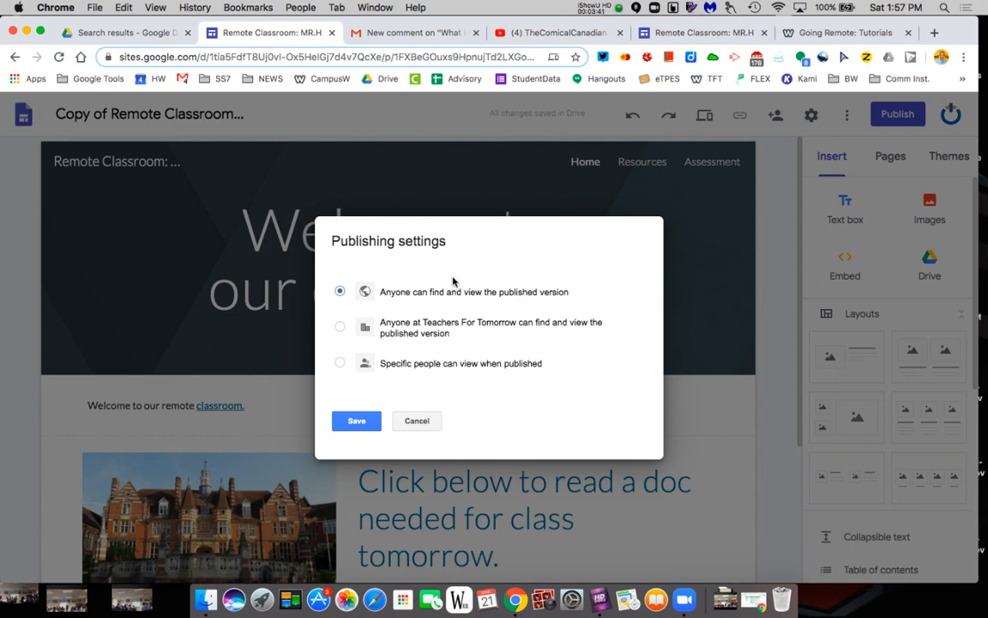
click(355, 420)
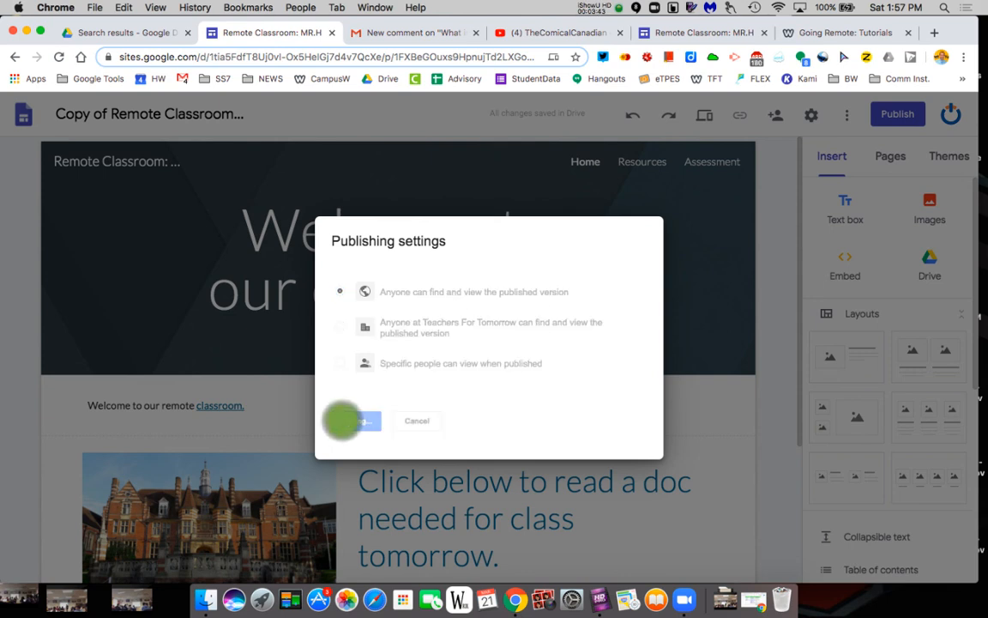
click(359, 420)
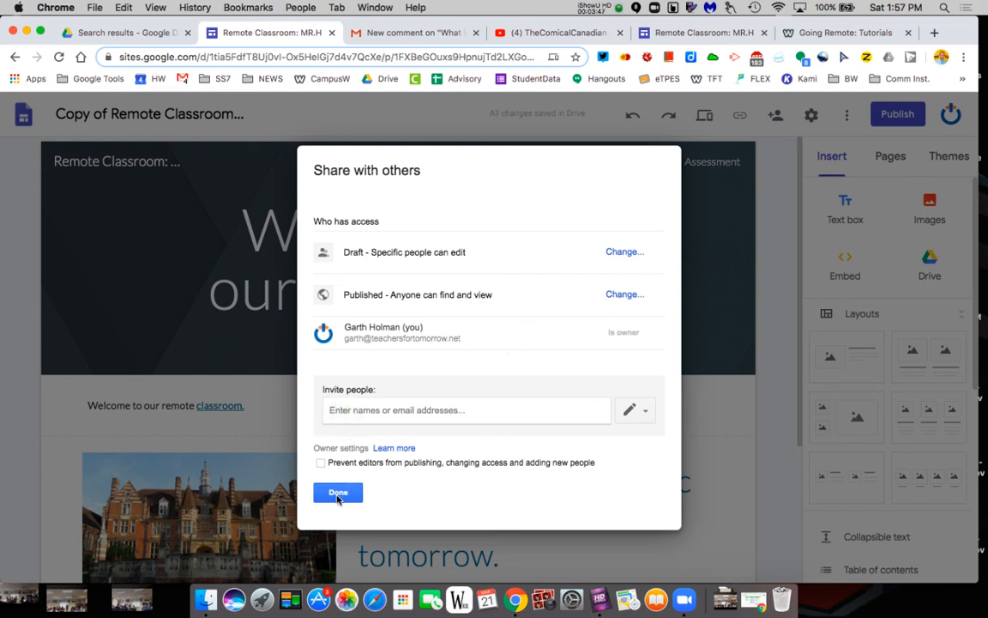
Toggle the search-engine listing option off and on, then publish at remotemrh-site
click(338, 492)
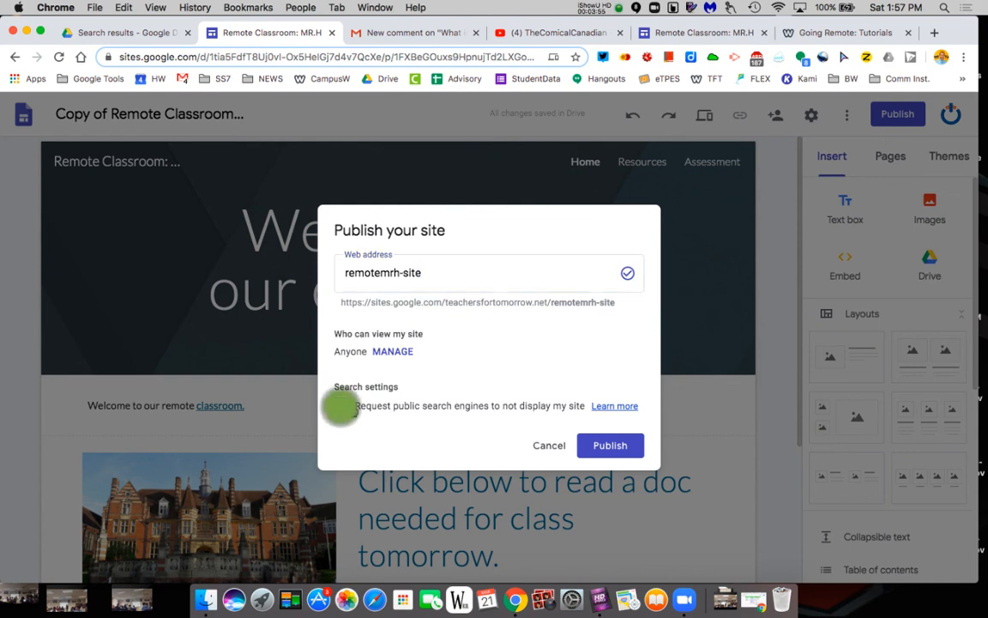
click(340, 405)
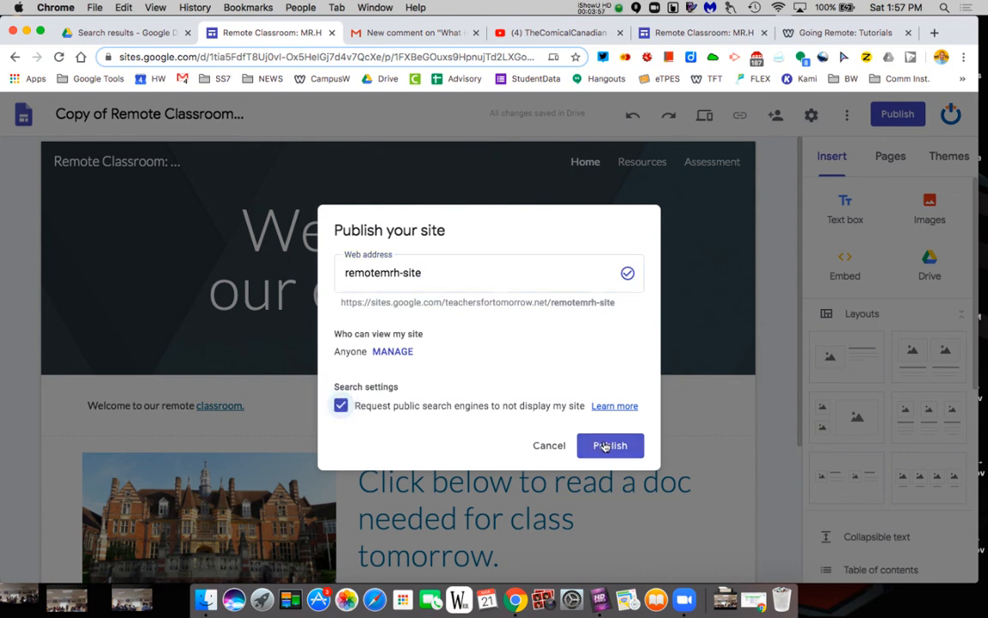
click(341, 405)
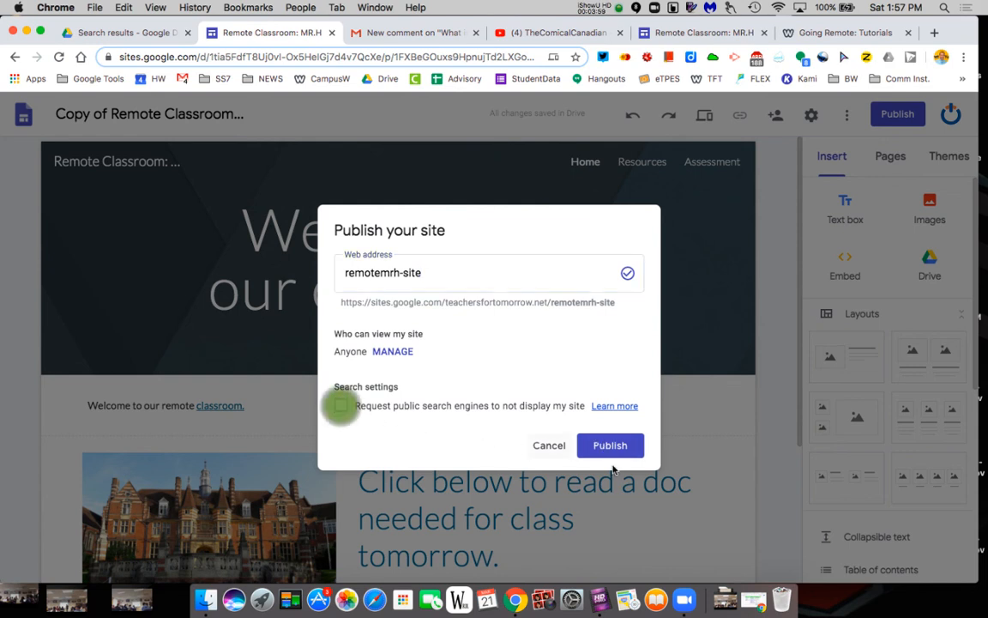
click(610, 444)
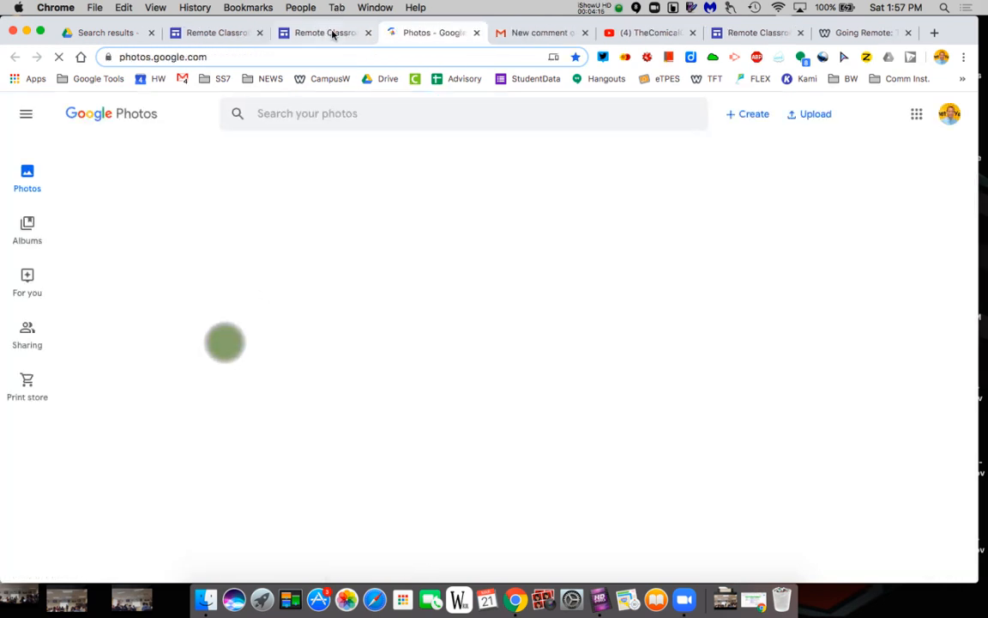
Open the live site, test Link to Reading's NPR article, and return to the site
click(324, 32)
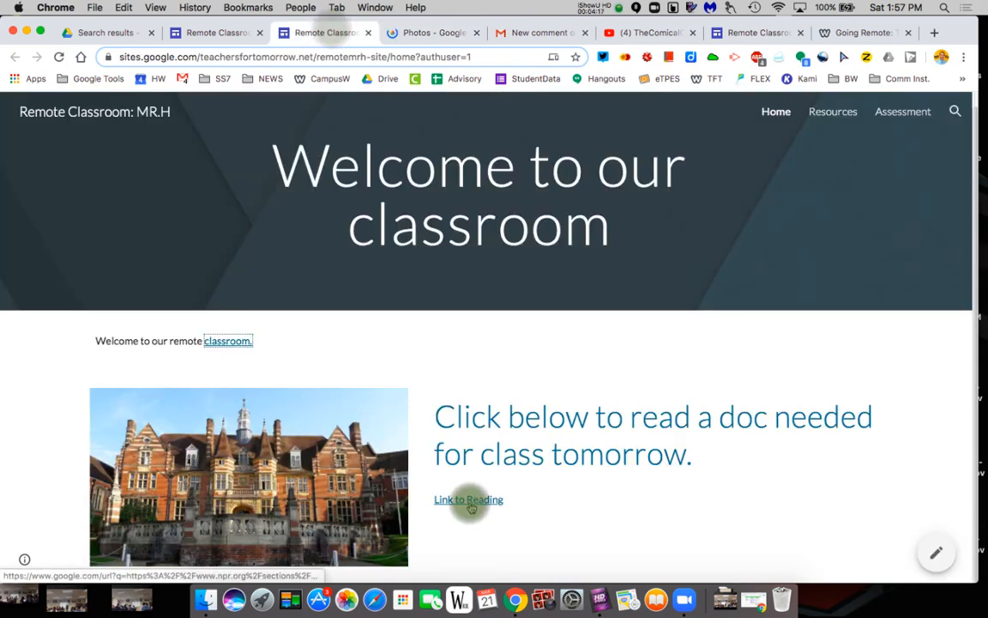
click(468, 499)
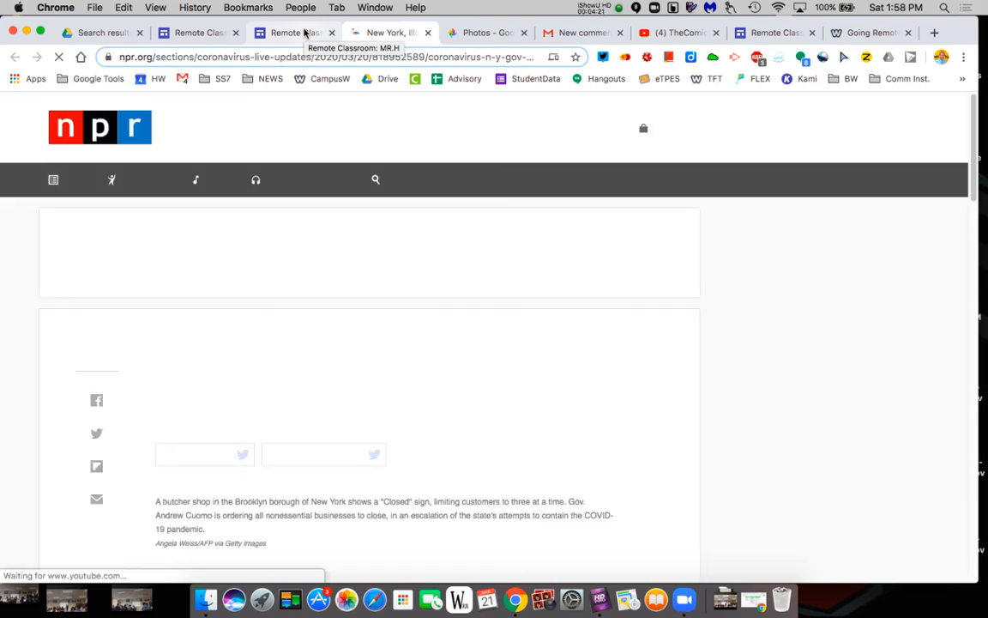
click(292, 32)
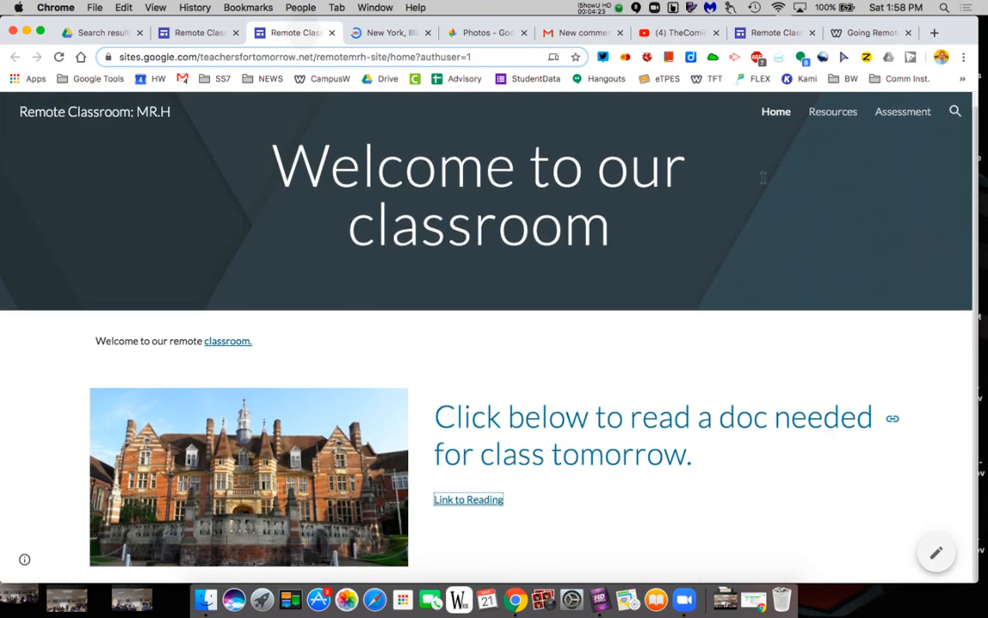
click(832, 112)
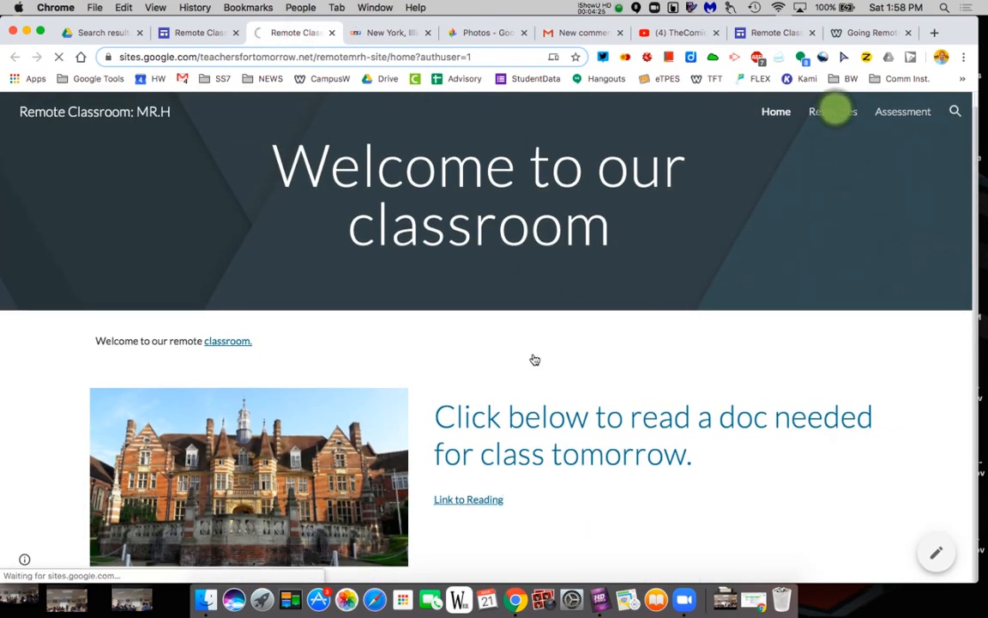
Open the live Resources page and play the embedded remote learning video
click(832, 111)
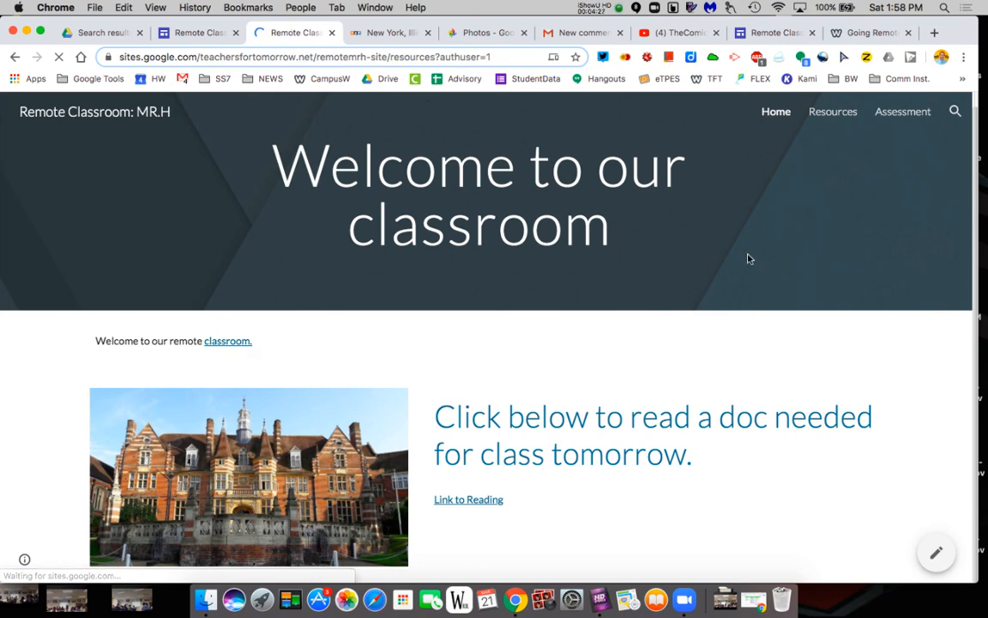
click(832, 112)
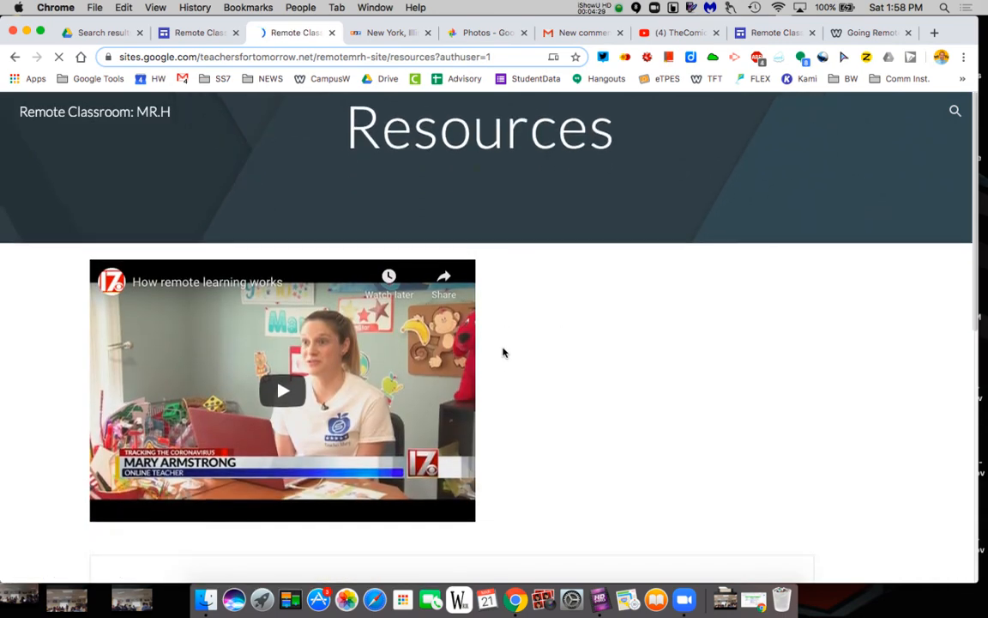
click(282, 391)
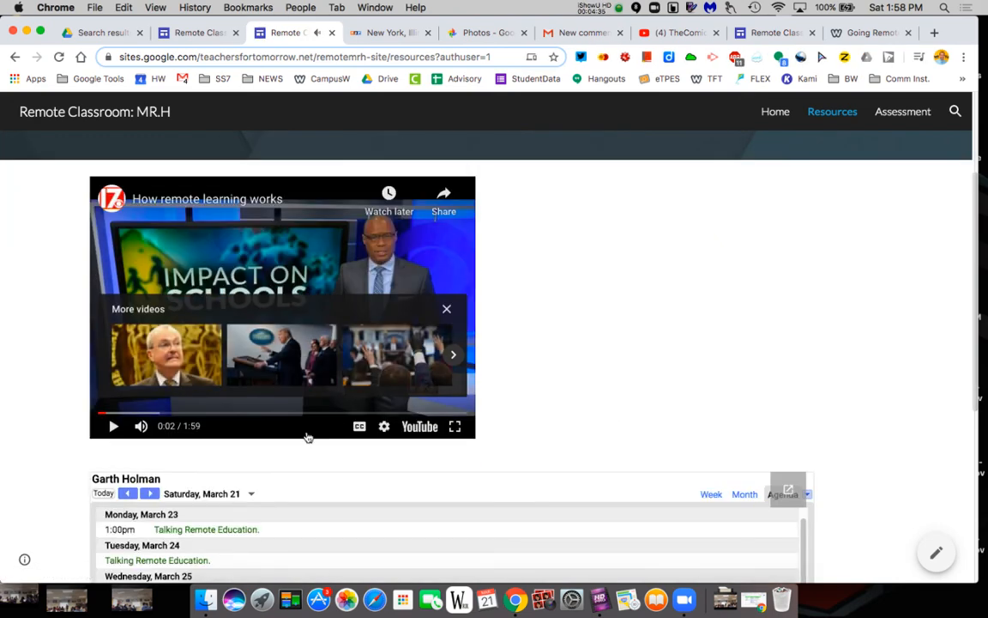
Open the Tuesday Talking Remote Education calendar event's full details, then return to Resources
scroll(down, 3)
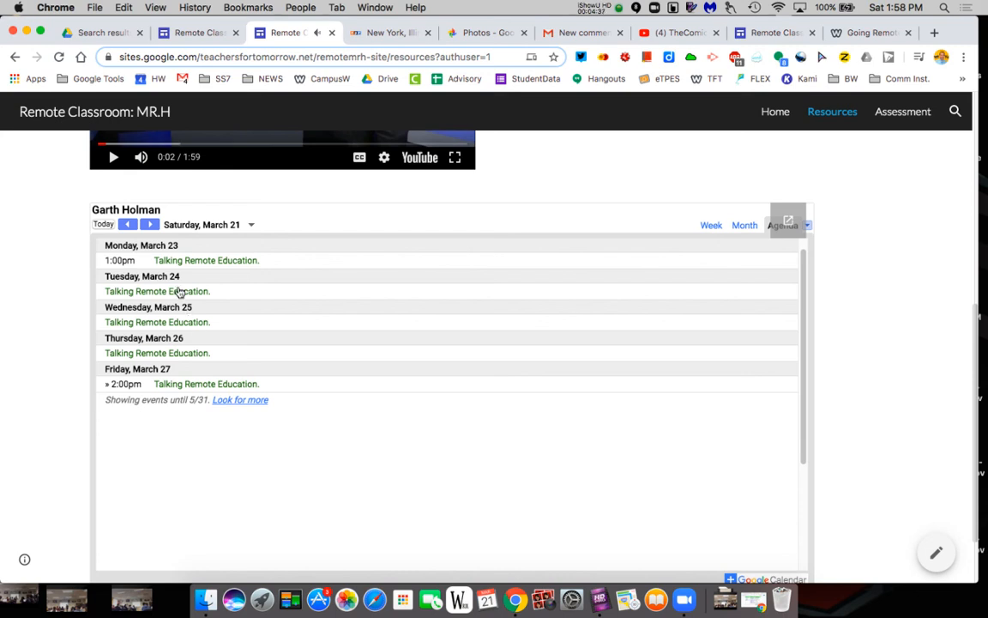
click(156, 290)
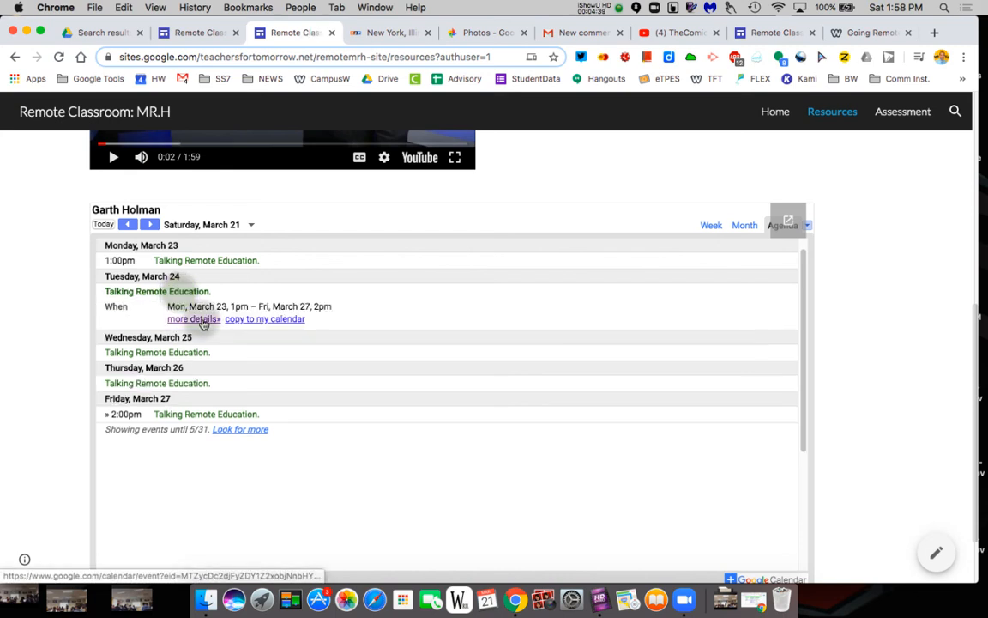
click(193, 318)
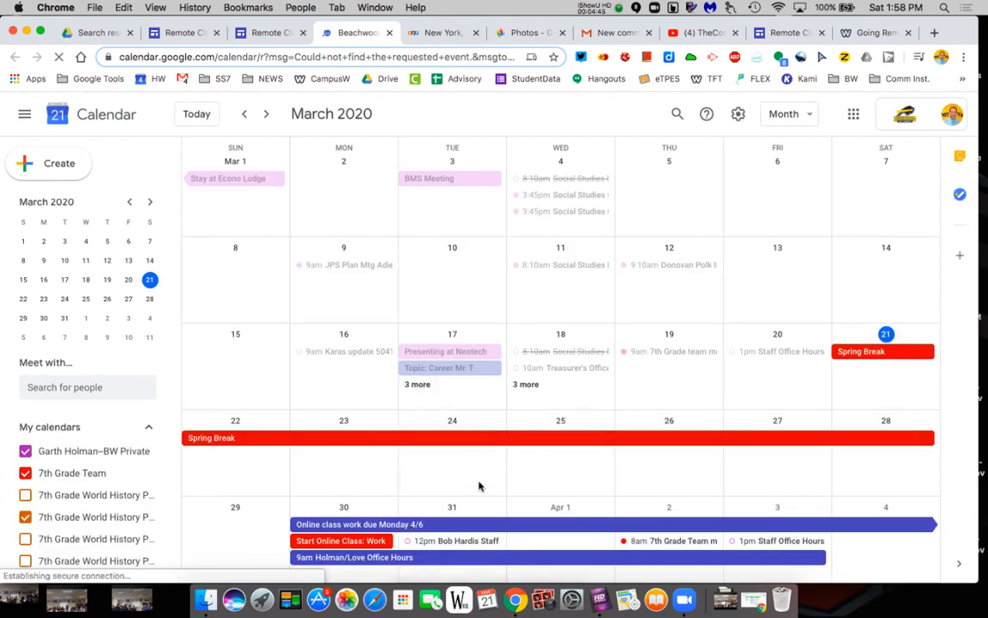
click(270, 32)
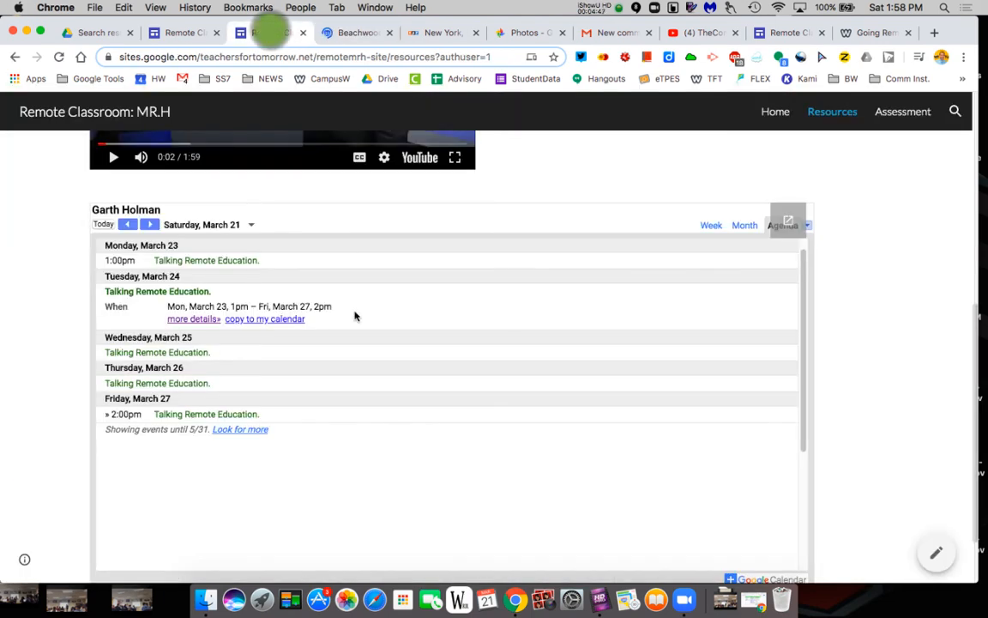
scroll(down, 3)
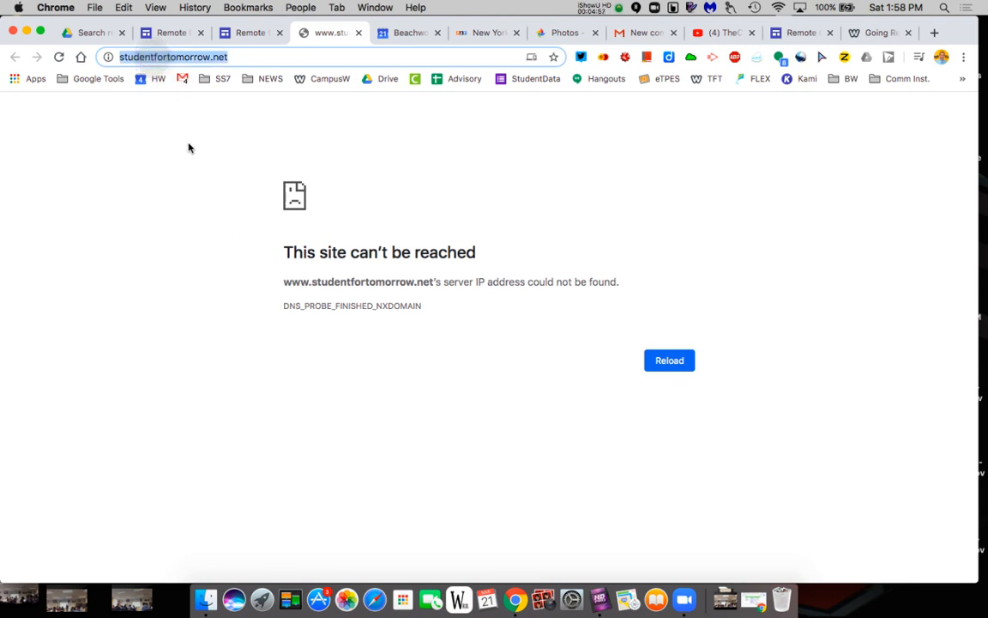
Return from the unreachable classroom link to the live Resources page tab
click(250, 32)
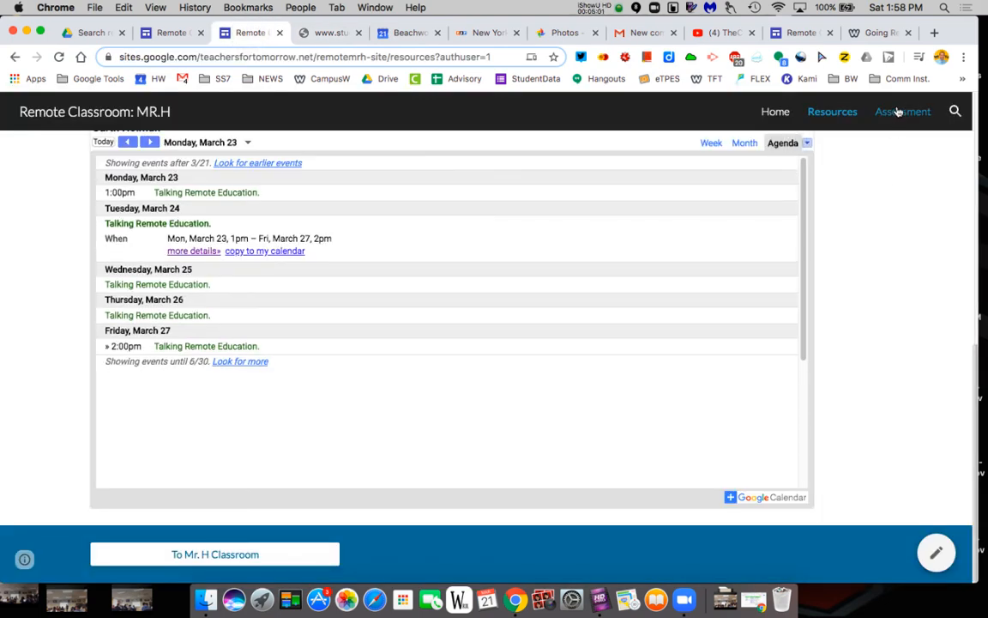
Submit a test help request on the Assessment page asking how to auto grade Forms
click(902, 111)
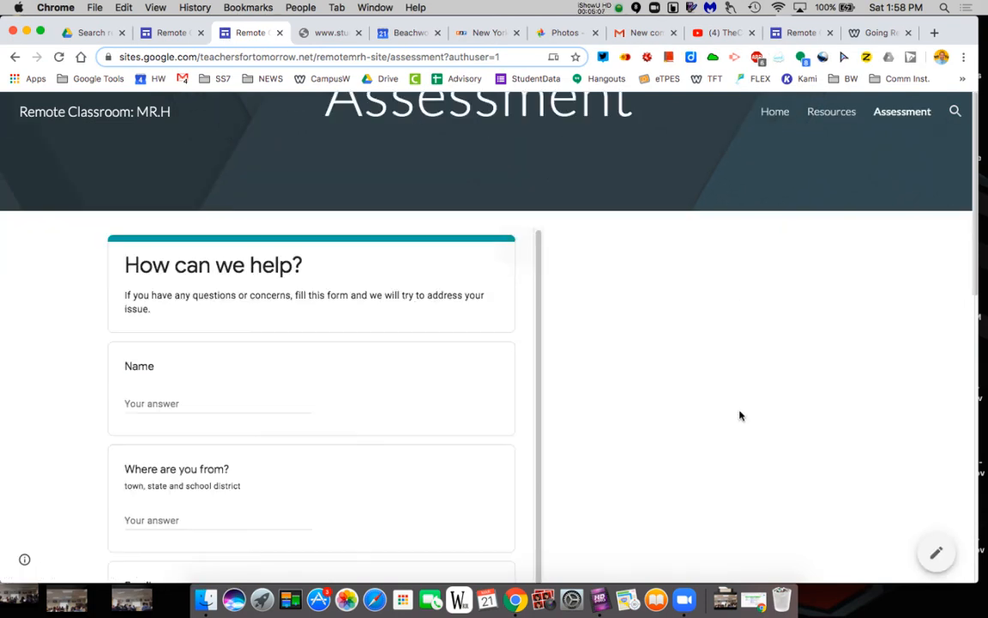
click(217, 403)
text(garth)
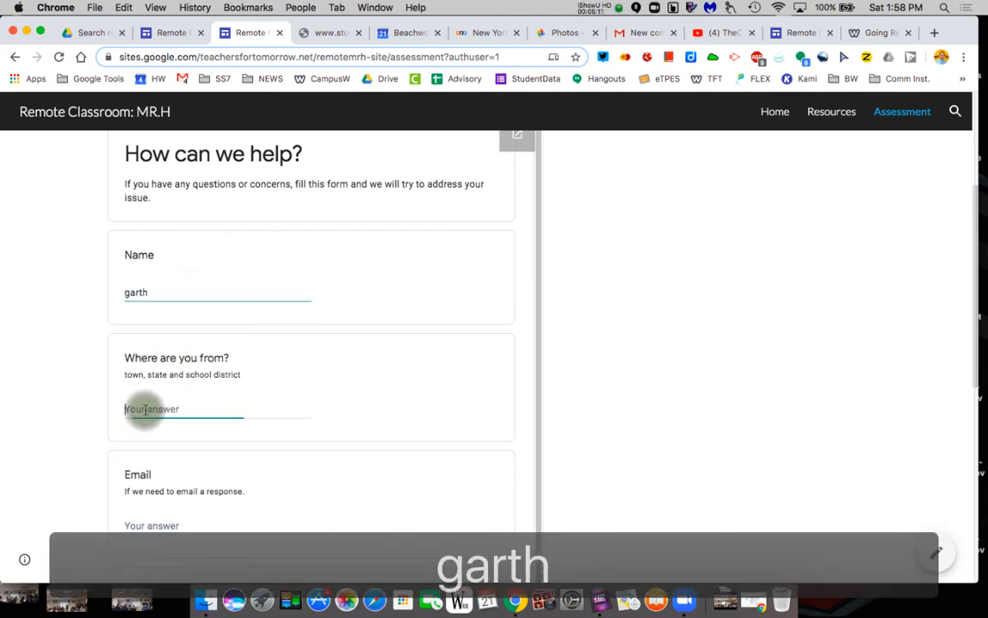
text(ohi)
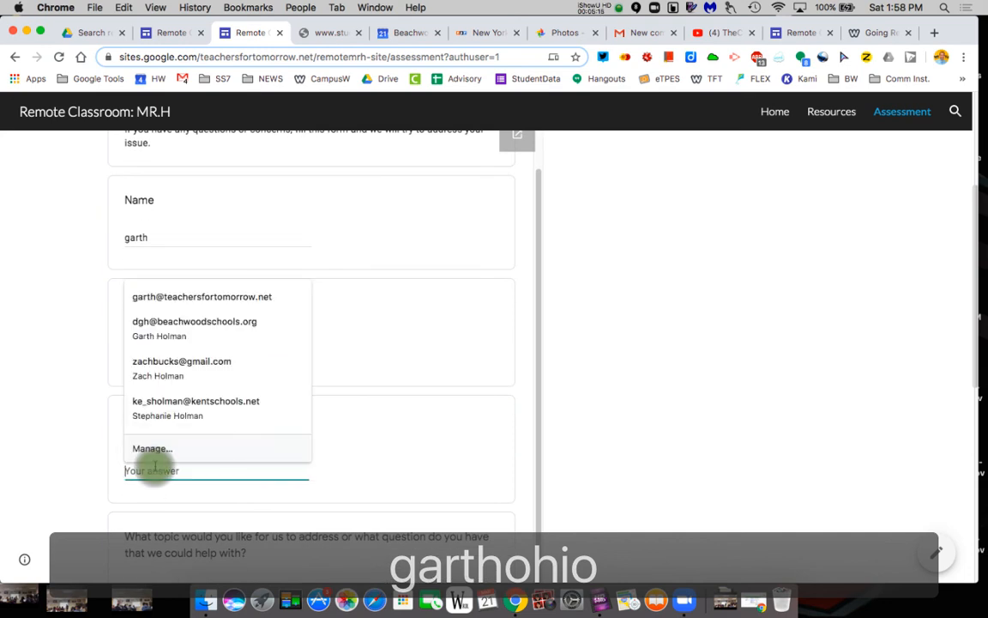
click(202, 296)
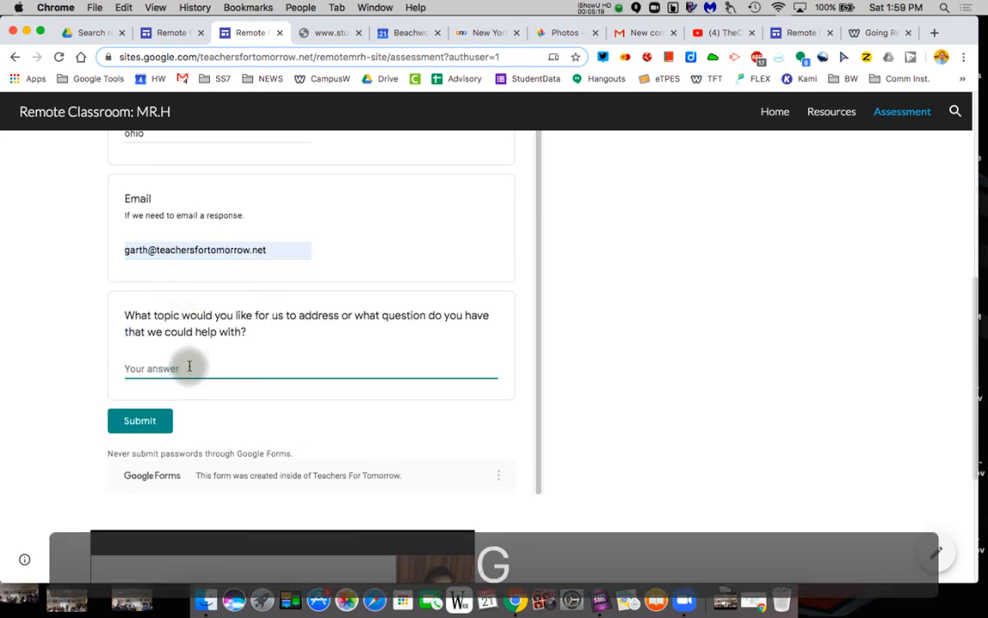
text(Forms)
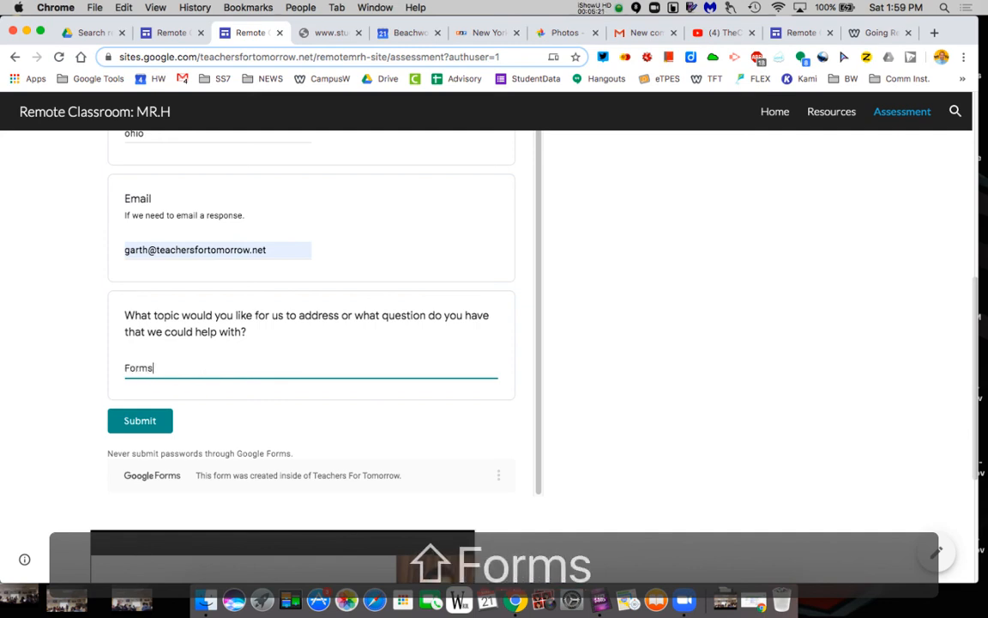
text(: How can i)
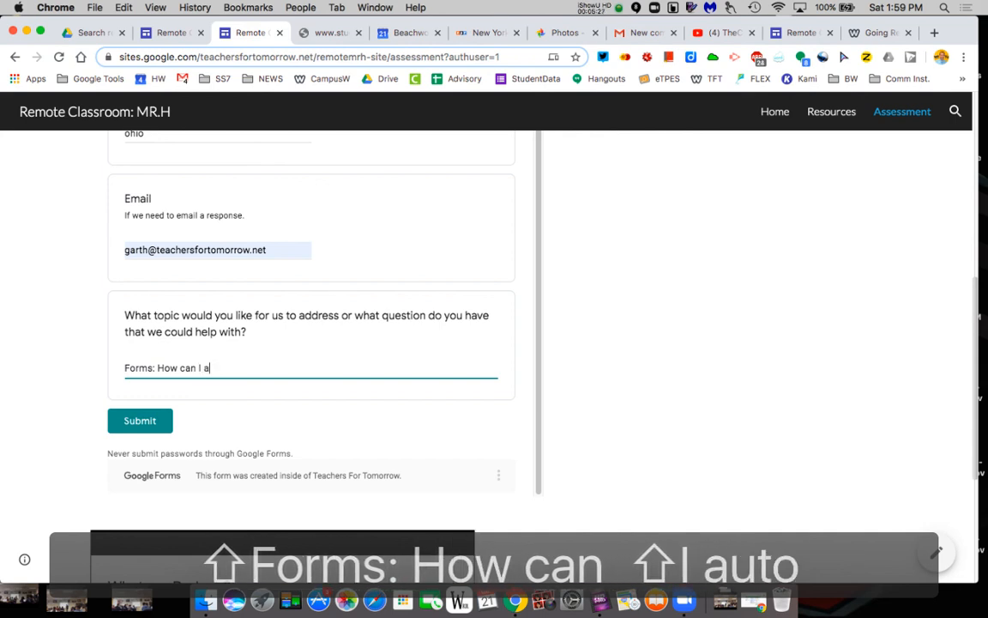
text(uto grade)
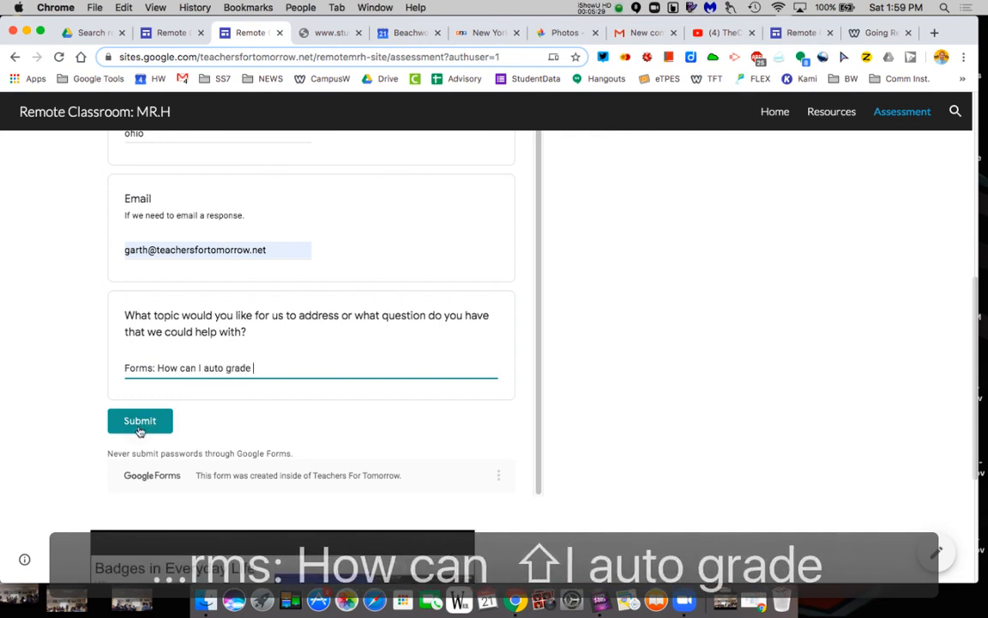
click(139, 420)
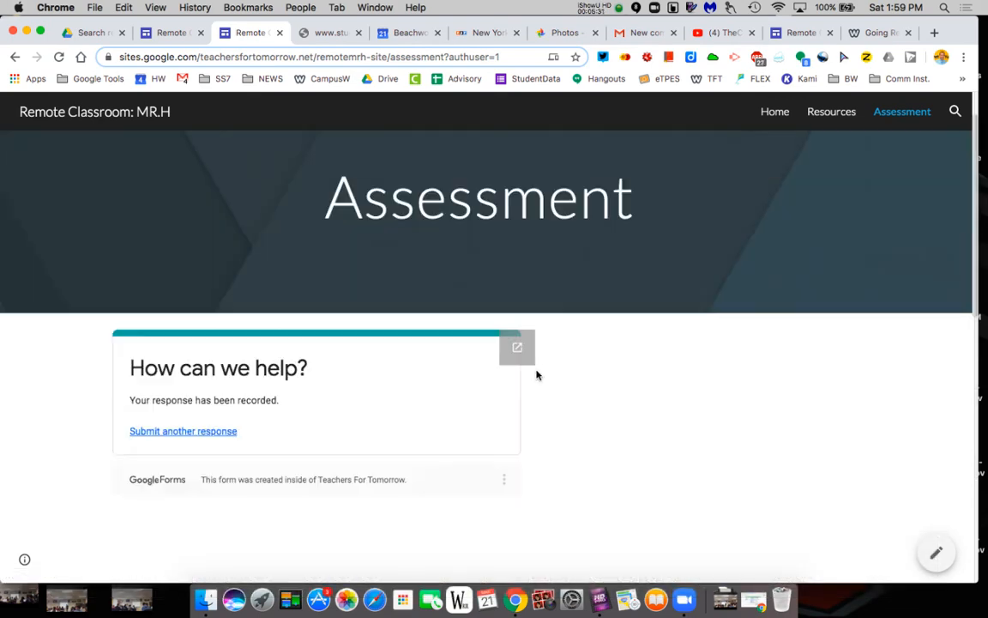
Advance the embedded Gamification badges slideshow, view it in full, then return to Assessment
scroll(down, 3)
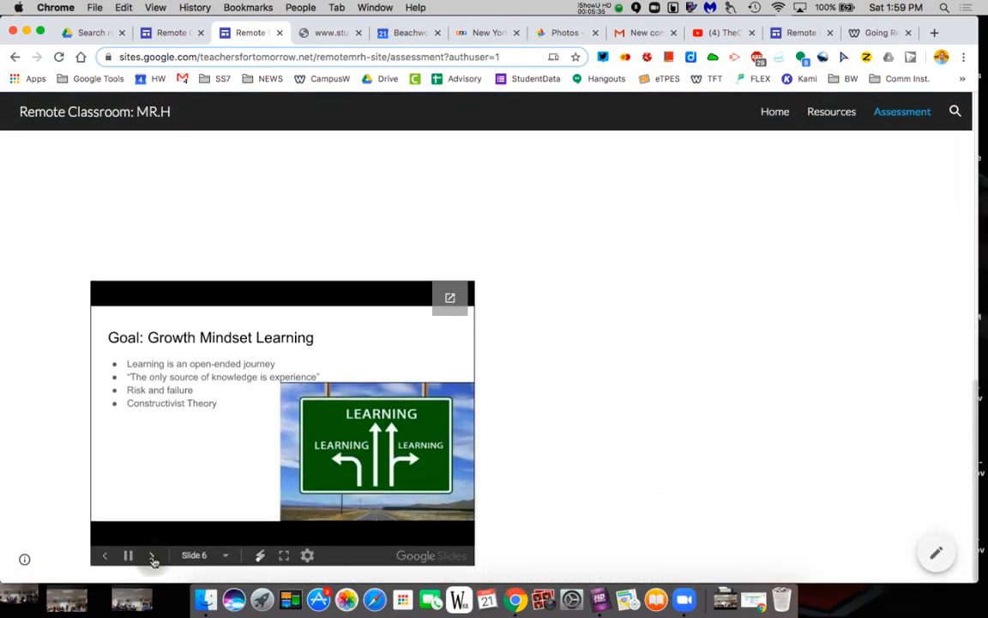
click(152, 555)
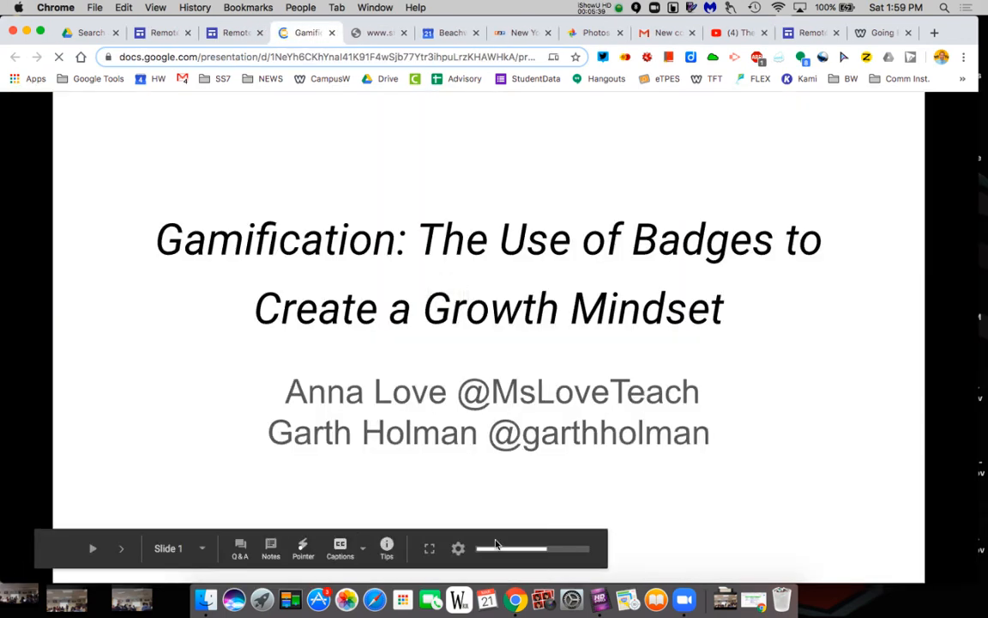
click(121, 548)
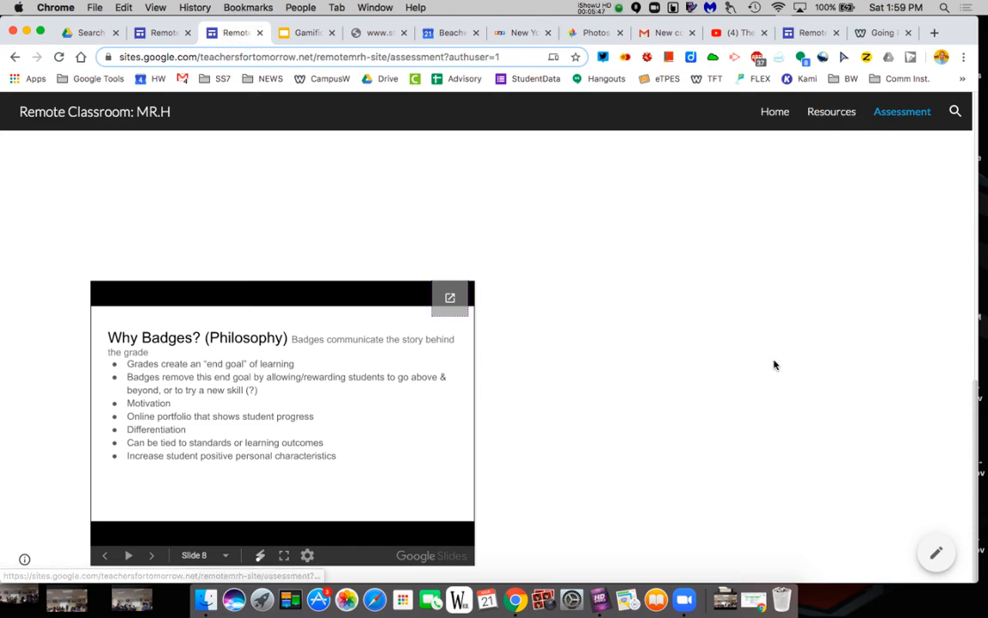
scroll(up, 3)
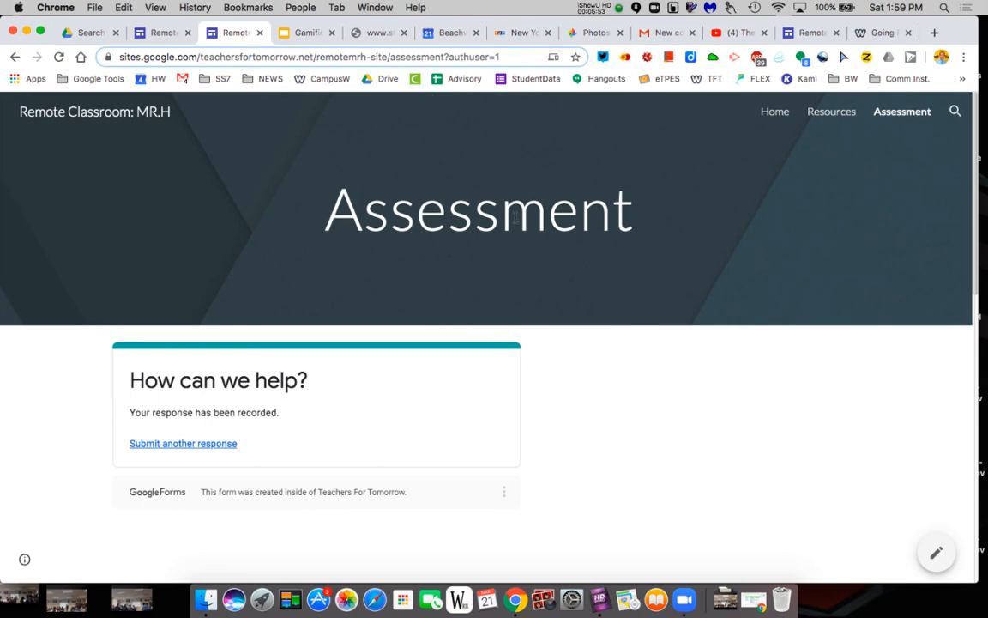
Bookmark the live Remote Classroom Home page in the Google Tools folder
click(774, 111)
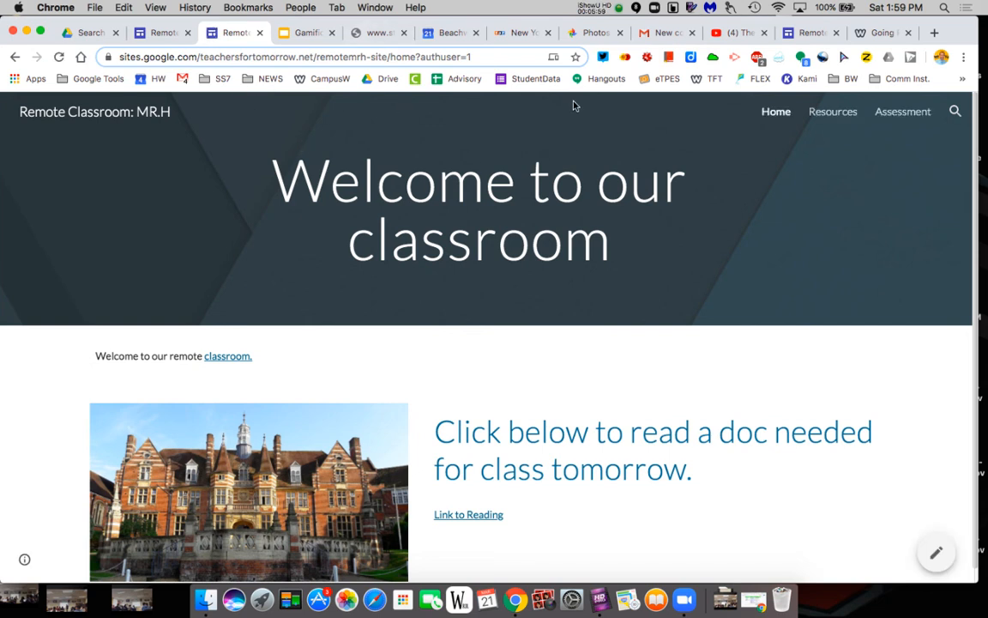
click(576, 56)
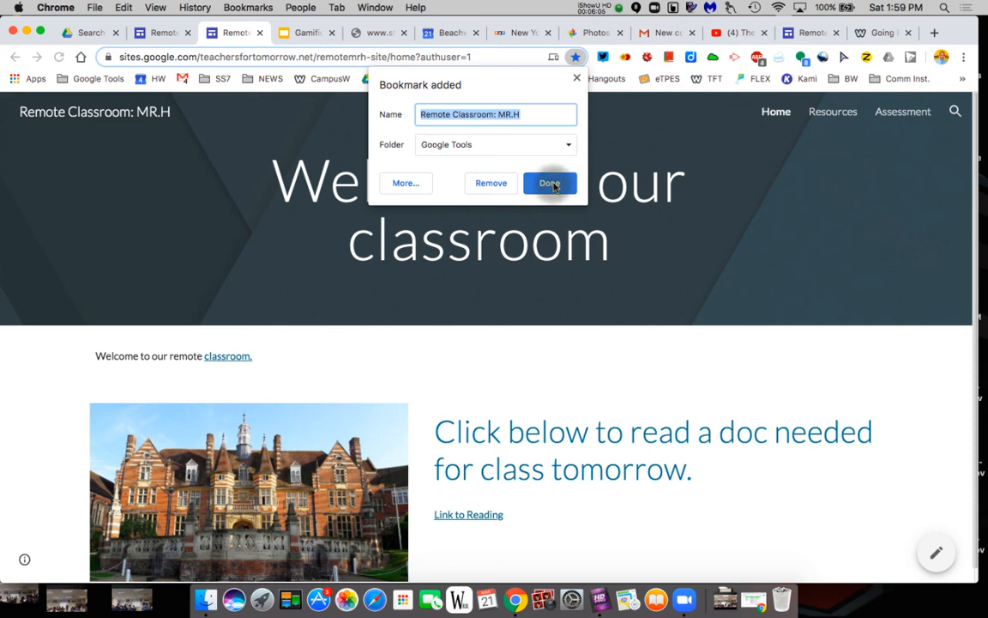
click(549, 183)
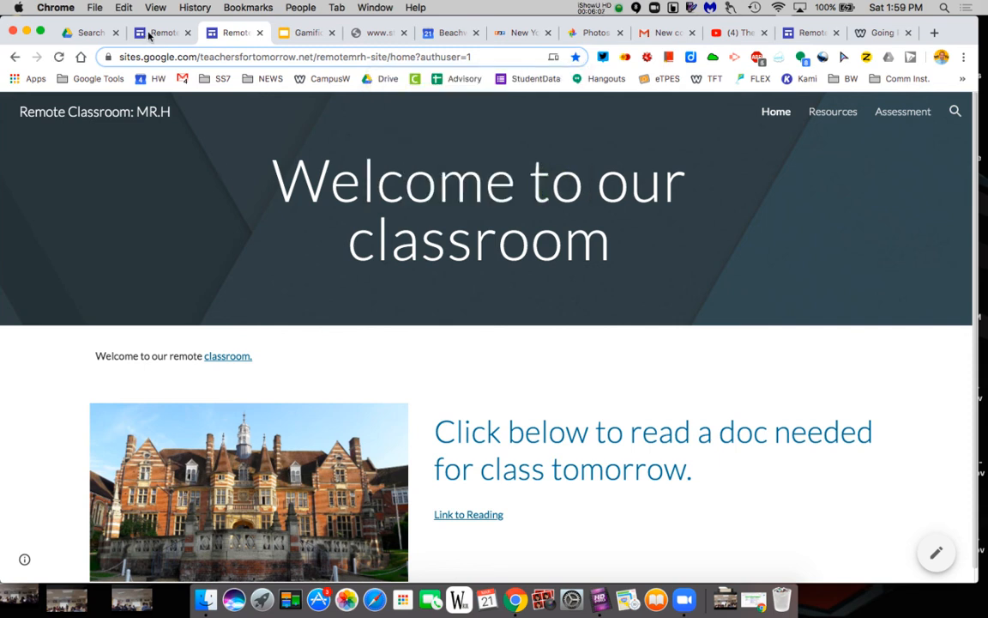
mouse_move(159, 33)
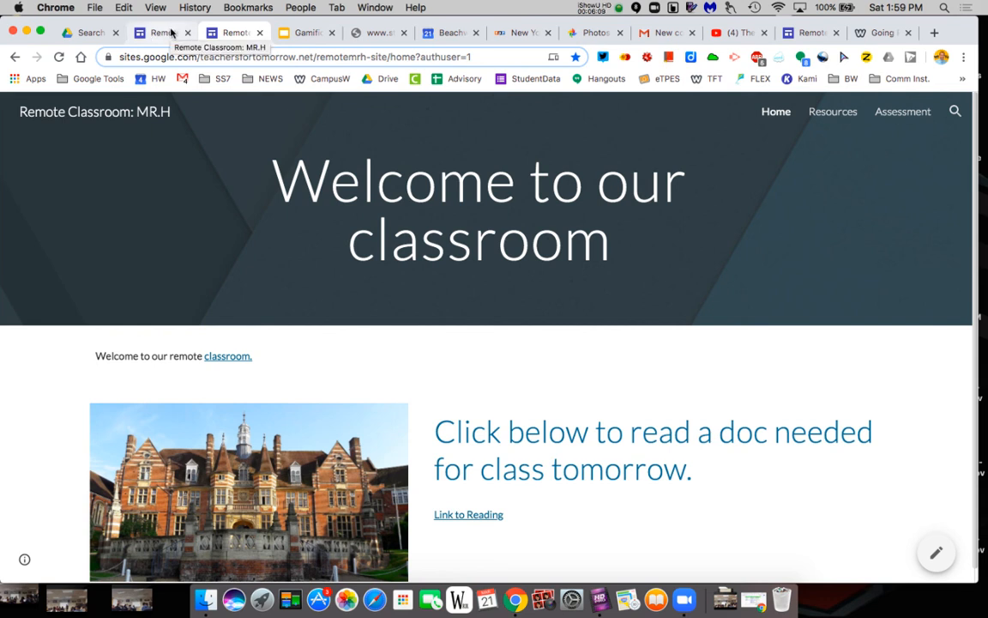
key(cmd+c)
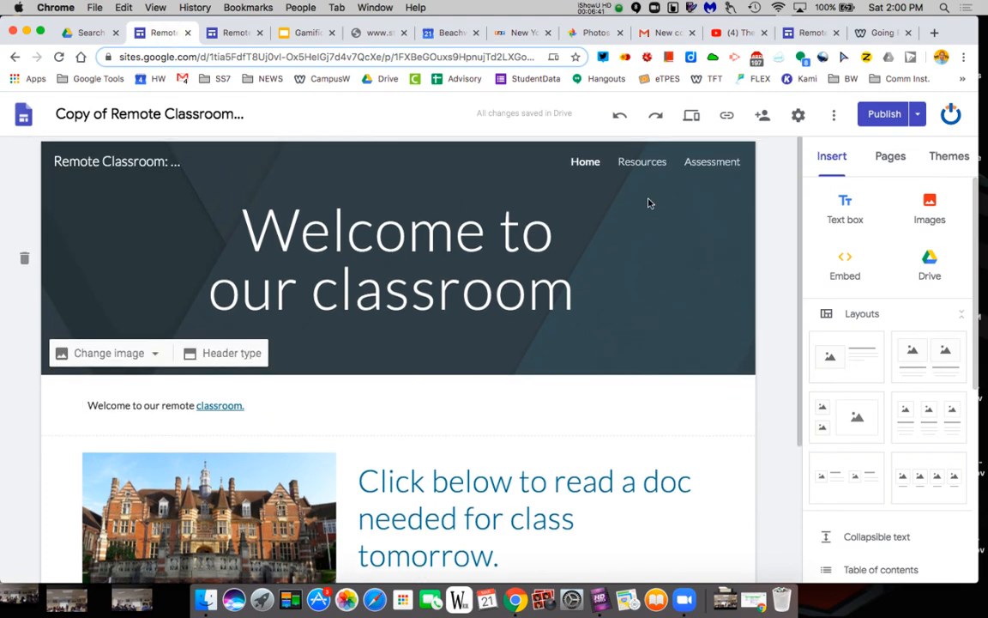
click(641, 161)
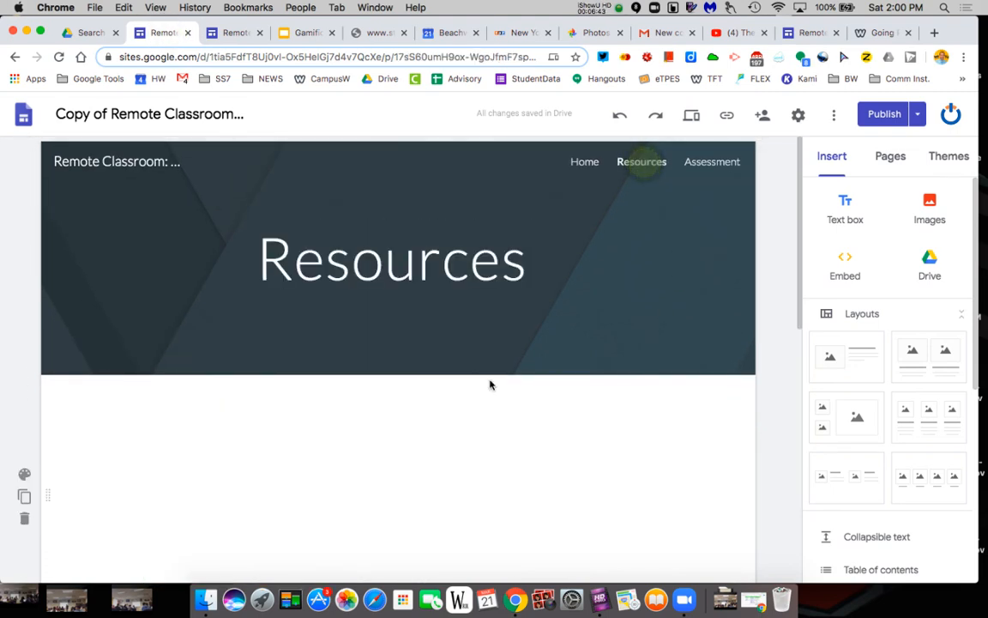
scroll(down, 3)
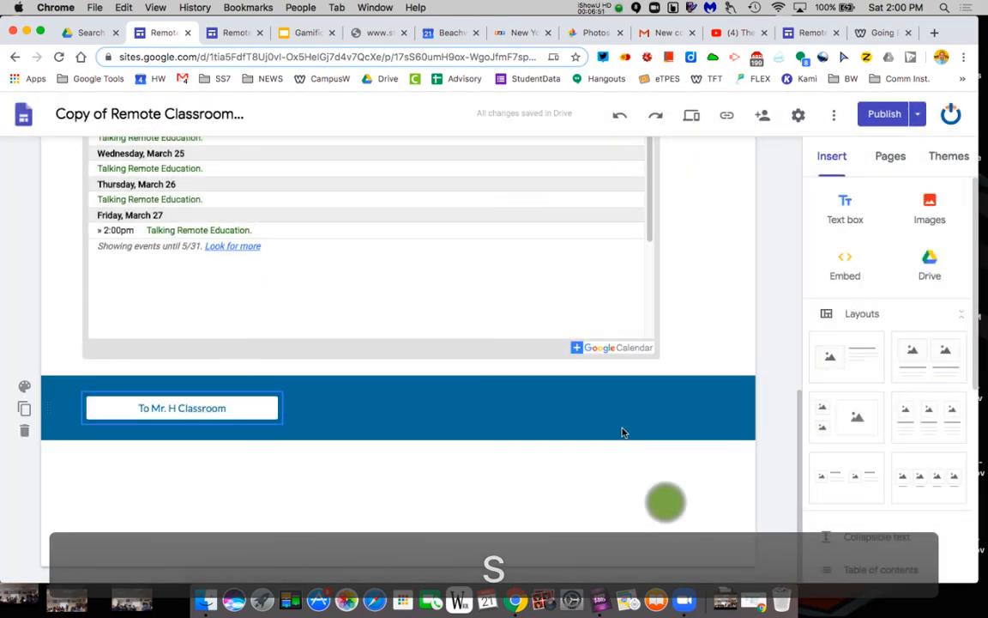
click(182, 408)
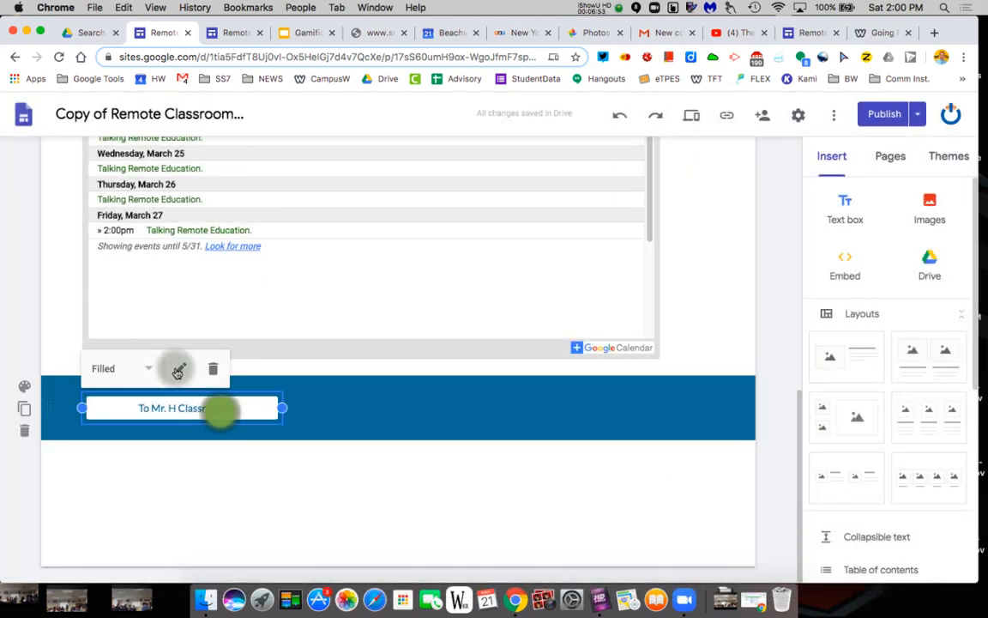
click(178, 368)
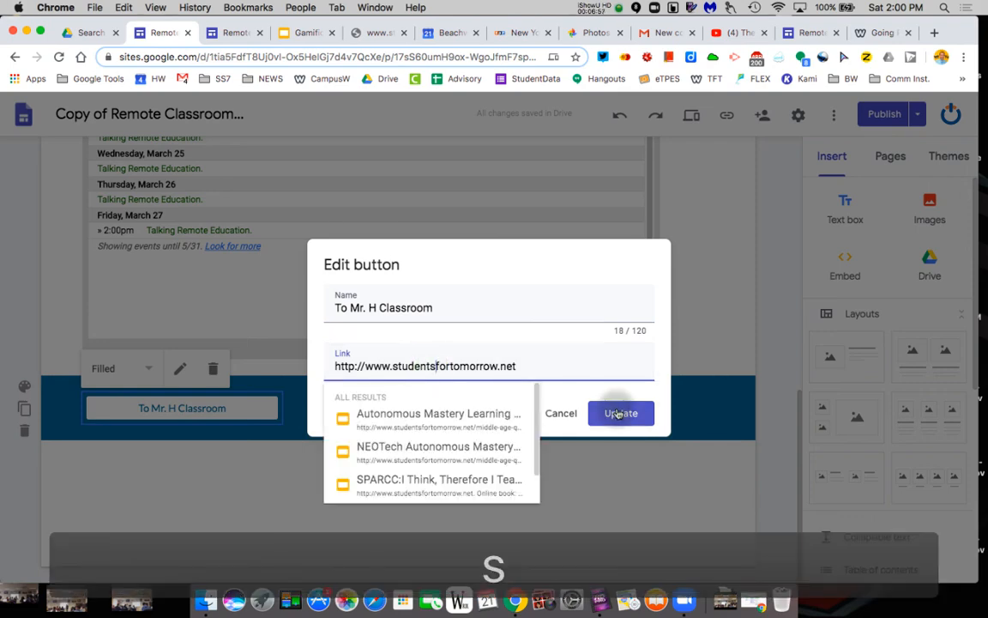
click(620, 412)
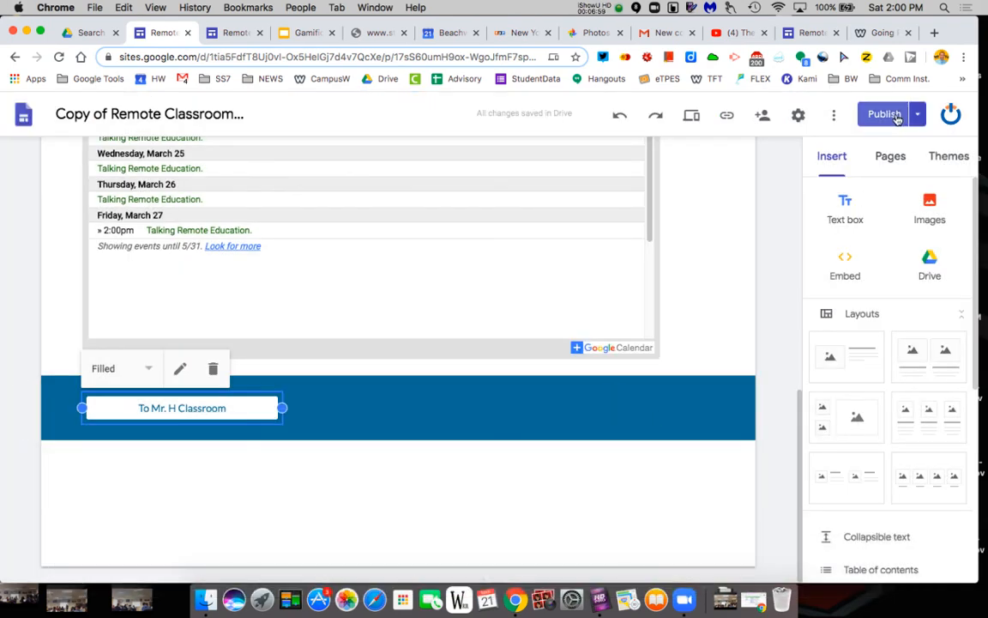
Publish the draft changes to the Remote Classroom site and view the live Home page
click(883, 114)
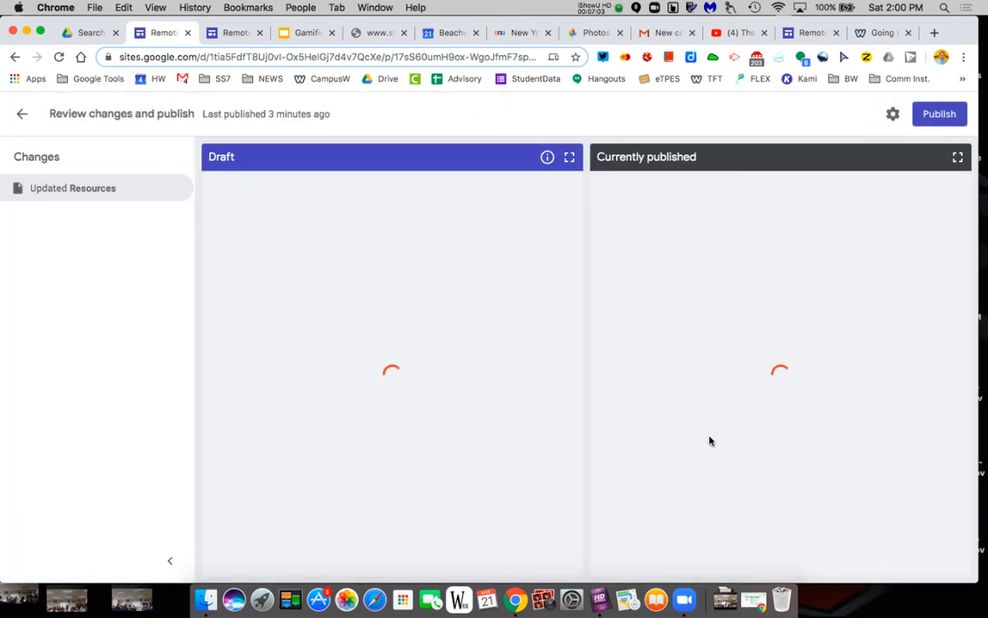
mouse_move(672, 421)
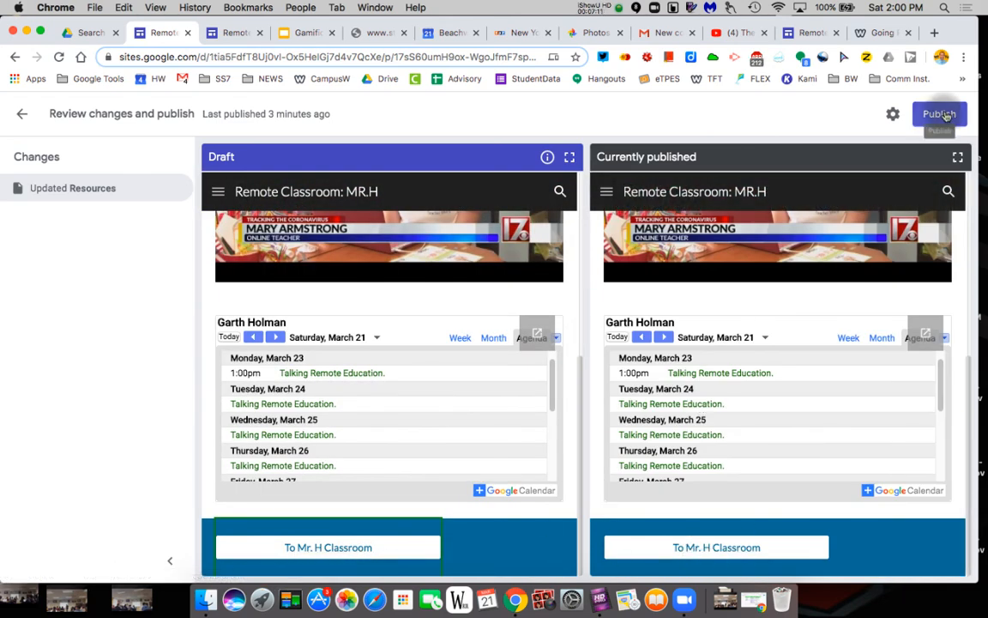
click(938, 113)
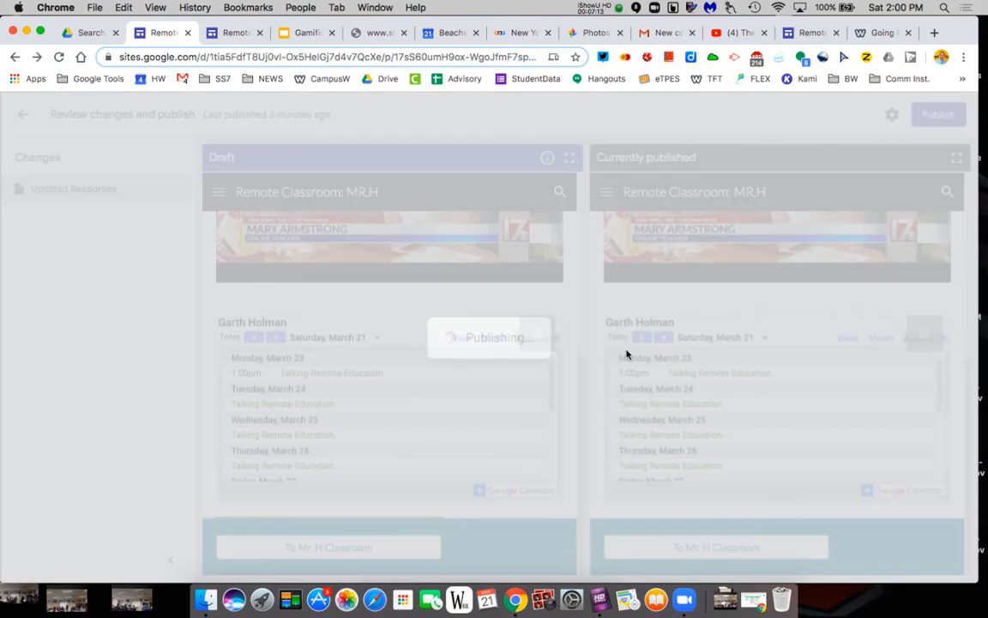
click(883, 113)
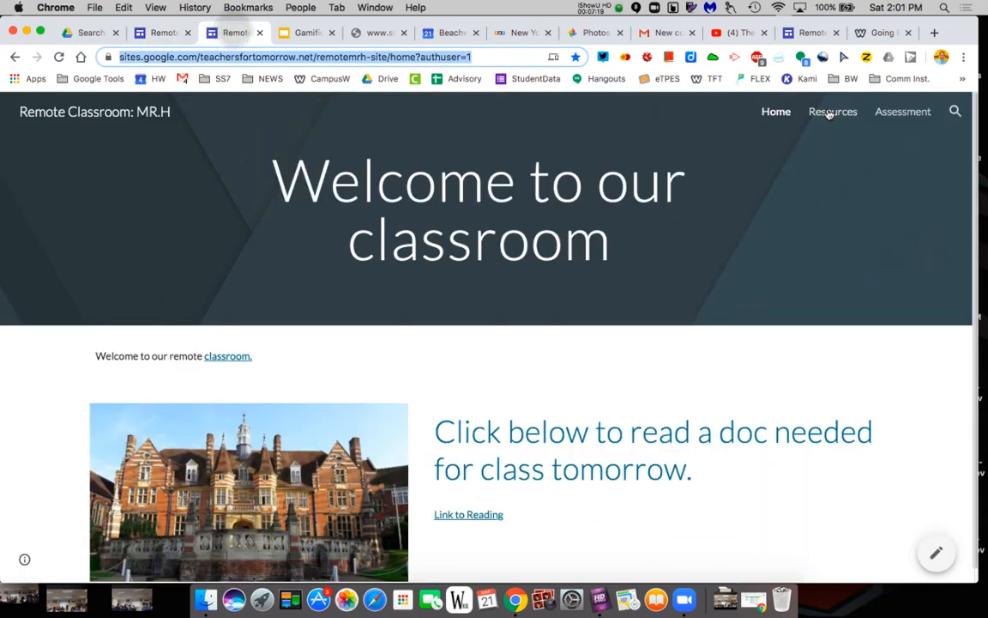
Open the live Resources page and scroll to the To Mr. H Classroom button
click(832, 111)
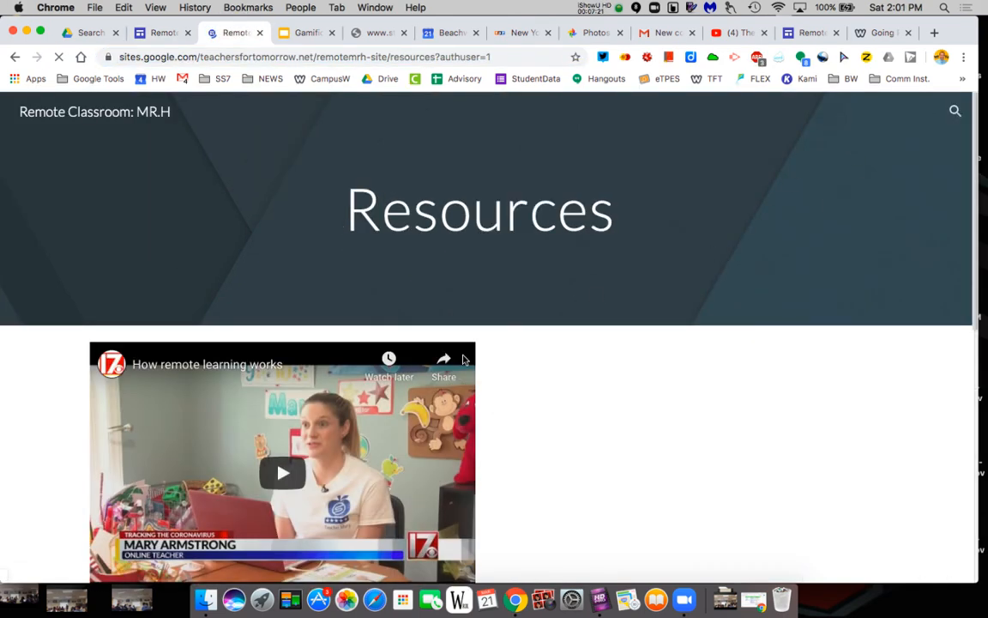
scroll(down, 3)
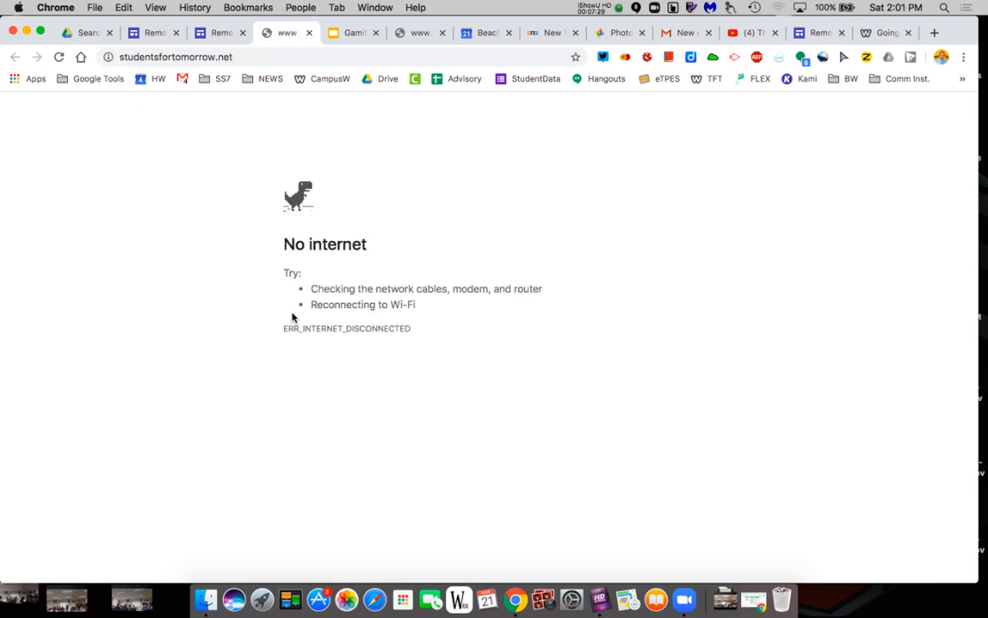
Return to the Resources tab and rejoin the wireless network from the macOS Wi-Fi menu
click(214, 33)
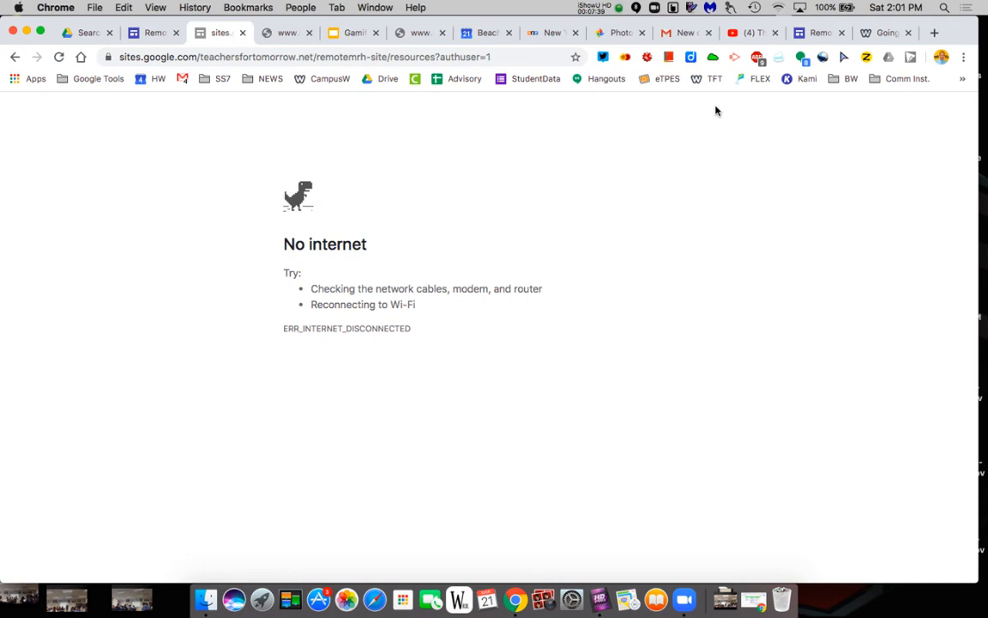
mouse_move(598, 260)
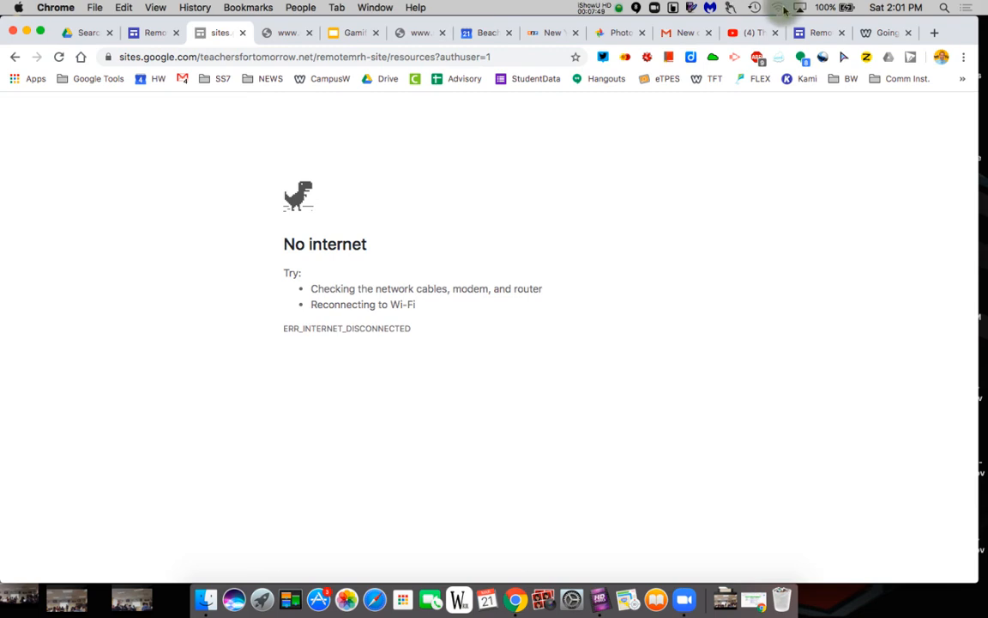
click(778, 7)
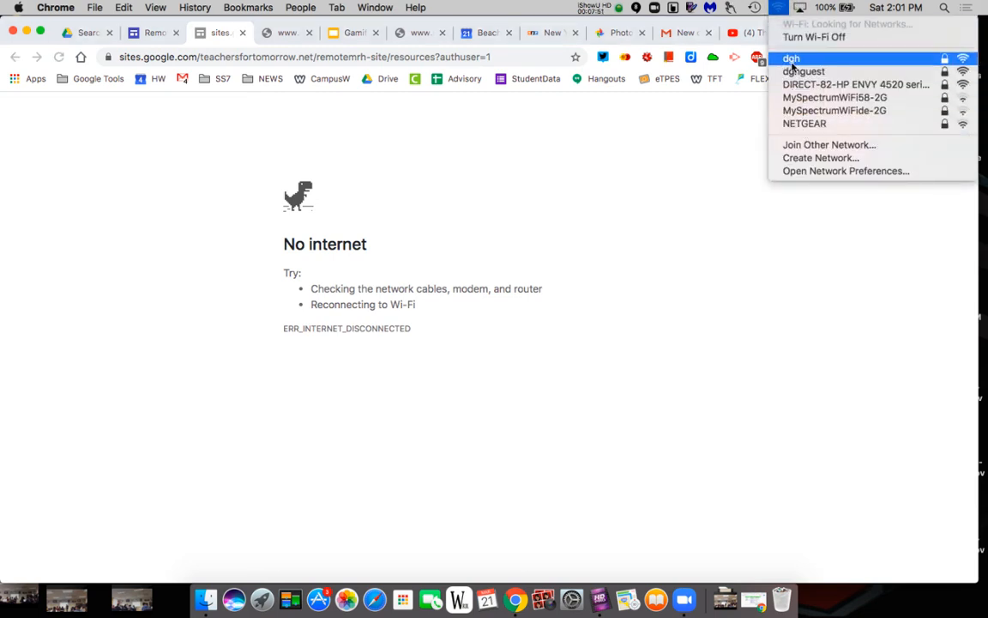
click(791, 58)
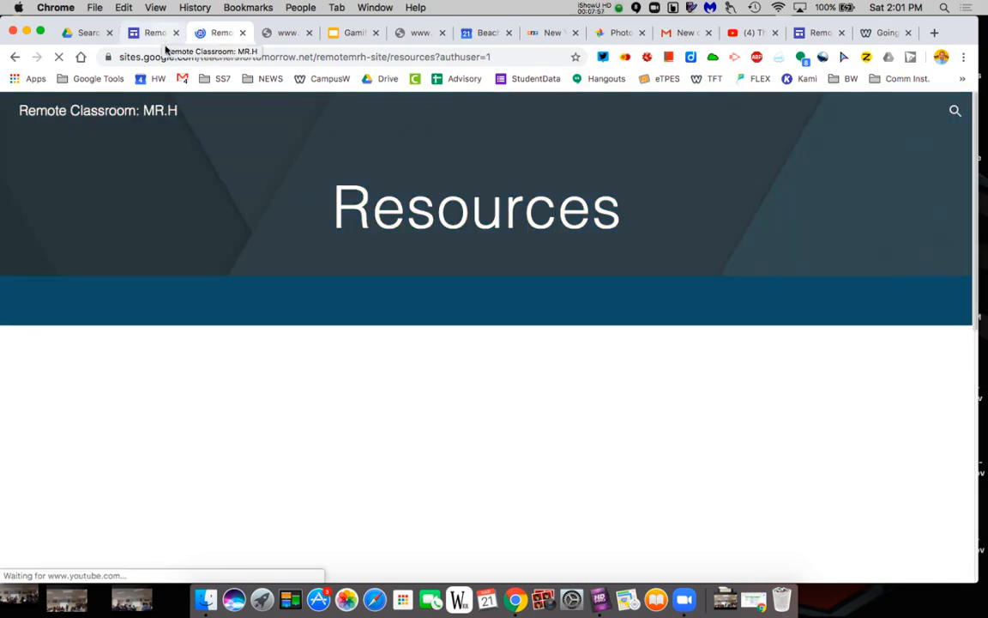
Reload the live Resources page twice to retry loading its embeds
scroll(down, 3)
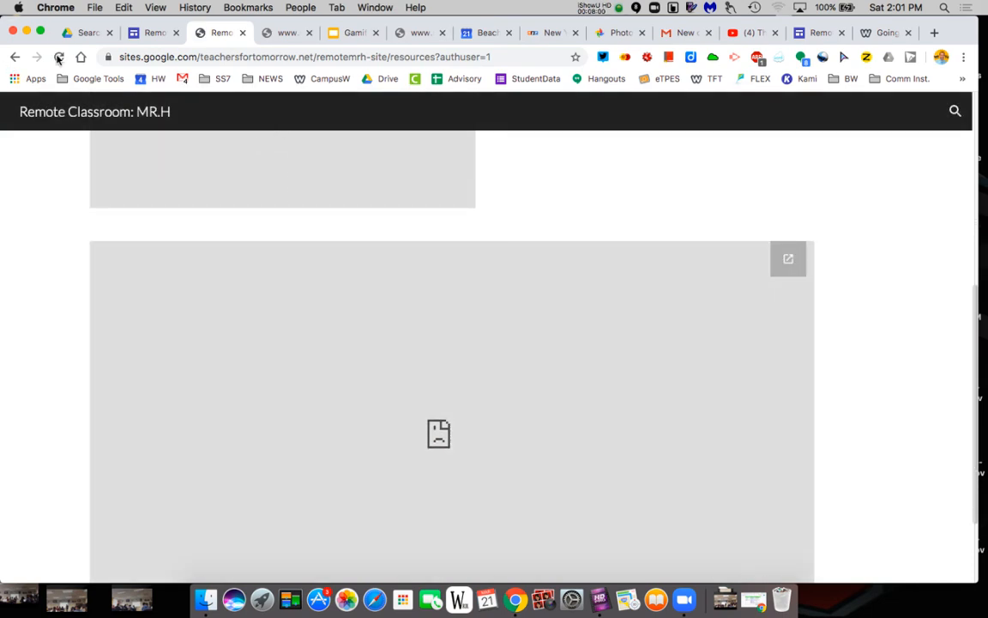
click(58, 56)
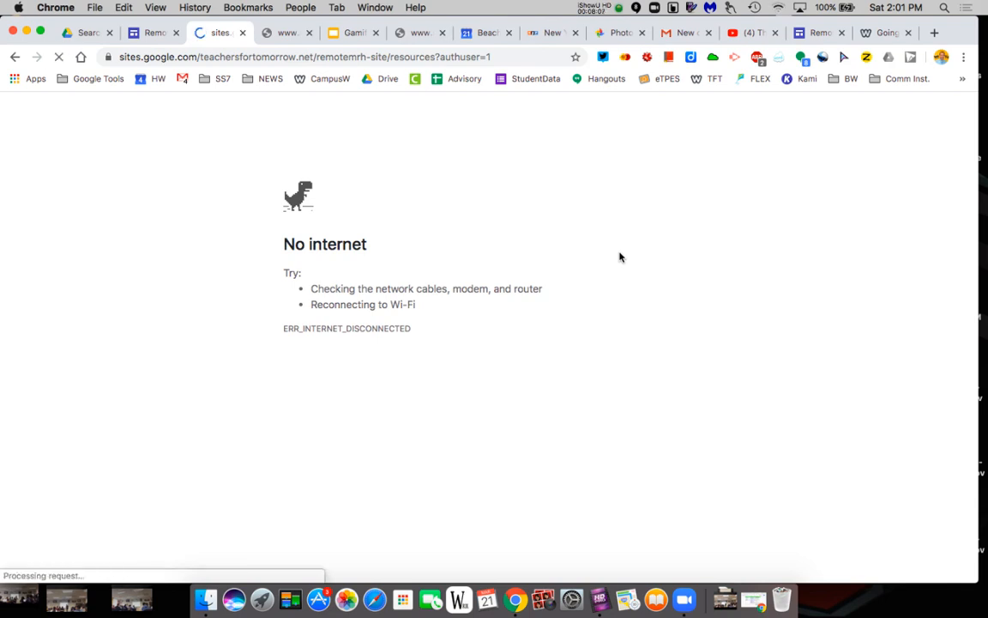
click(154, 33)
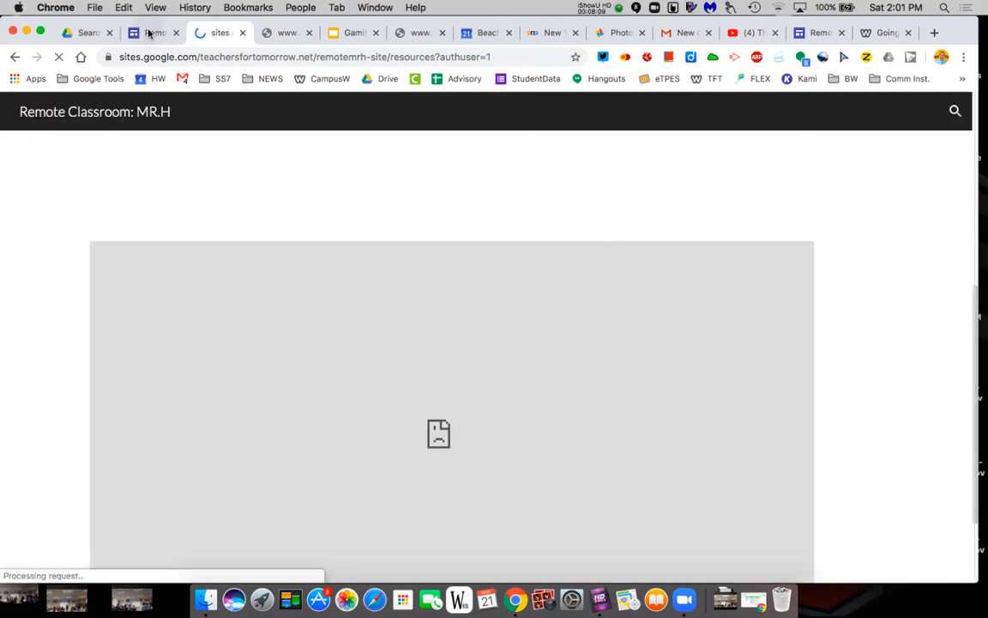